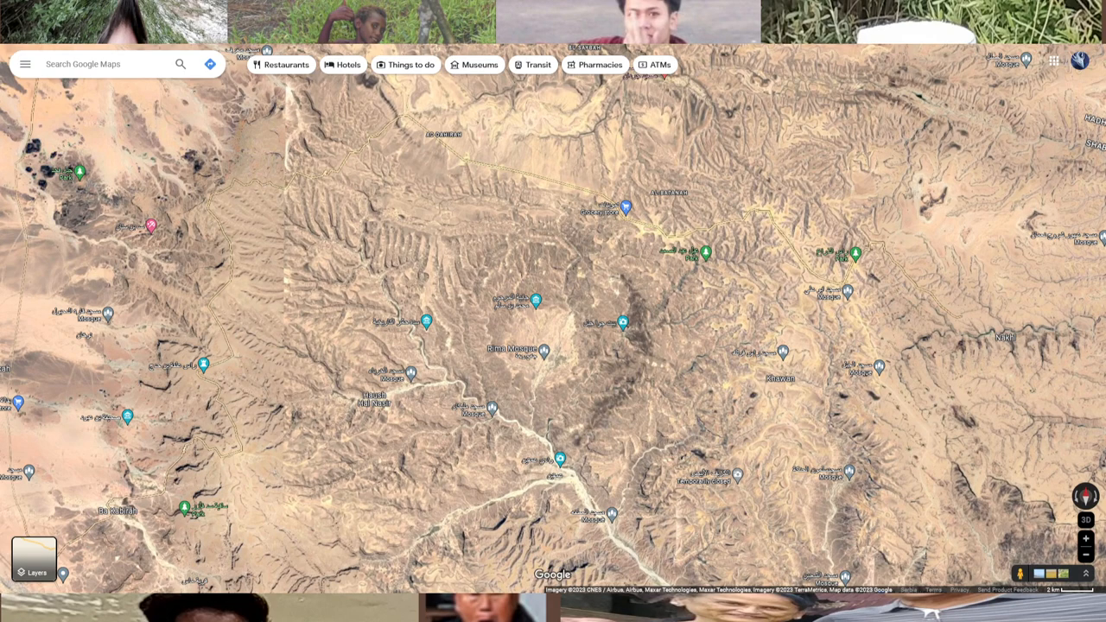
{"action": "mouse_move", "coordinate": [659, 330]}
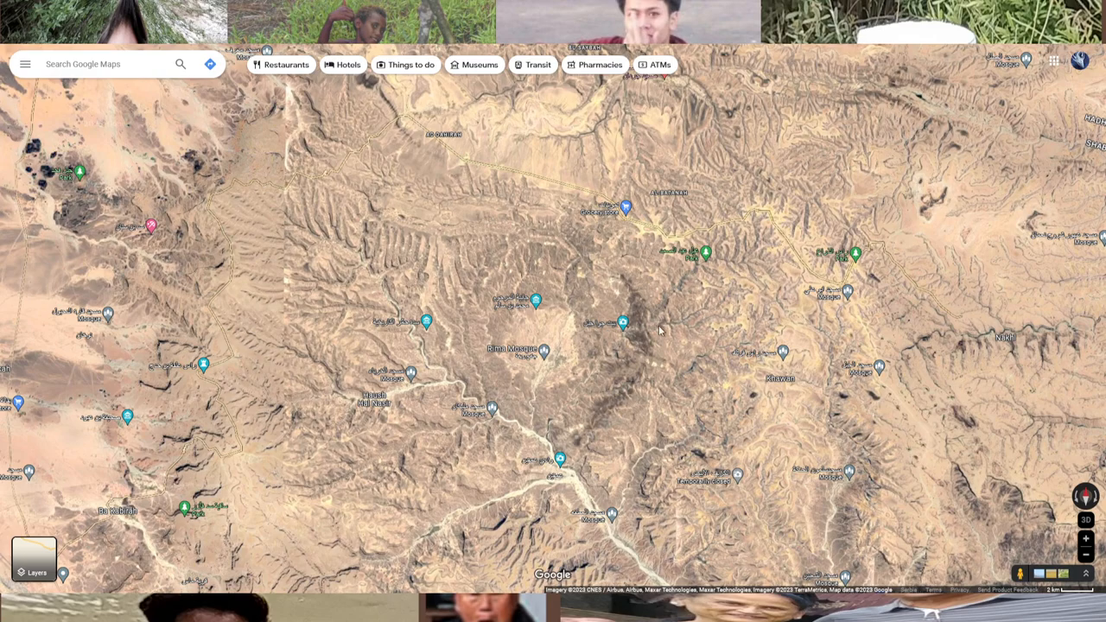
{"action": "mouse_move", "coordinate": [655, 331]}
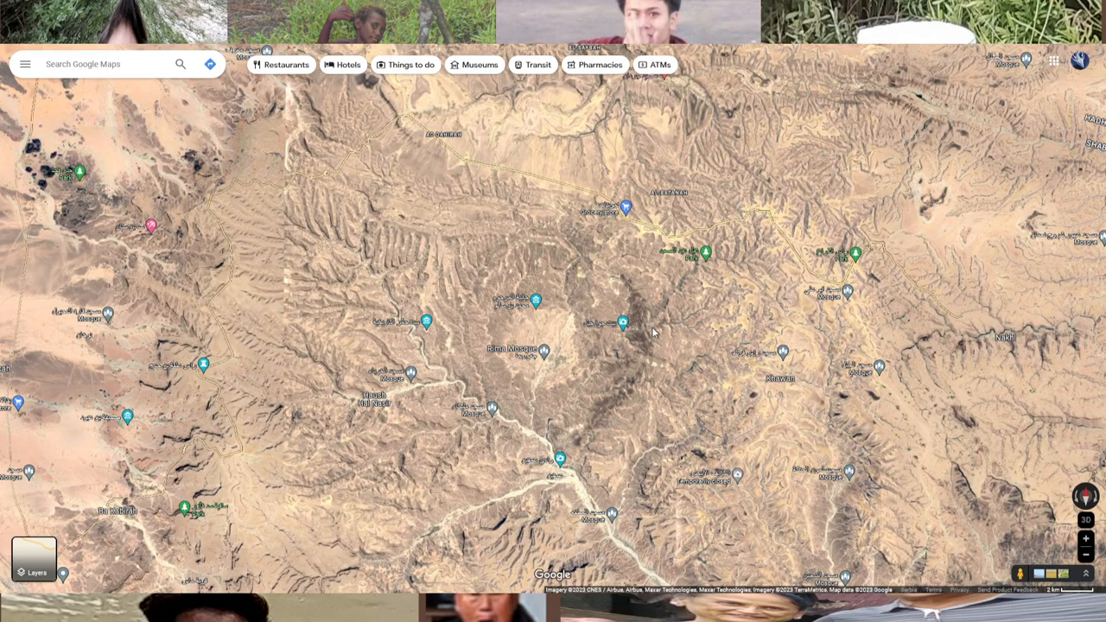
{"action": "mouse_move", "coordinate": [569, 292]}
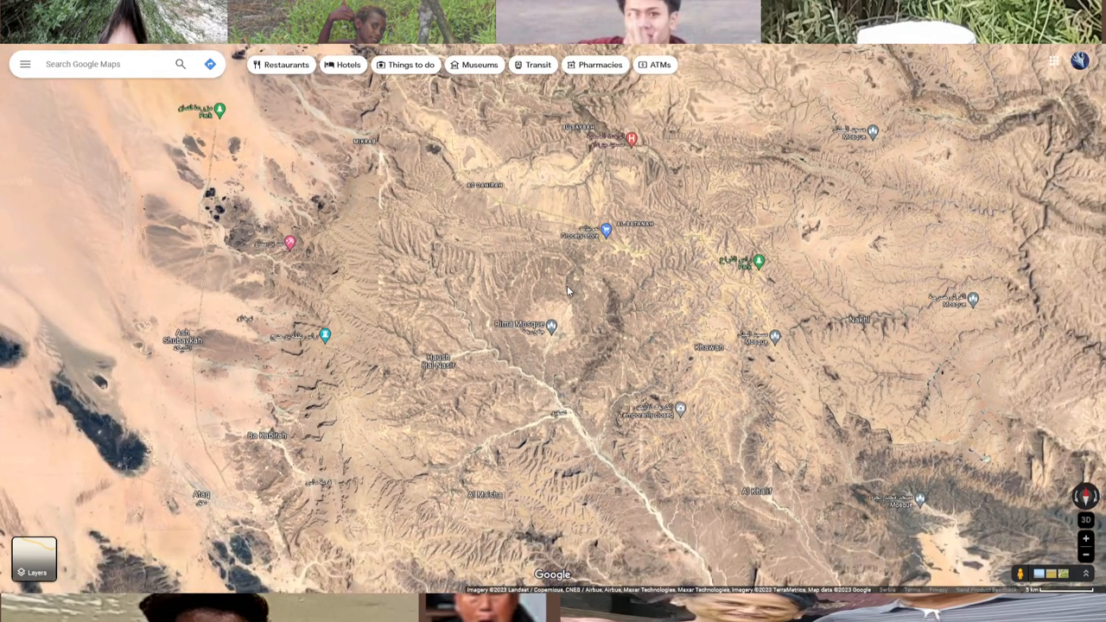
Step: Scroll the Twitch page with the 'Possible meteorite crater found on stream' GeoGuessr clip
{"action": "scroll", "scroll_direction": "down", "scroll_amount": 3}
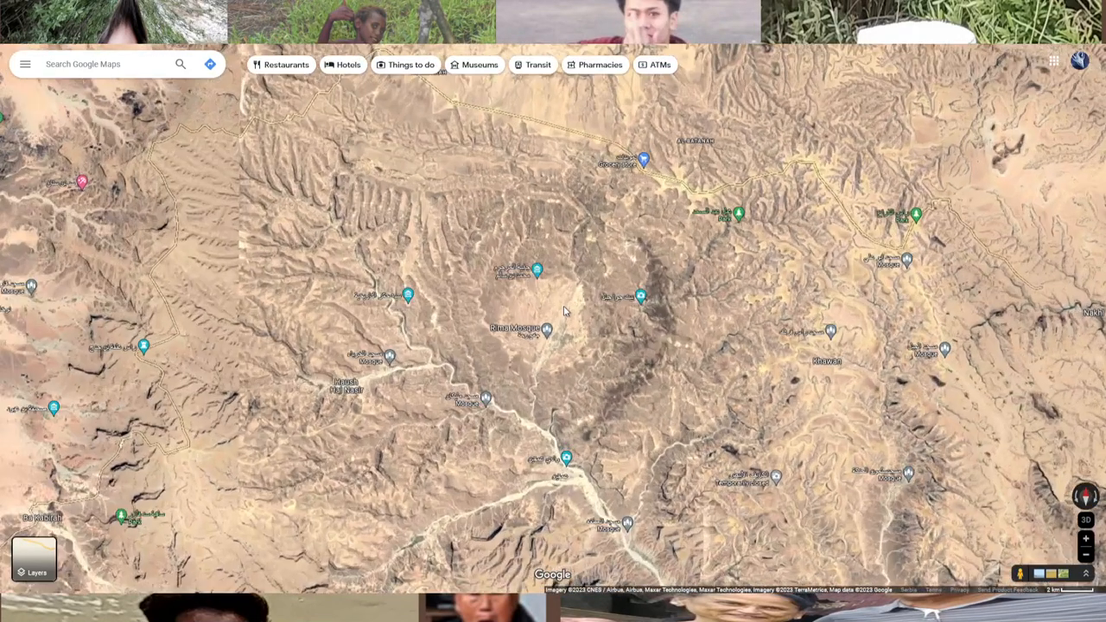
{"action": "scroll", "scroll_direction": "down", "scroll_amount": 3}
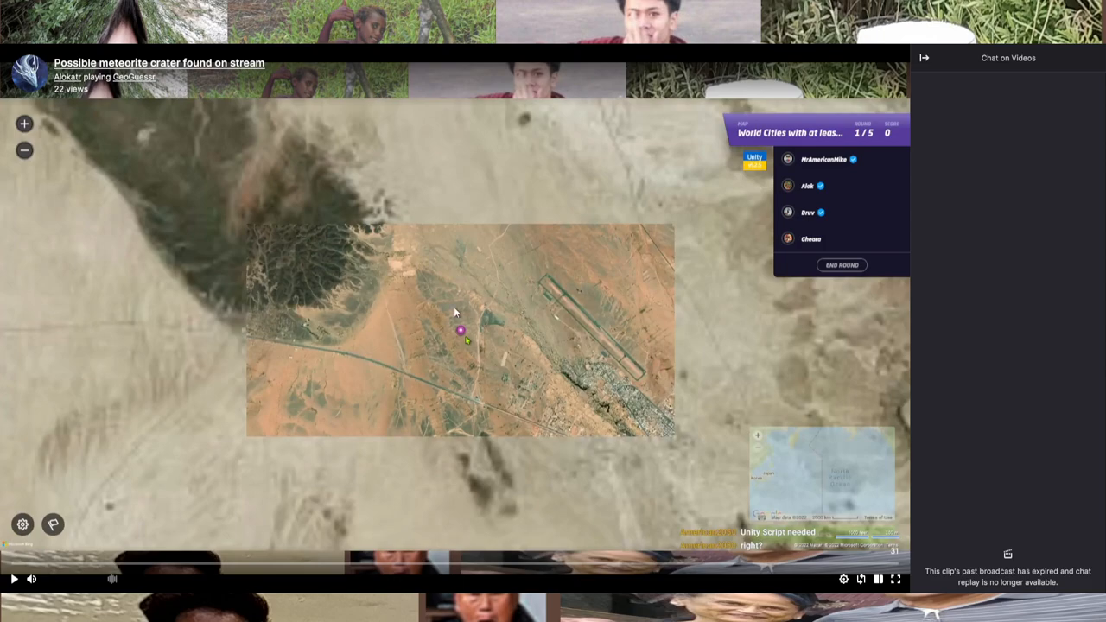
{"action": "mouse_move", "coordinate": [482, 365]}
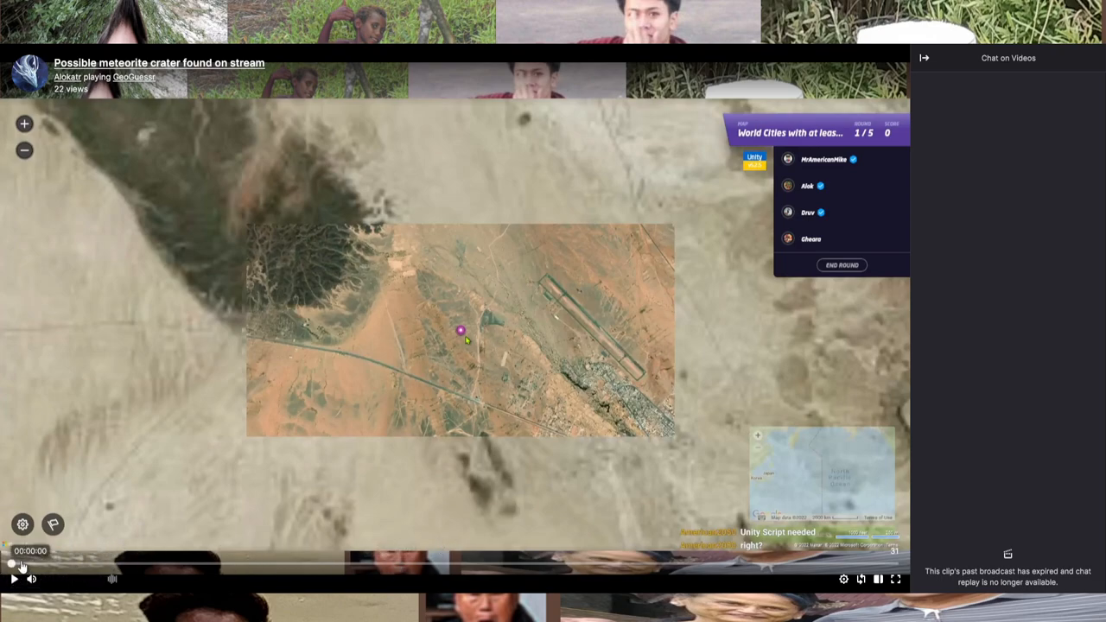
{"action": "mouse_move", "coordinate": [581, 263]}
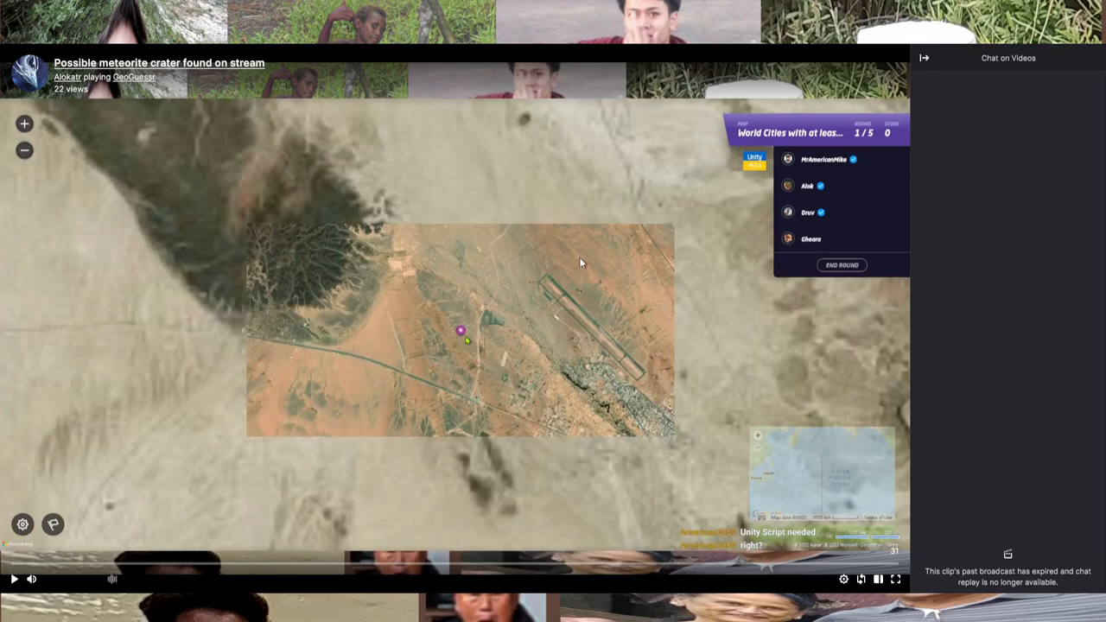
{"action": "mouse_move", "coordinate": [434, 267]}
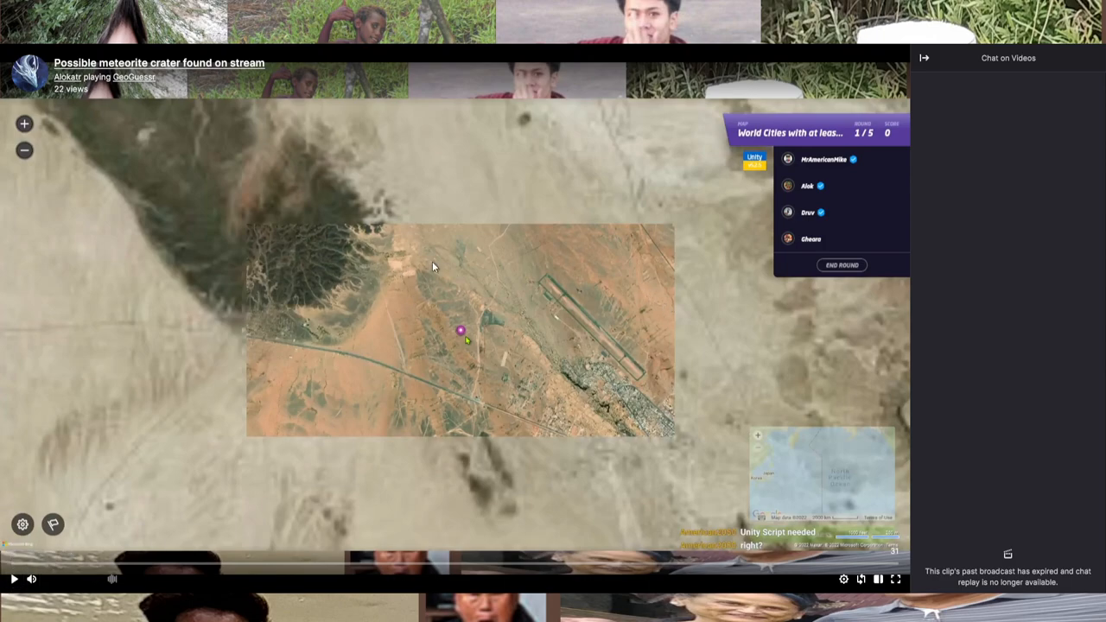
{"action": "mouse_move", "coordinate": [534, 411]}
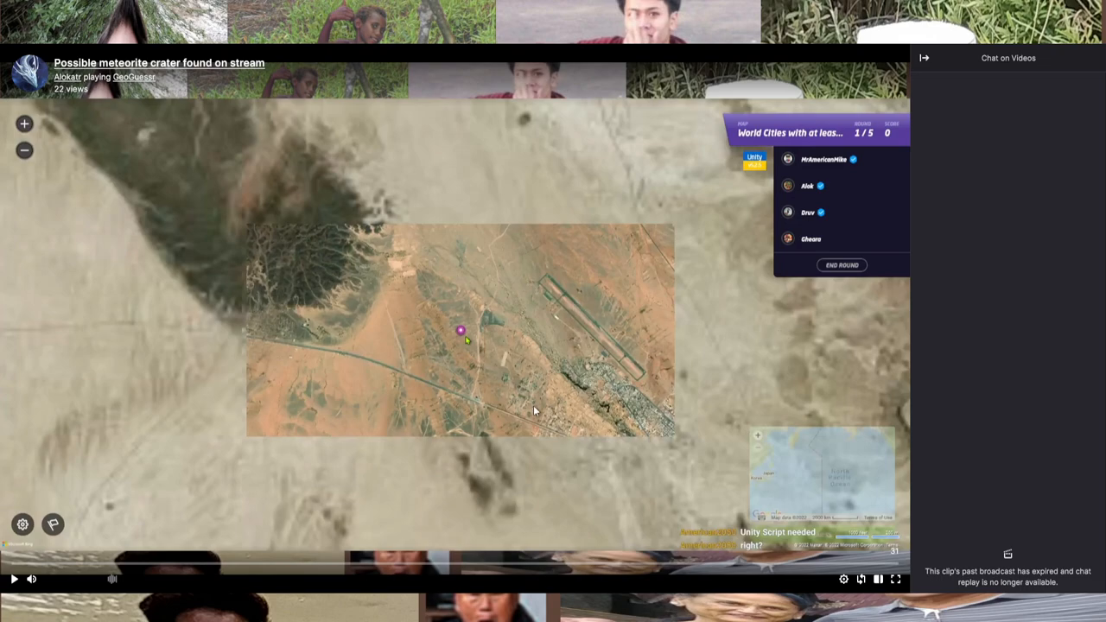
{"action": "mouse_move", "coordinate": [339, 292]}
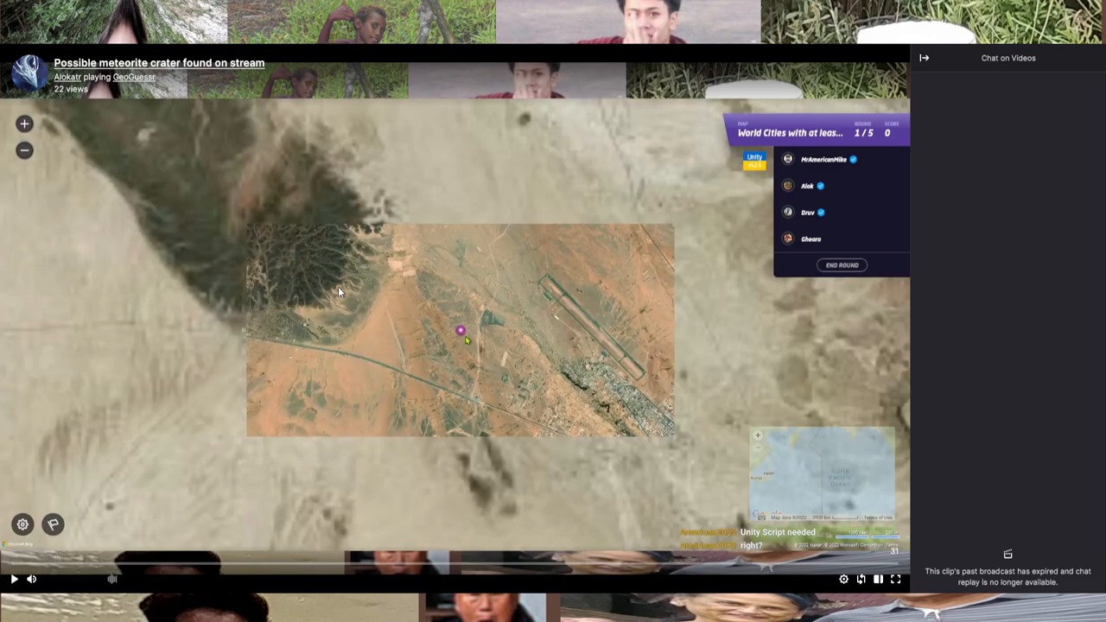
{"action": "mouse_move", "coordinate": [165, 144]}
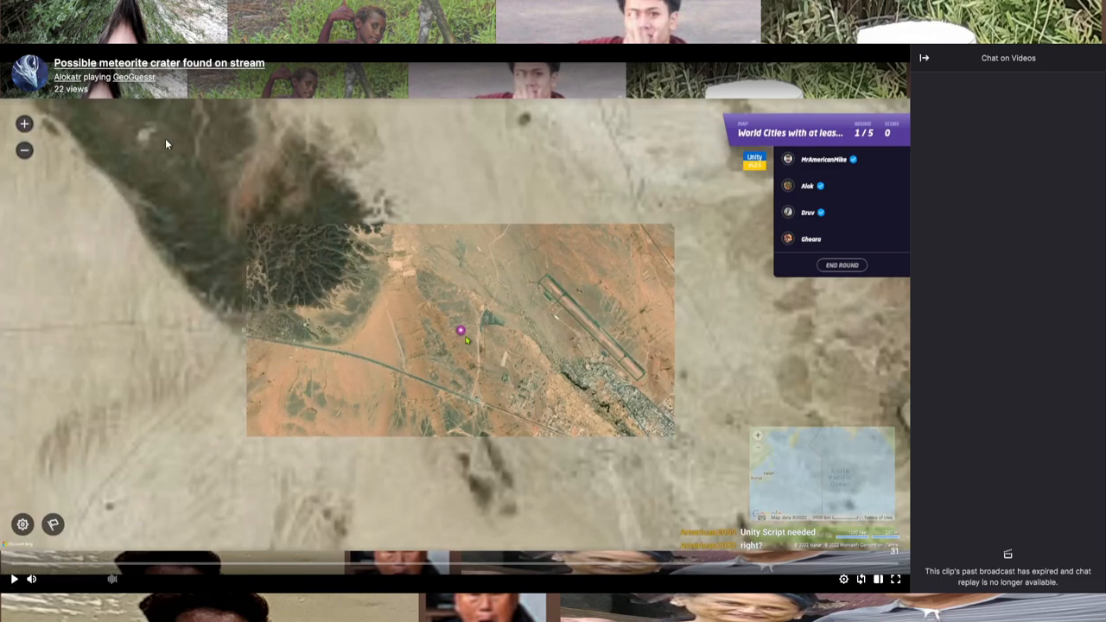
{"action": "mouse_move", "coordinate": [88, 105]}
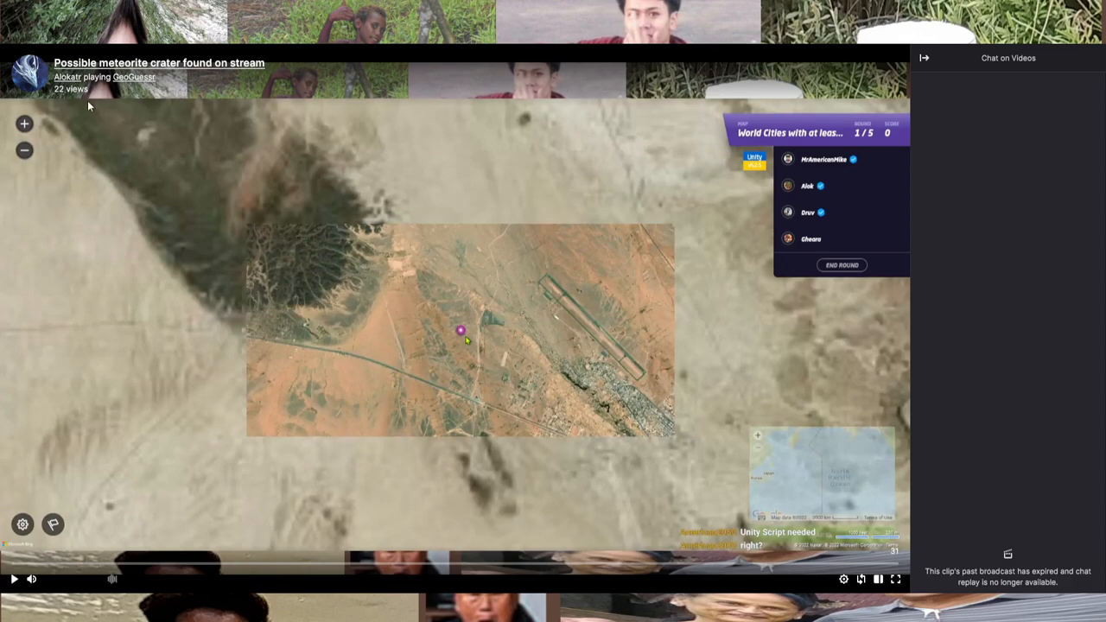
{"action": "mouse_move", "coordinate": [976, 383]}
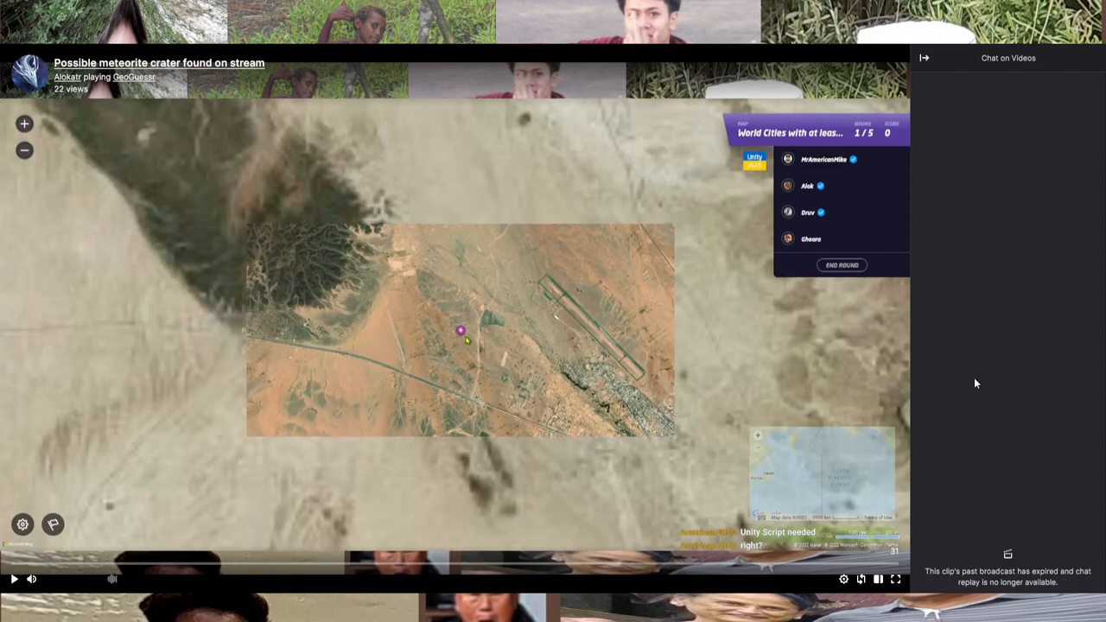
{"action": "mouse_move", "coordinate": [498, 259]}
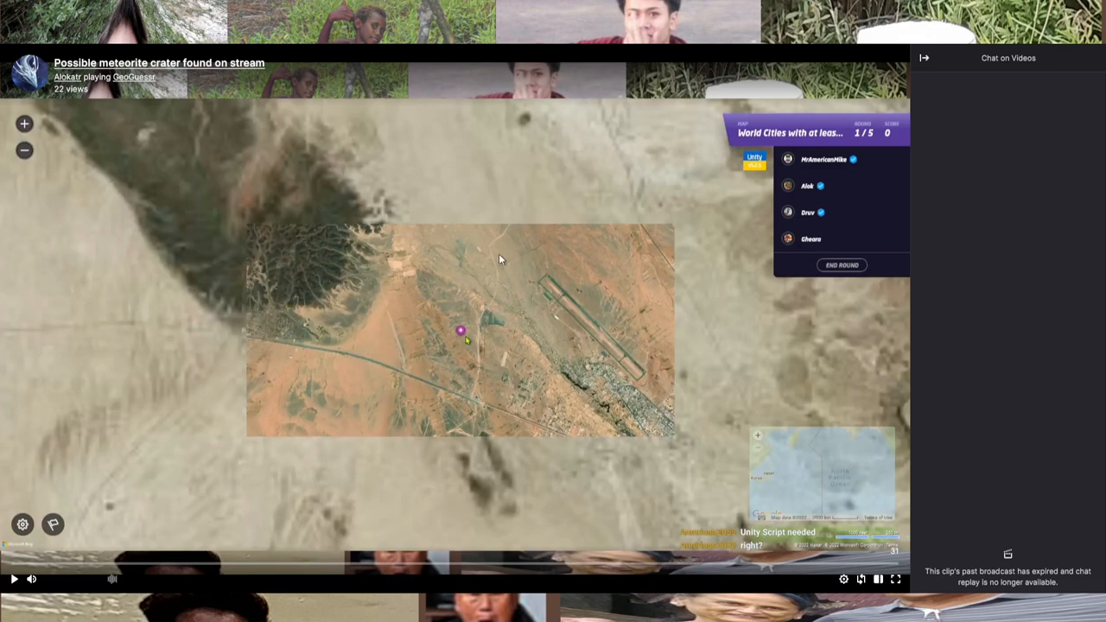
{"action": "mouse_move", "coordinate": [787, 324]}
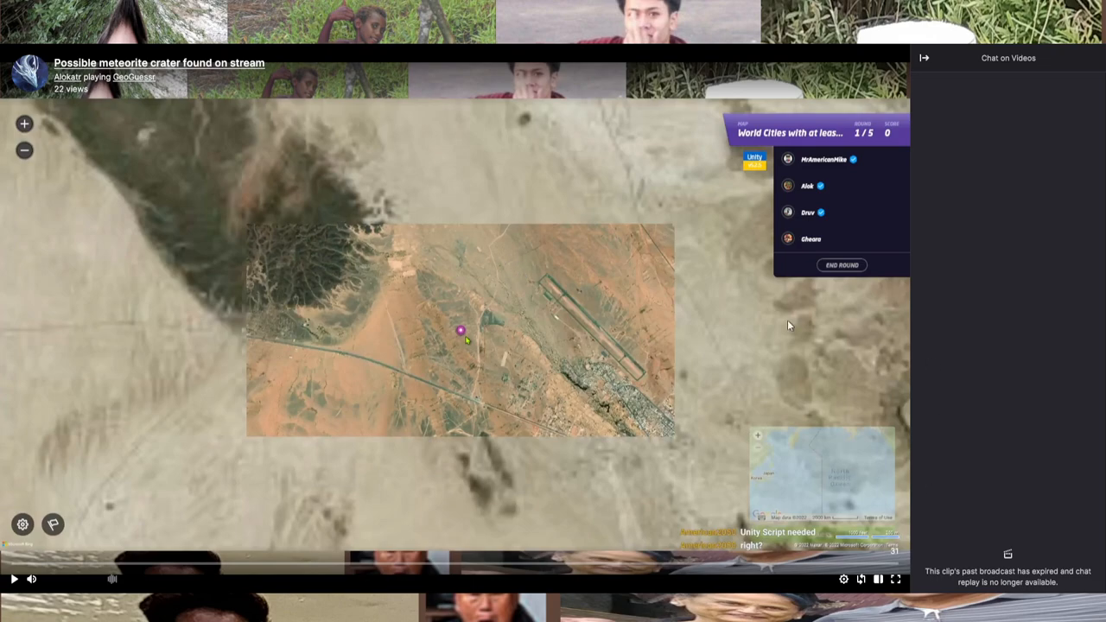
{"action": "mouse_move", "coordinate": [377, 369]}
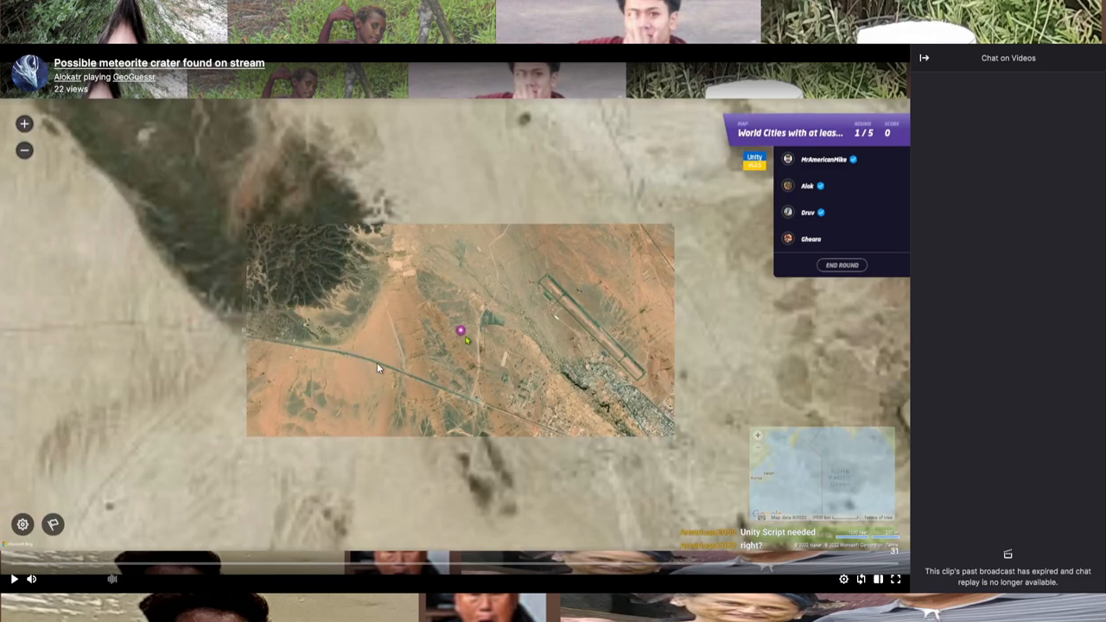
{"action": "mouse_move", "coordinate": [519, 340]}
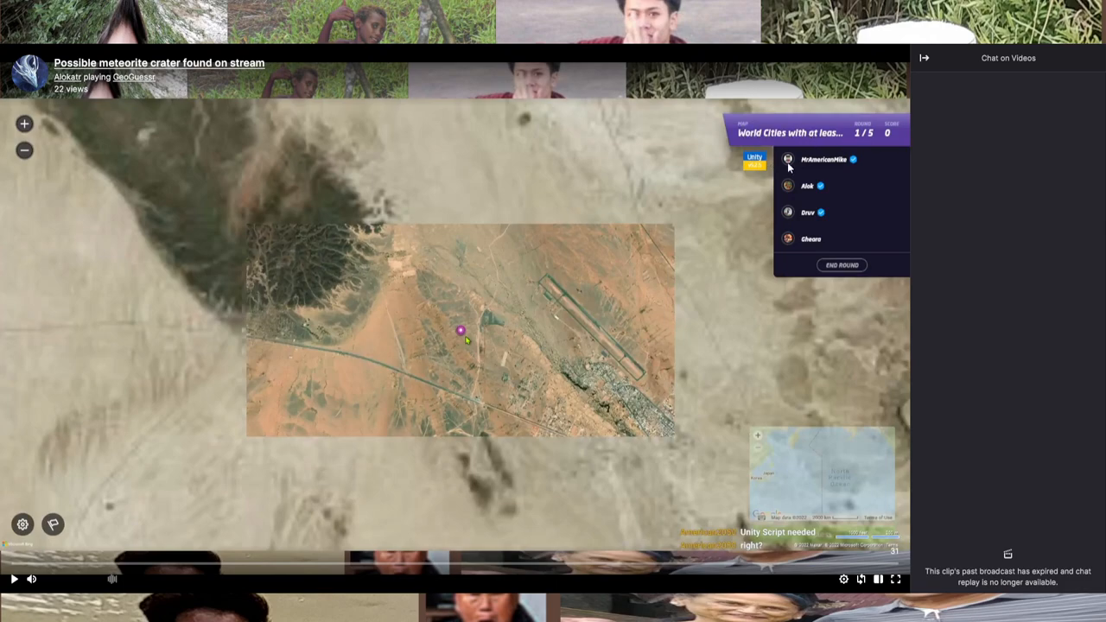
{"action": "mouse_move", "coordinate": [798, 237]}
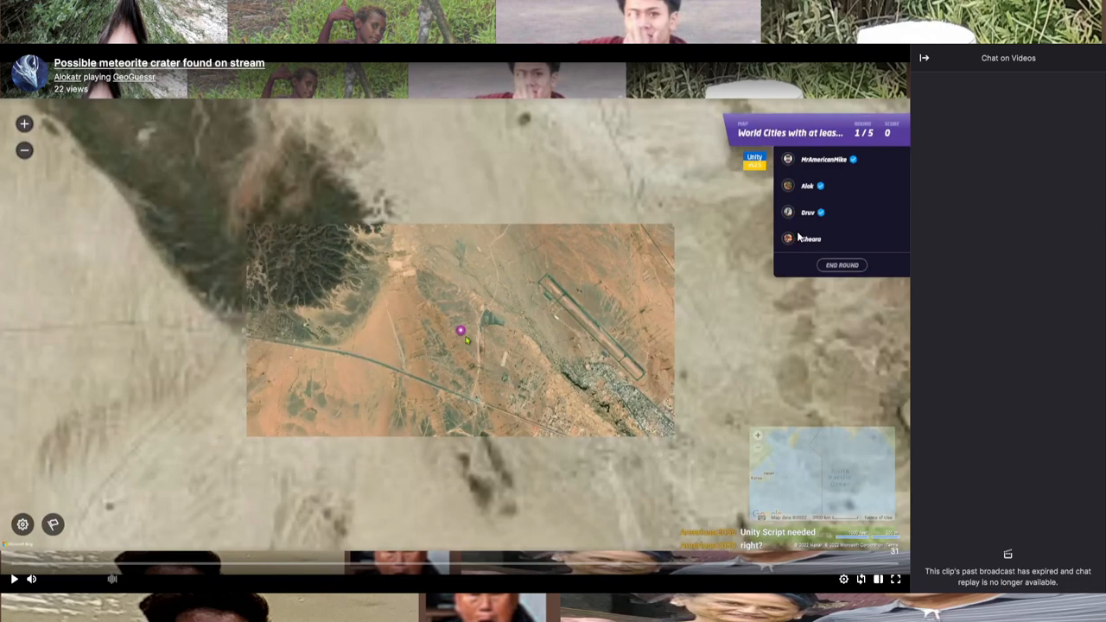
{"action": "mouse_move", "coordinate": [783, 251]}
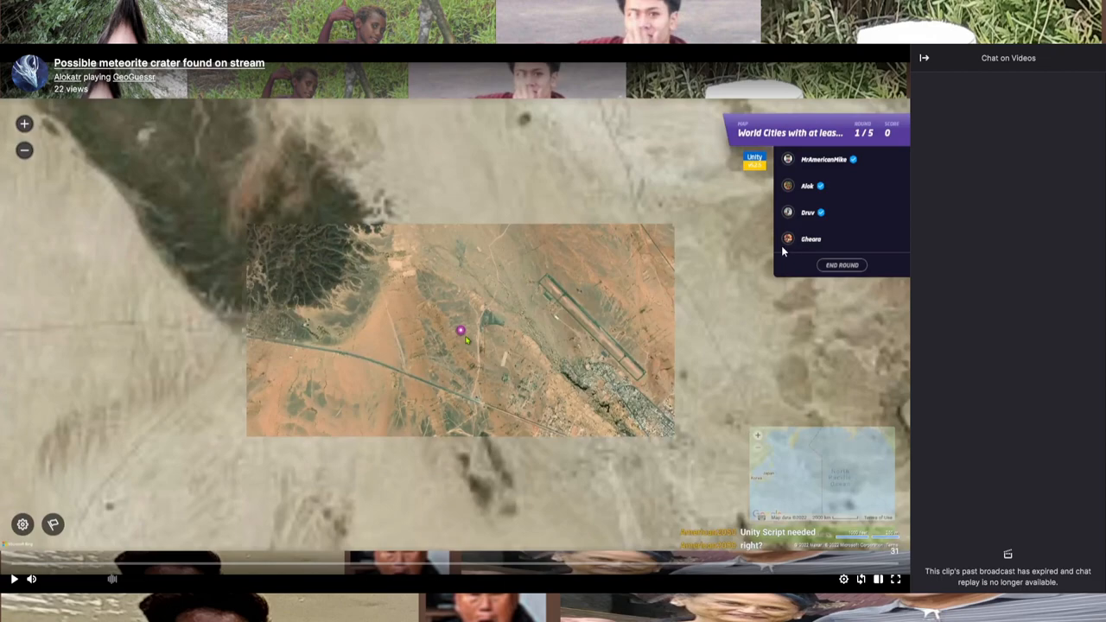
{"action": "mouse_move", "coordinate": [516, 316]}
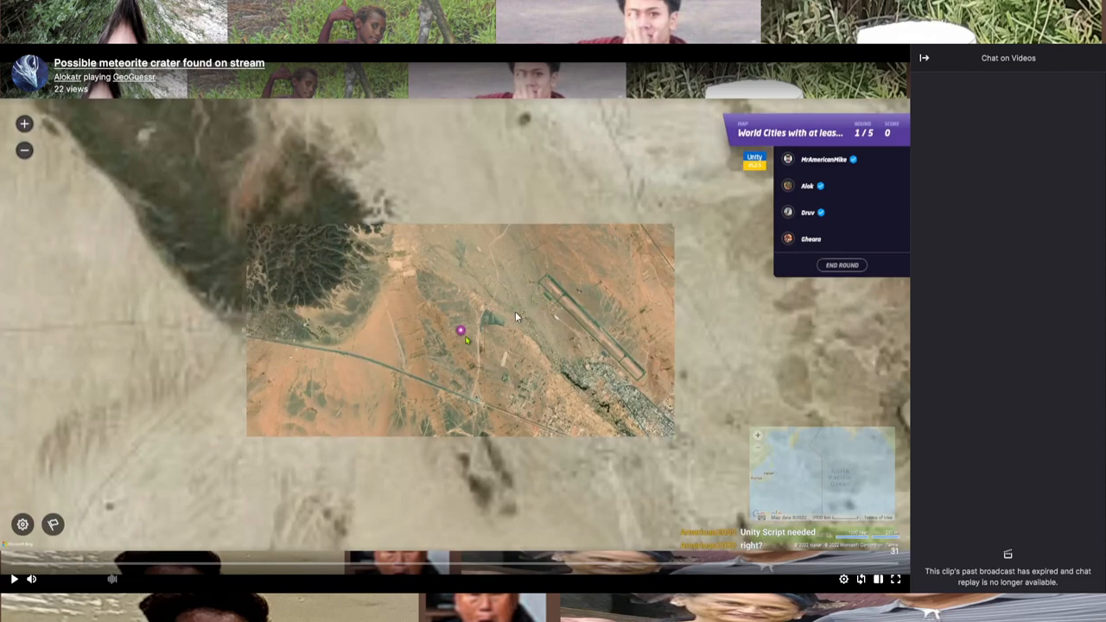
{"action": "mouse_move", "coordinate": [467, 337]}
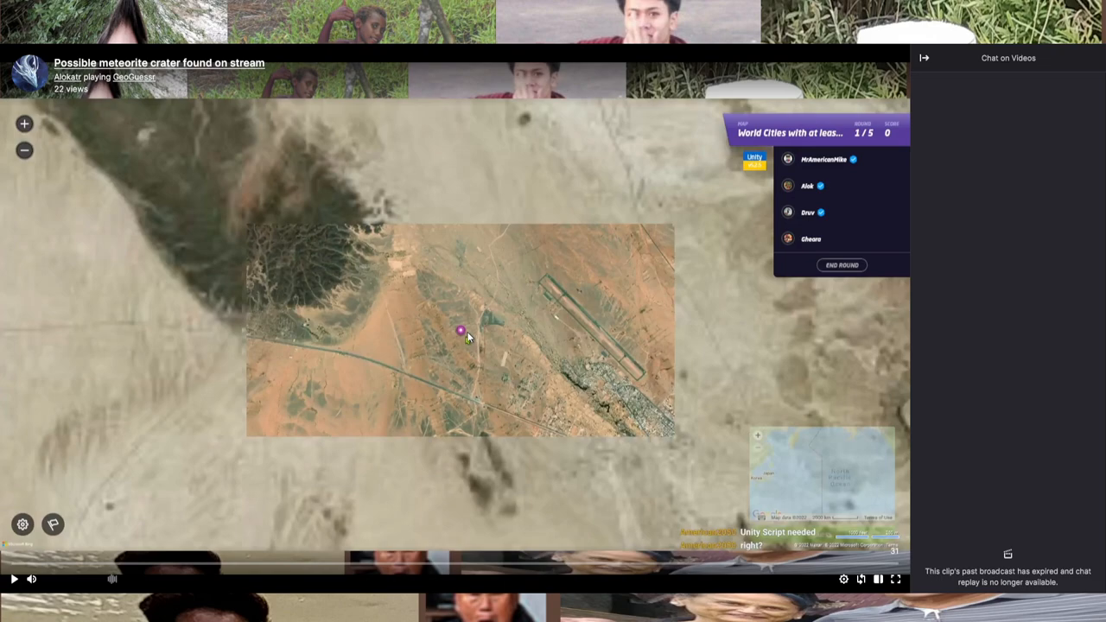
{"action": "mouse_move", "coordinate": [159, 444]}
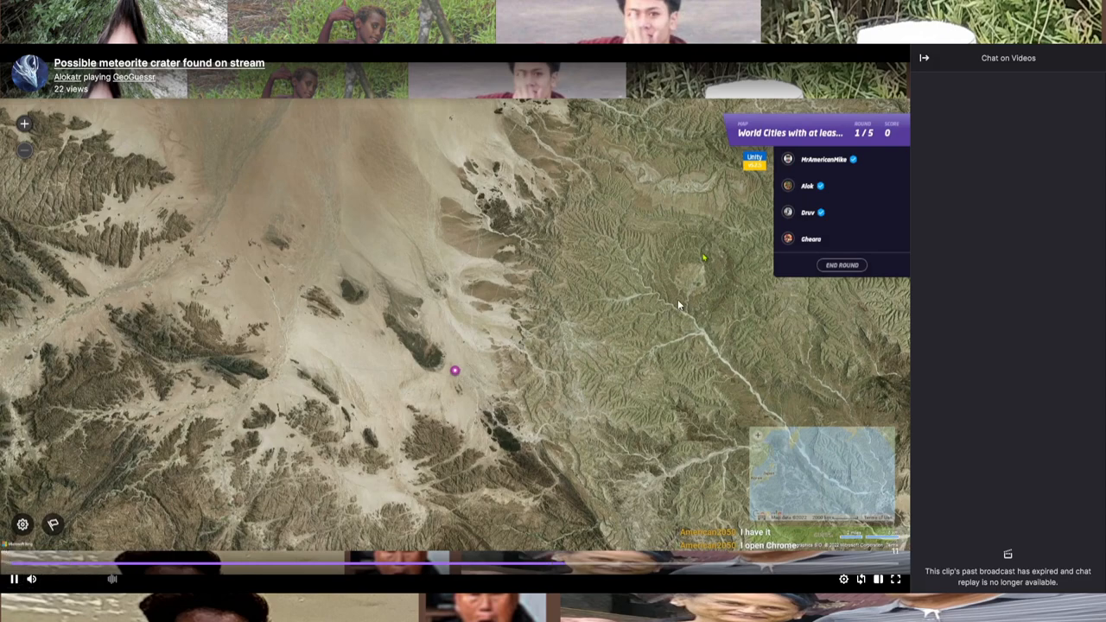
{"action": "mouse_move", "coordinate": [720, 274]}
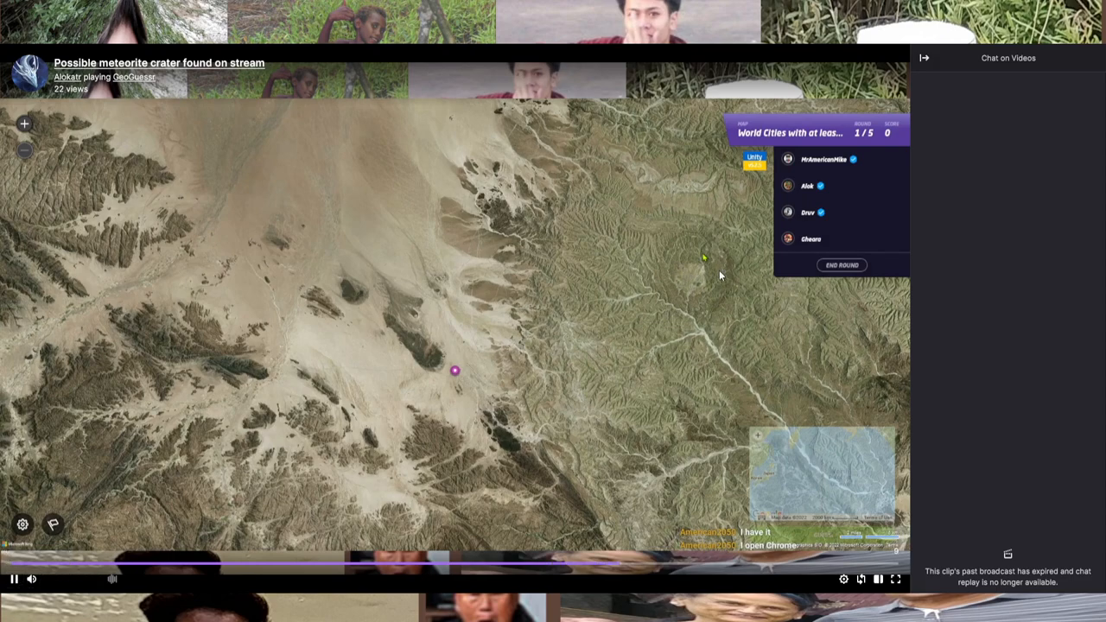
{"action": "mouse_move", "coordinate": [738, 290]}
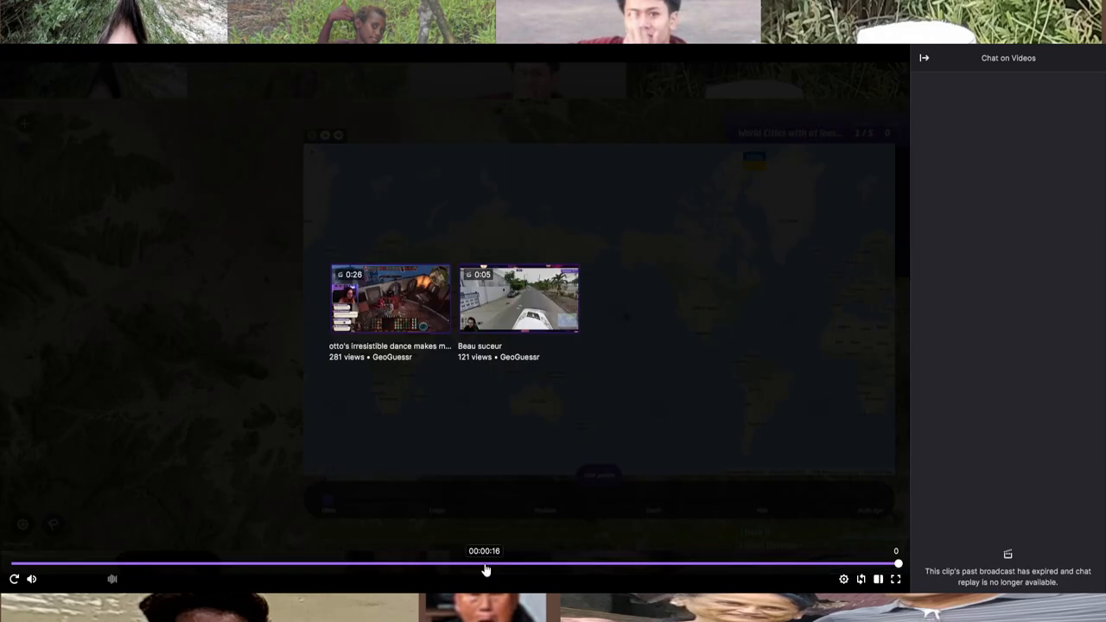
{"action": "left_click", "coordinate": [368, 564]}
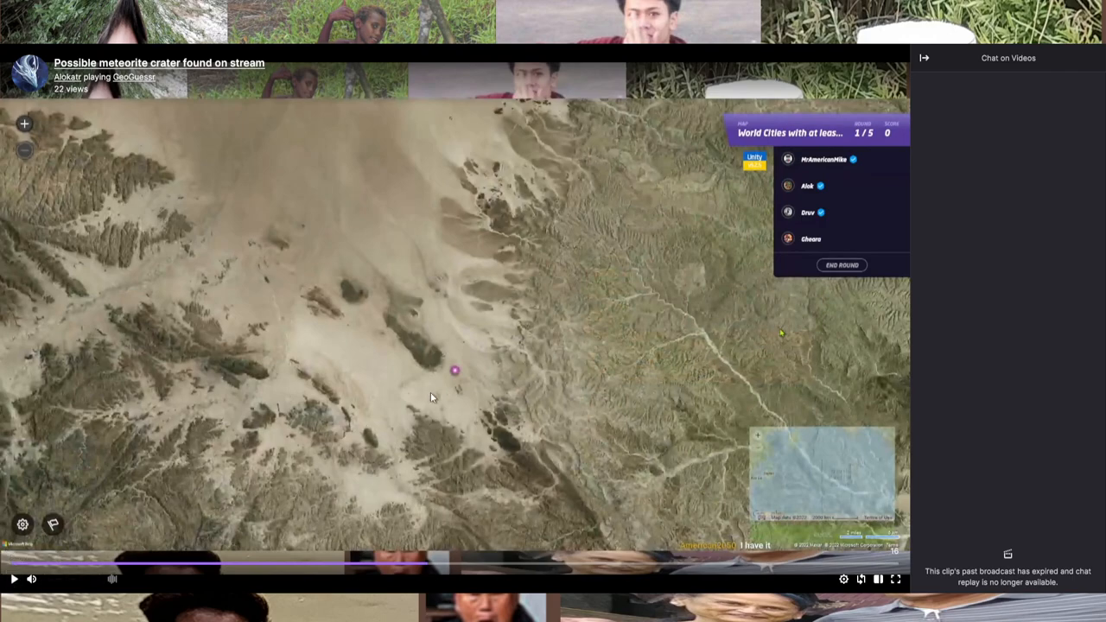
{"action": "mouse_move", "coordinate": [709, 276]}
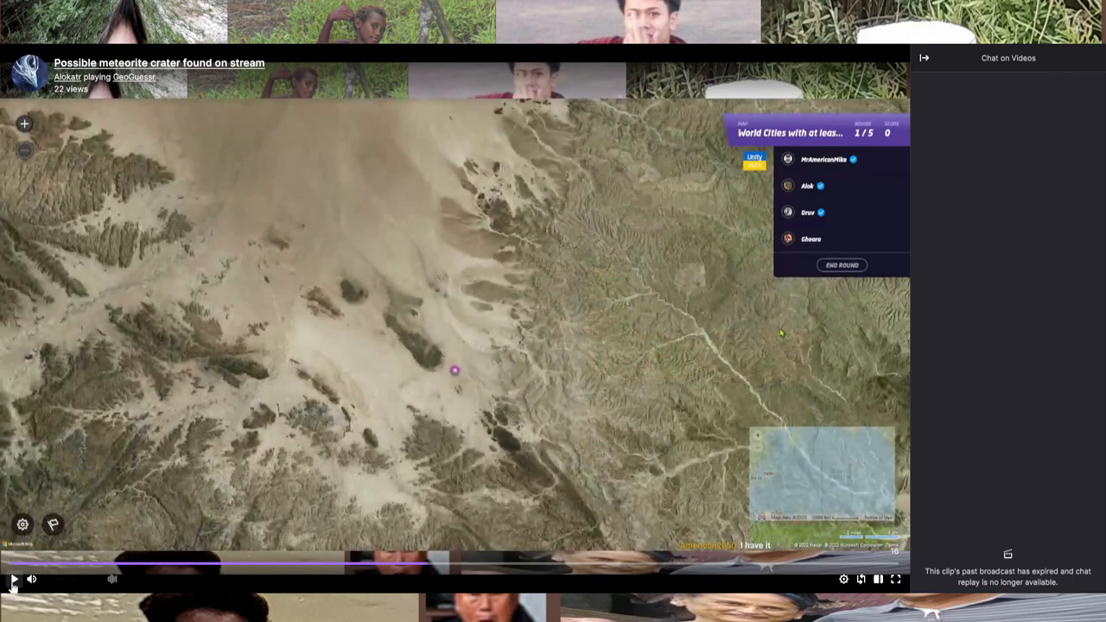
{"action": "left_click", "coordinate": [14, 579]}
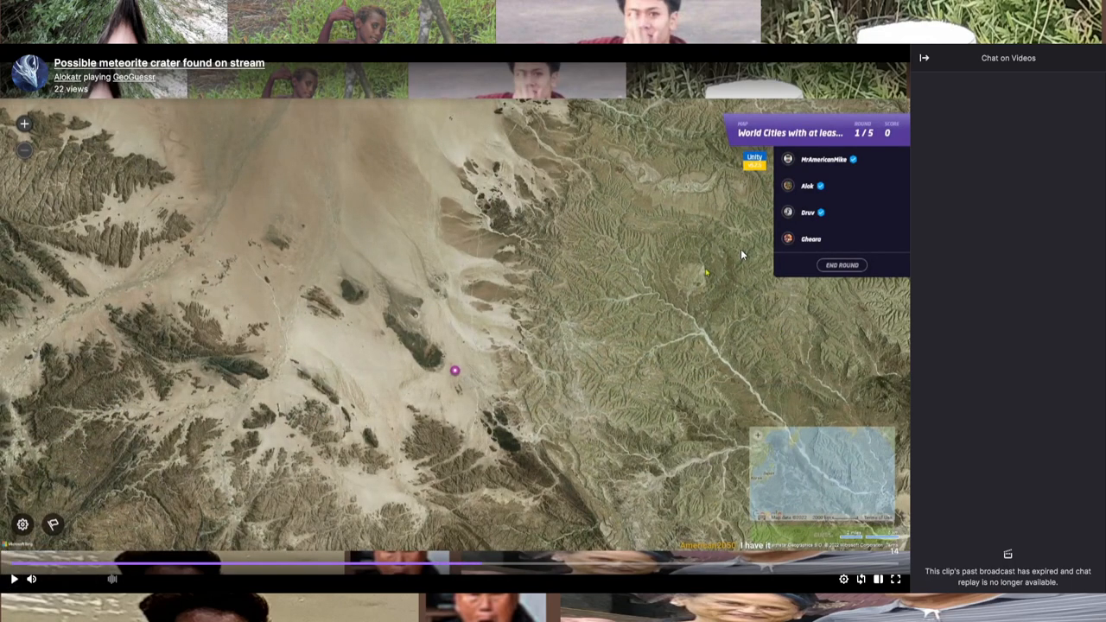
{"action": "mouse_move", "coordinate": [530, 411]}
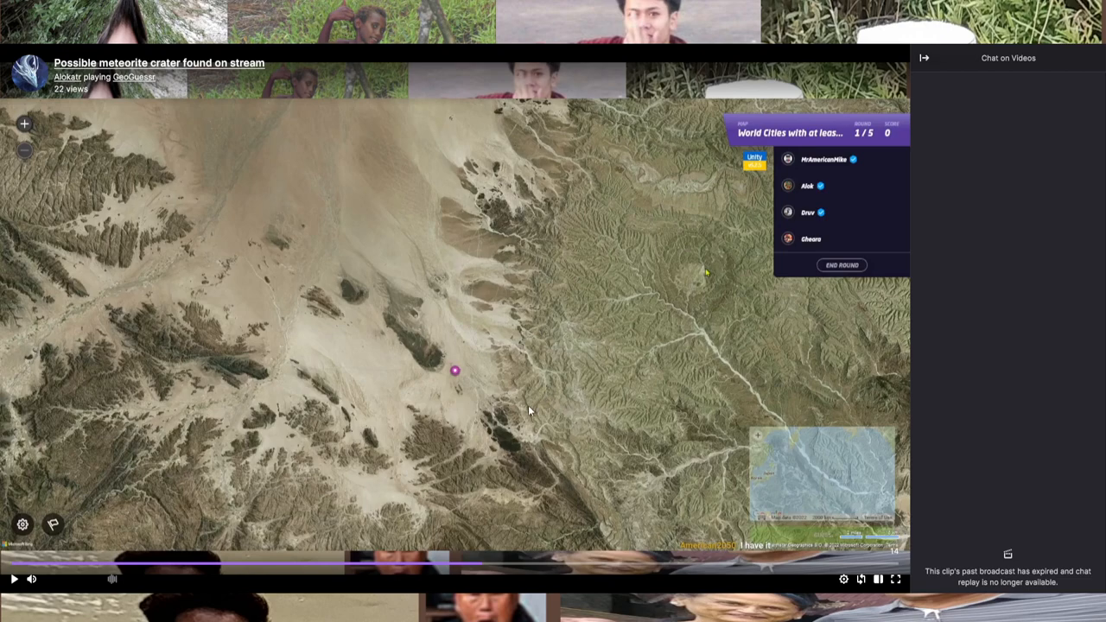
{"action": "mouse_move", "coordinate": [731, 256]}
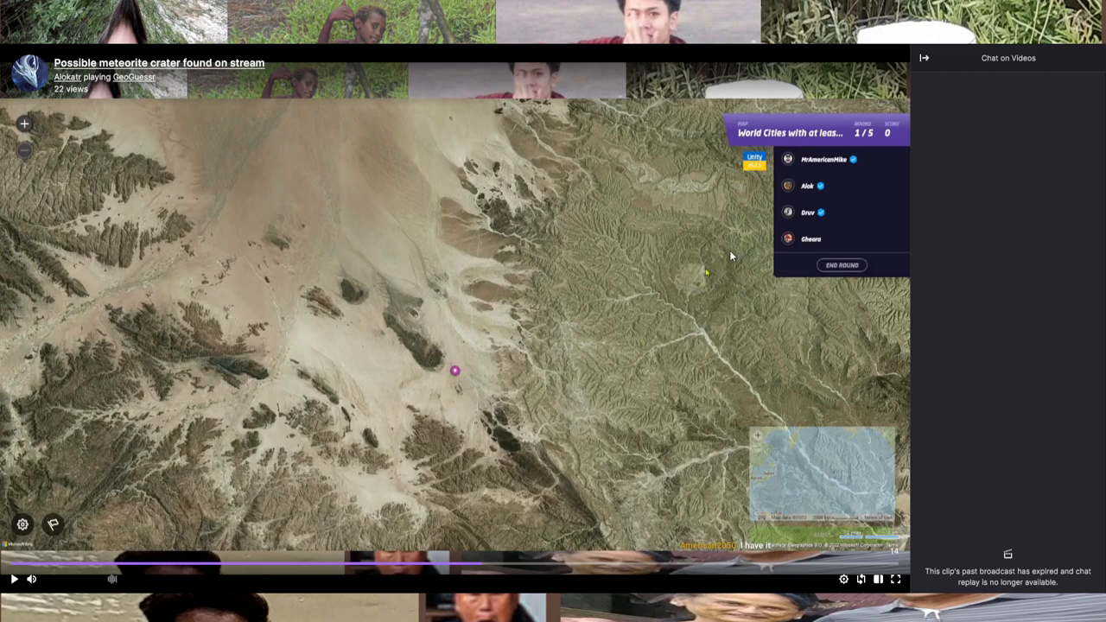
{"action": "mouse_move", "coordinate": [715, 266]}
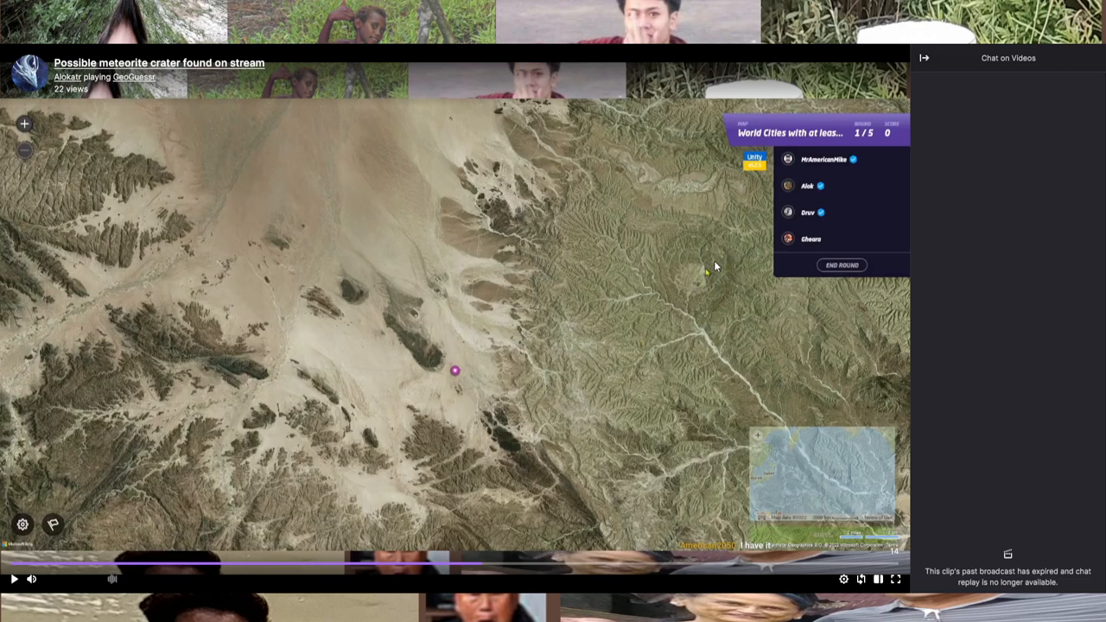
{"action": "mouse_move", "coordinate": [730, 295]}
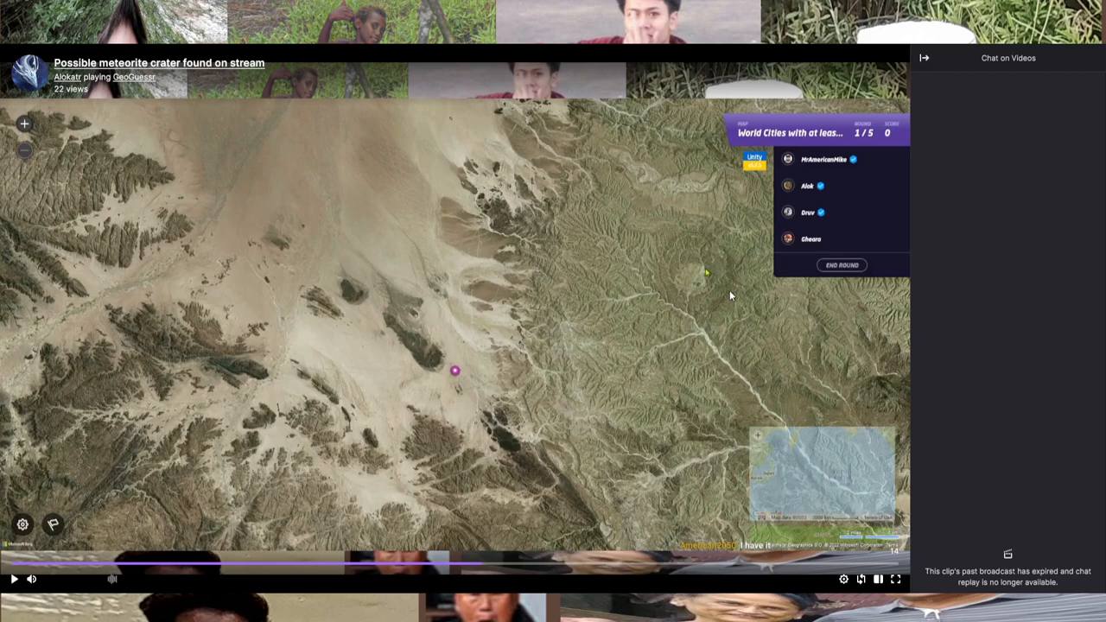
{"action": "mouse_move", "coordinate": [718, 231]}
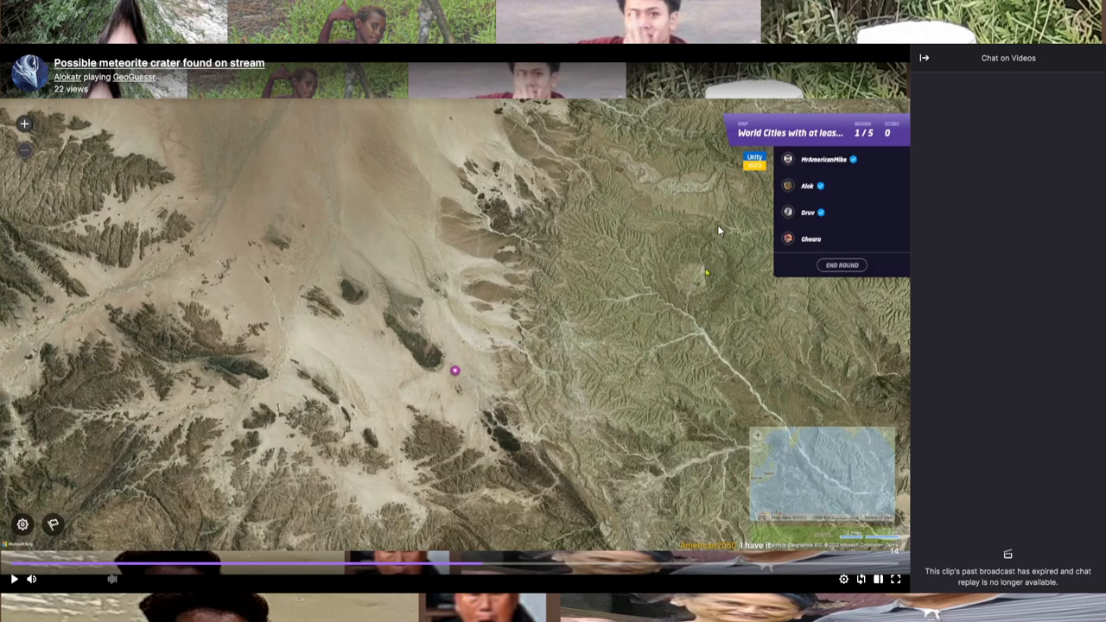
{"action": "mouse_move", "coordinate": [735, 289]}
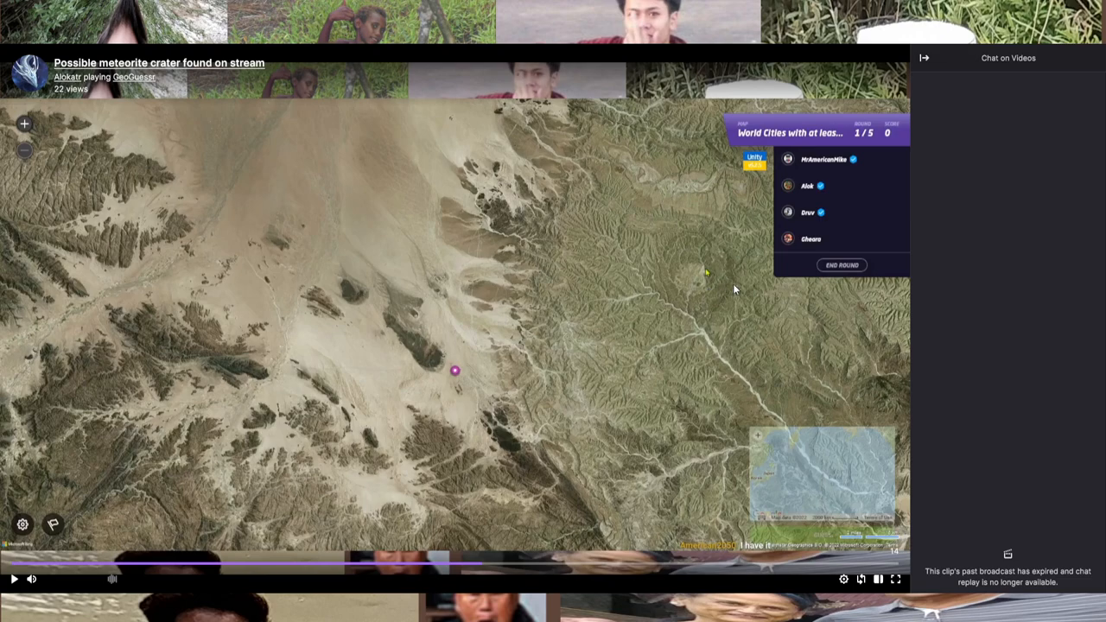
{"action": "mouse_move", "coordinate": [727, 304]}
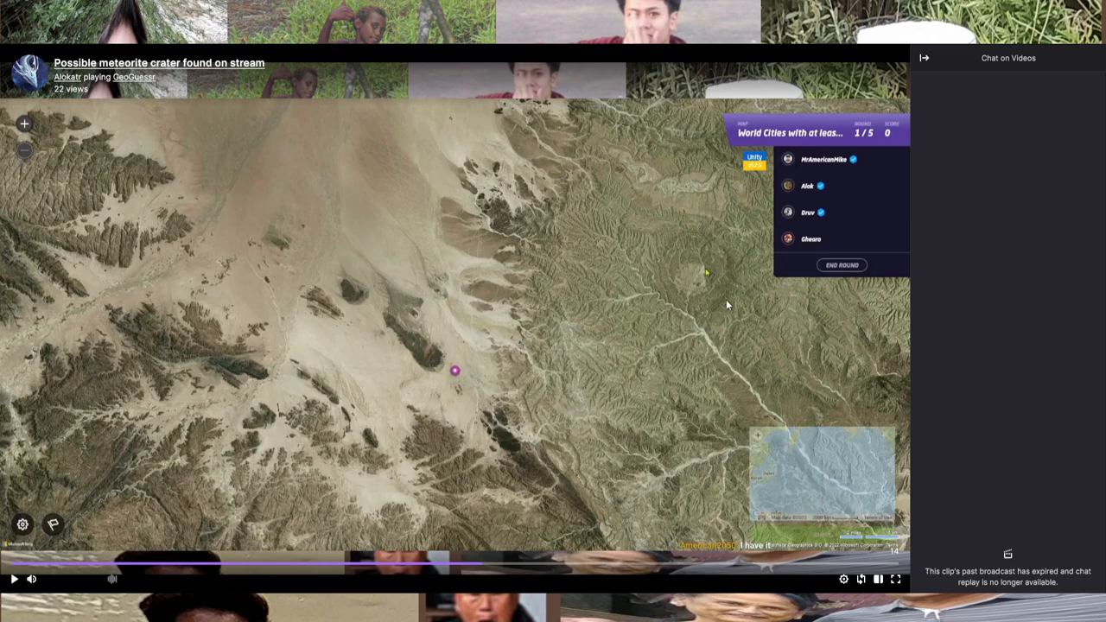
{"action": "mouse_move", "coordinate": [721, 319]}
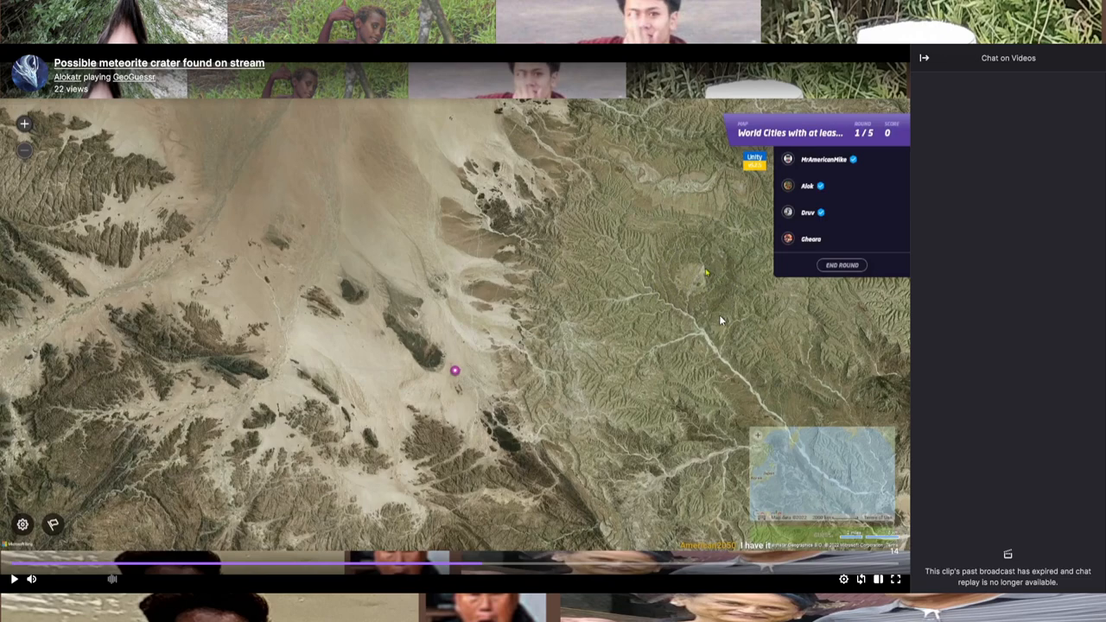
{"action": "mouse_move", "coordinate": [691, 303]}
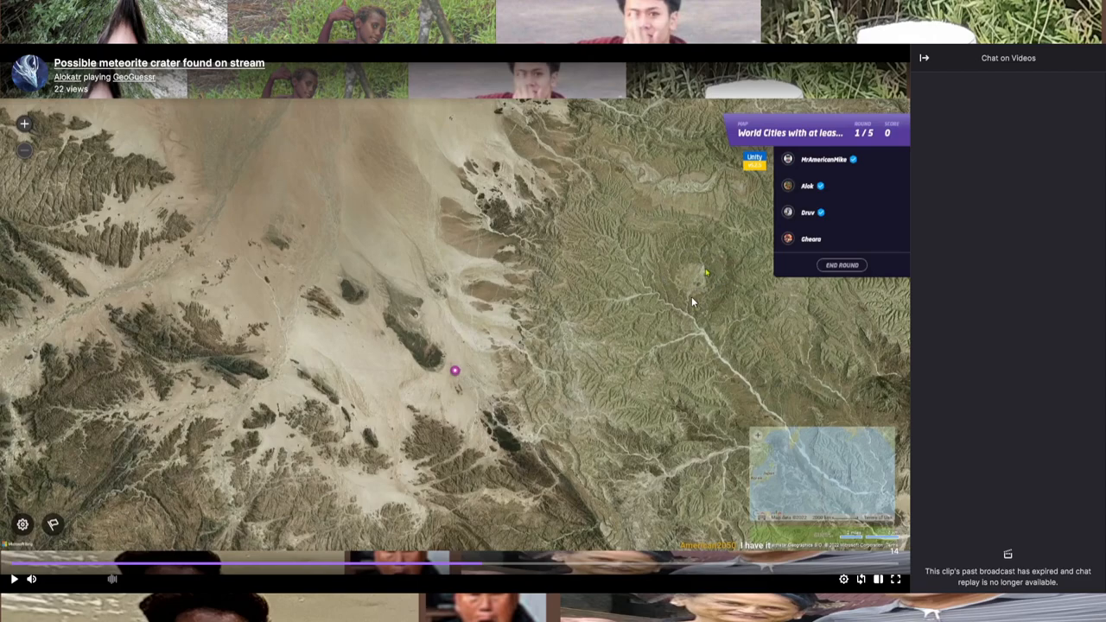
{"action": "mouse_move", "coordinate": [708, 270]}
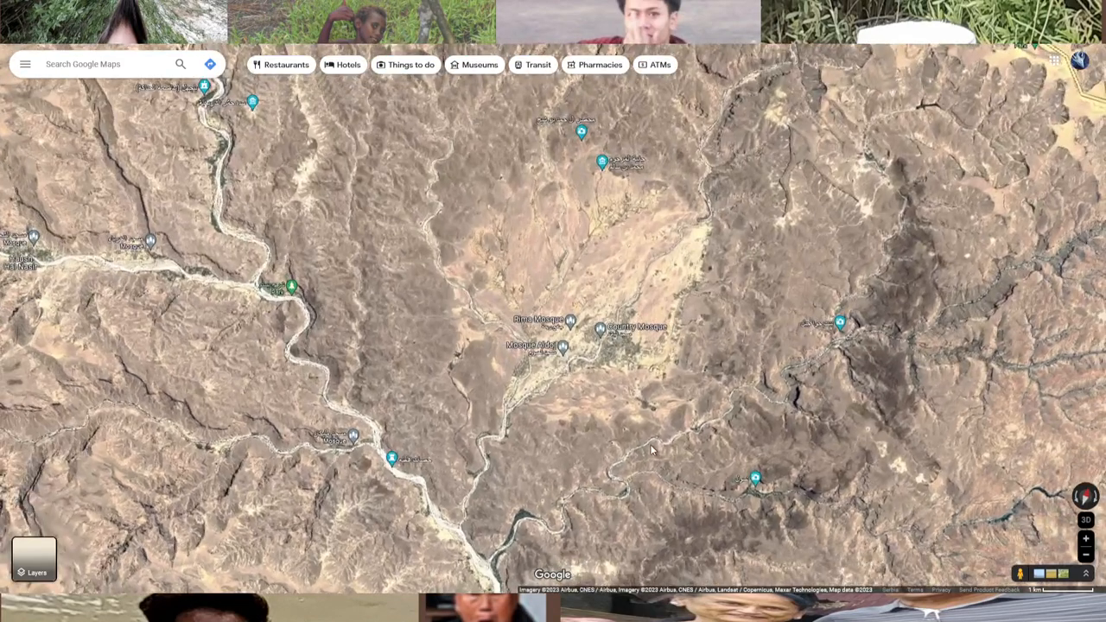
Step: Zoom the satellite imagery in and out until the circular depression near the mosques is centred
{"action": "scroll", "scroll_direction": "up", "scroll_amount": 3}
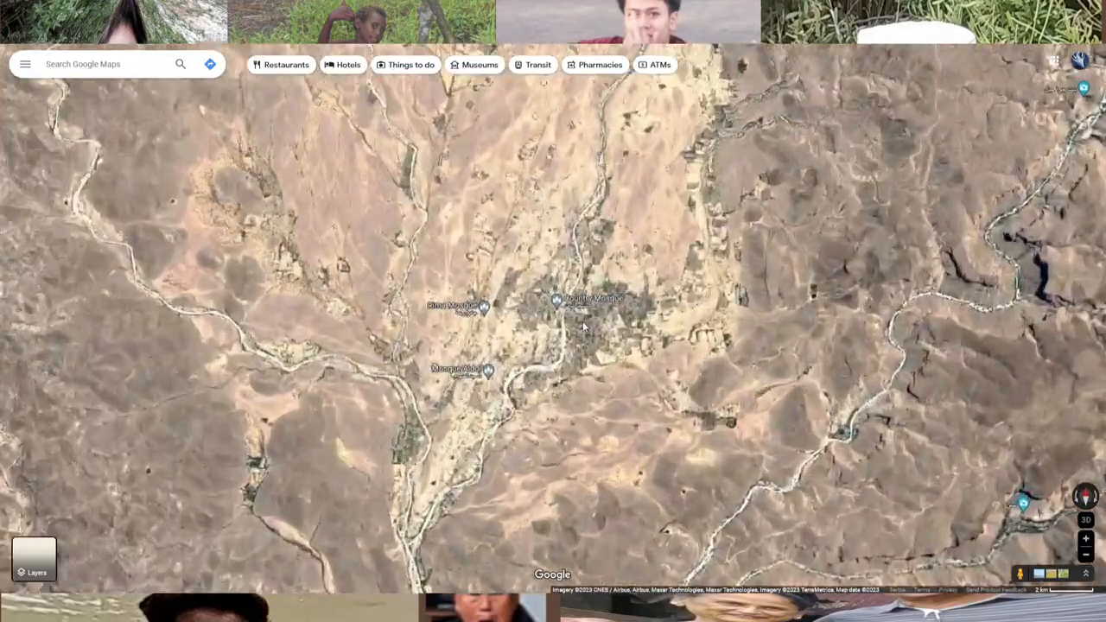
{"action": "scroll", "scroll_direction": "down", "scroll_amount": 3}
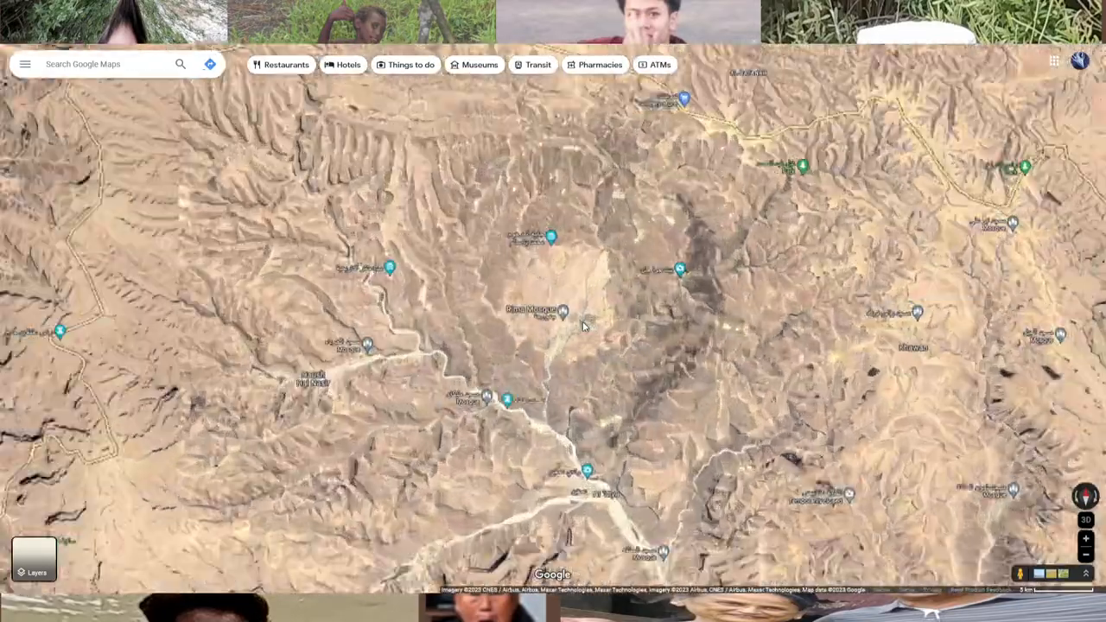
{"action": "scroll", "scroll_direction": "up", "scroll_amount": 3}
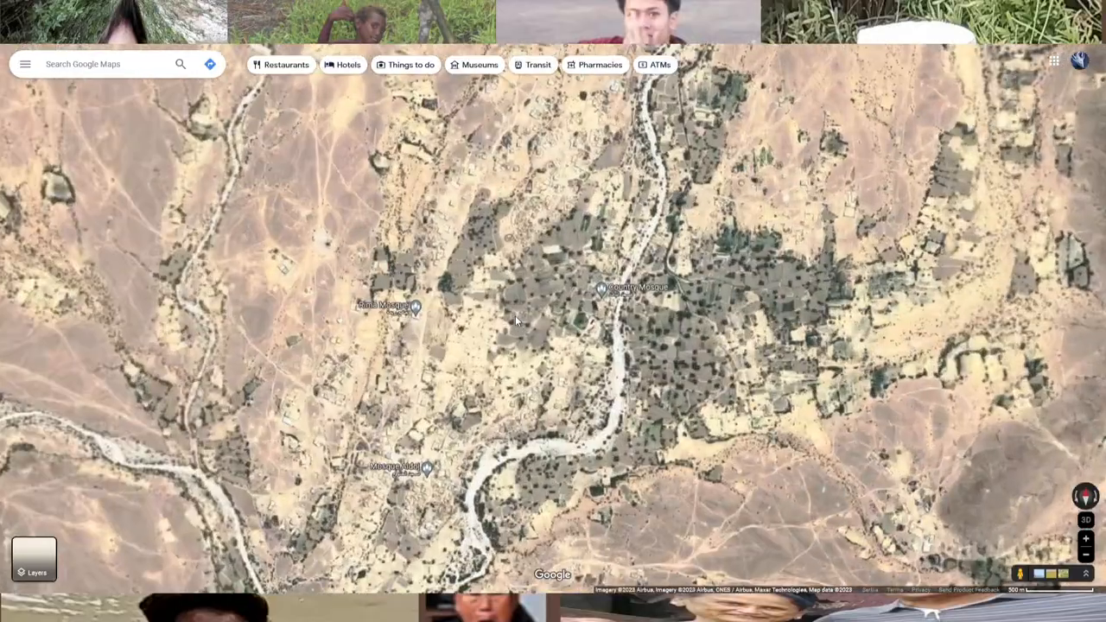
{"action": "scroll", "scroll_direction": "up", "scroll_amount": 3}
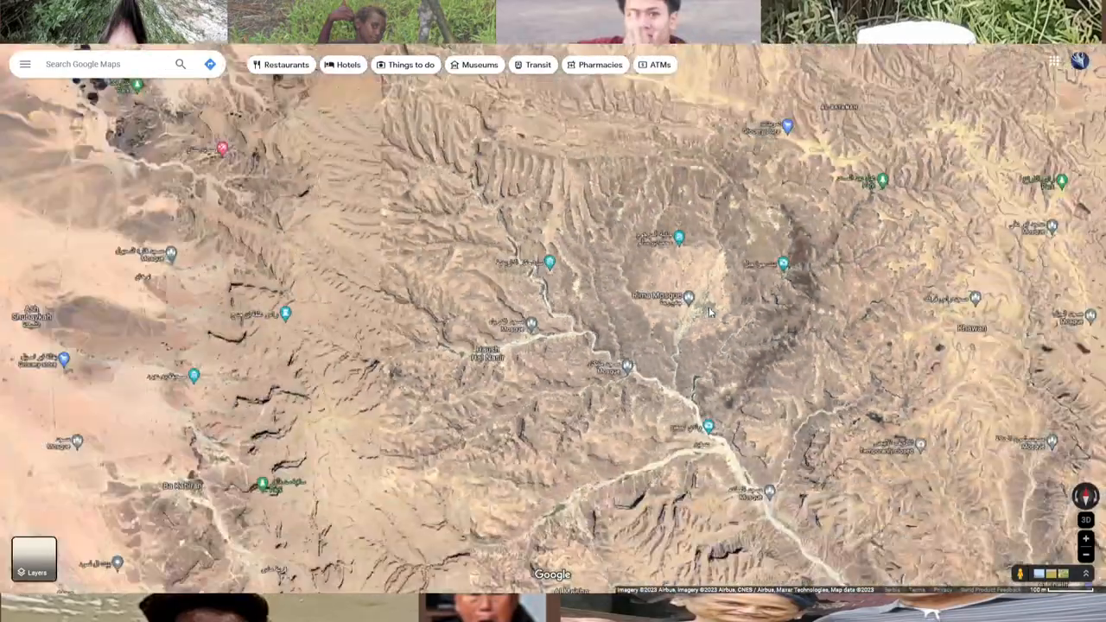
{"action": "scroll", "scroll_direction": "down", "scroll_amount": 3}
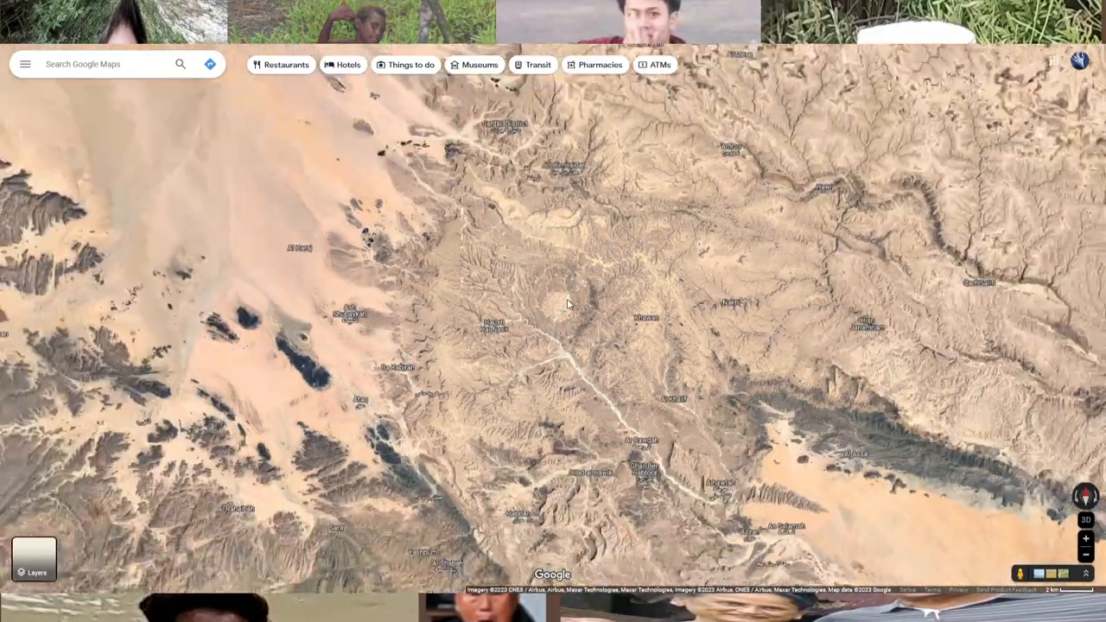
{"action": "scroll", "scroll_direction": "down", "scroll_amount": 3}
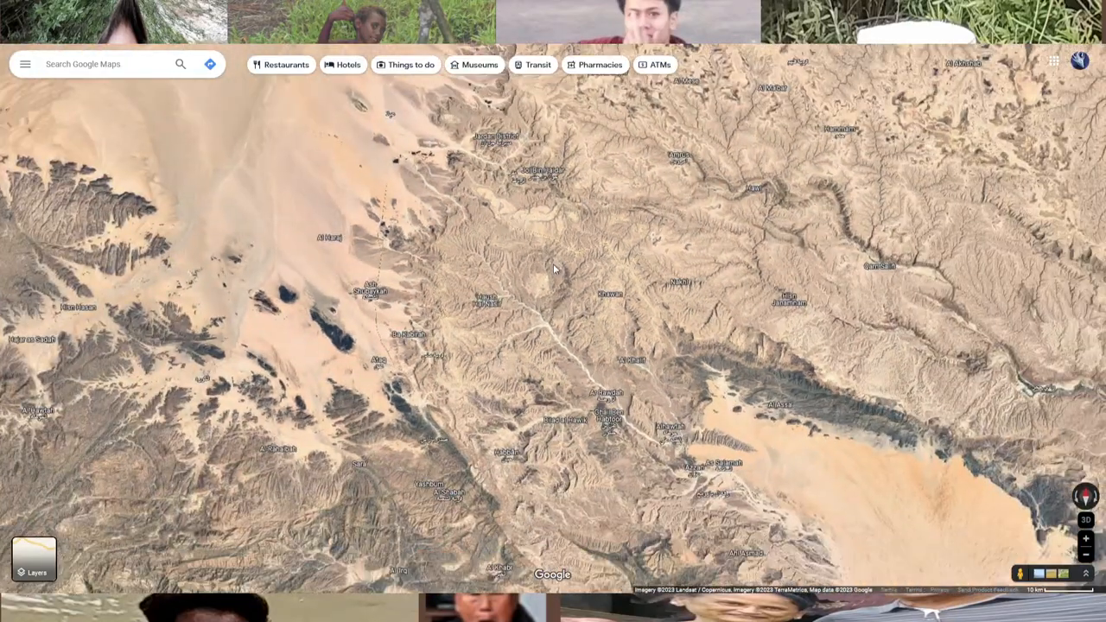
{"action": "scroll", "scroll_direction": "down", "scroll_amount": 3}
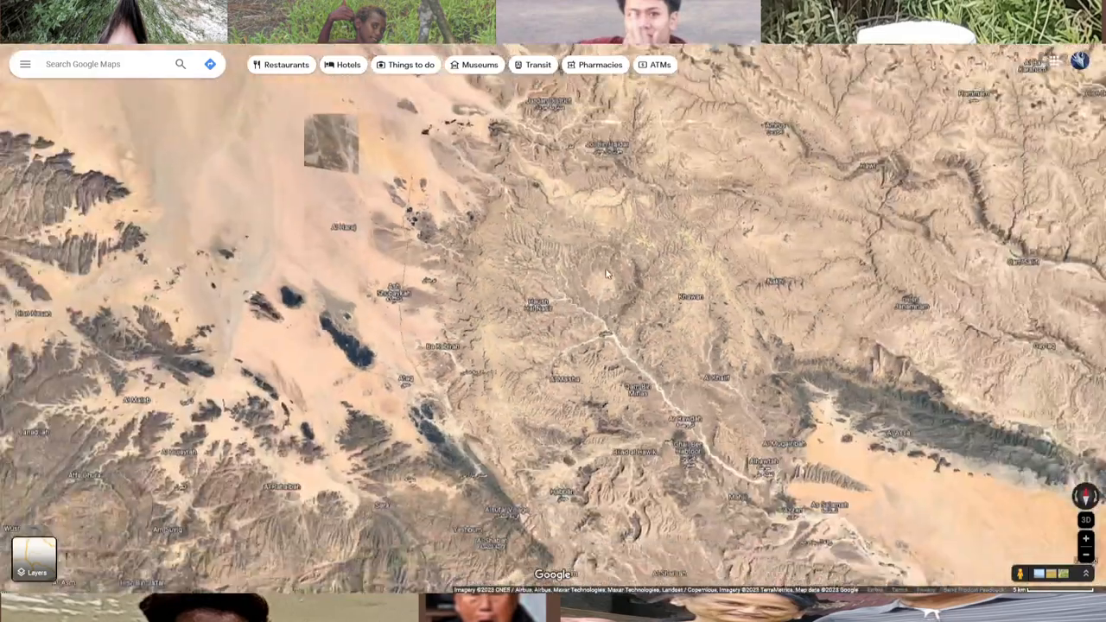
{"action": "scroll", "scroll_direction": "up", "scroll_amount": 3}
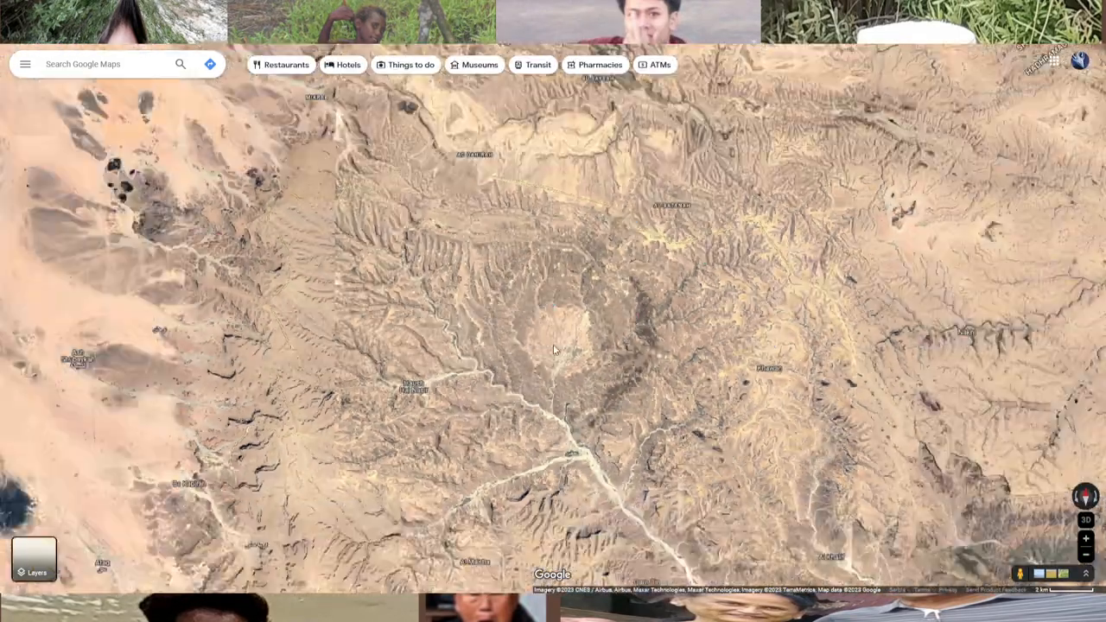
{"action": "scroll", "scroll_direction": "down", "scroll_amount": 3}
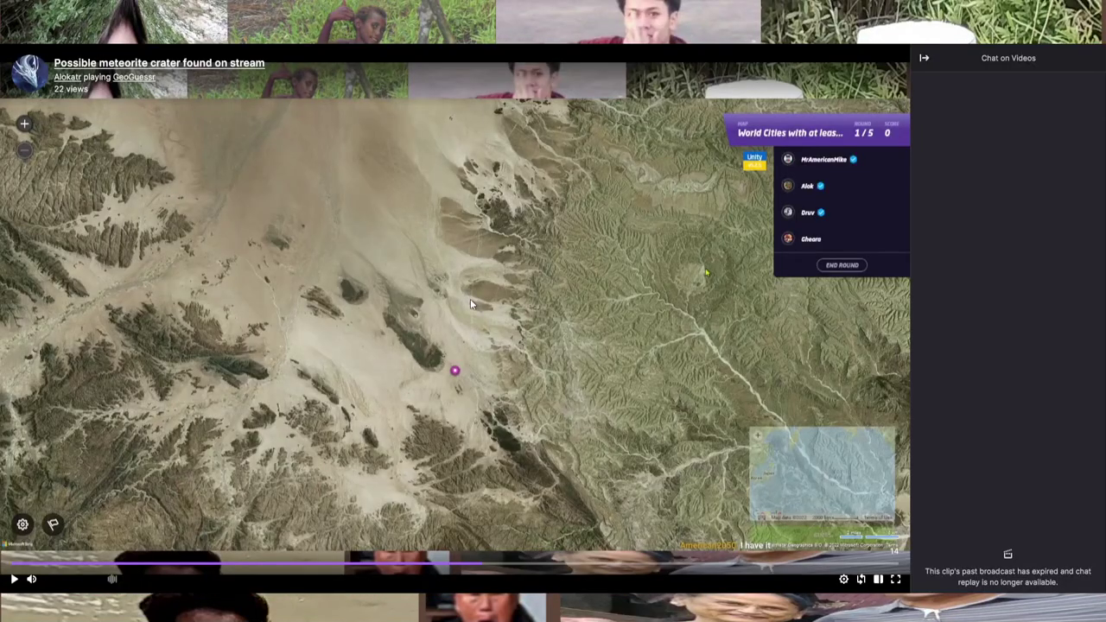
{"action": "mouse_move", "coordinate": [590, 330]}
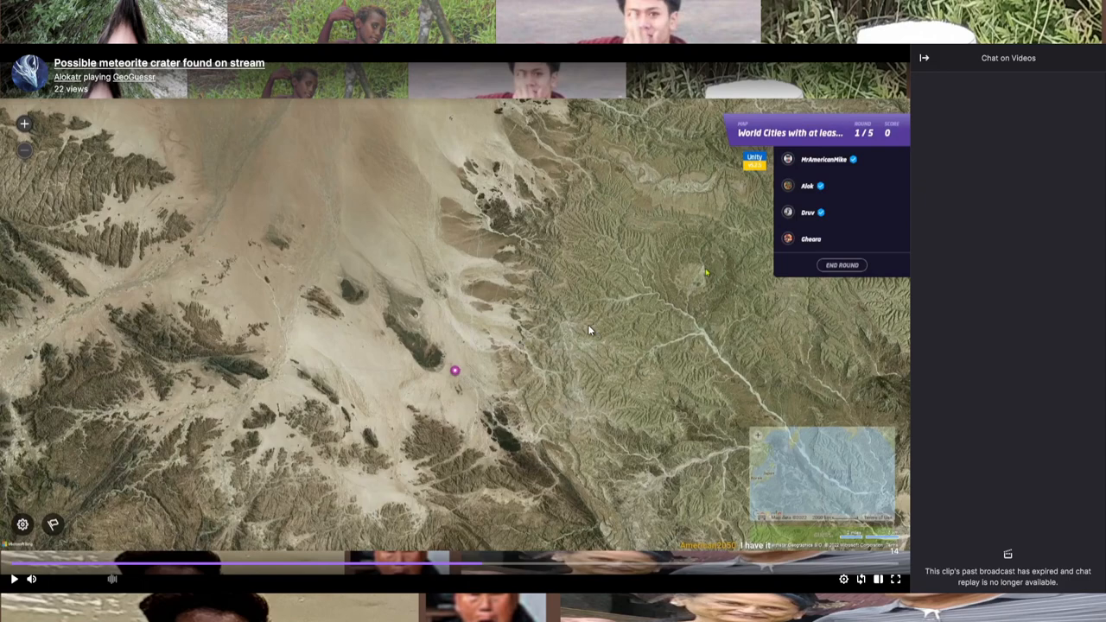
{"action": "mouse_move", "coordinate": [828, 219]}
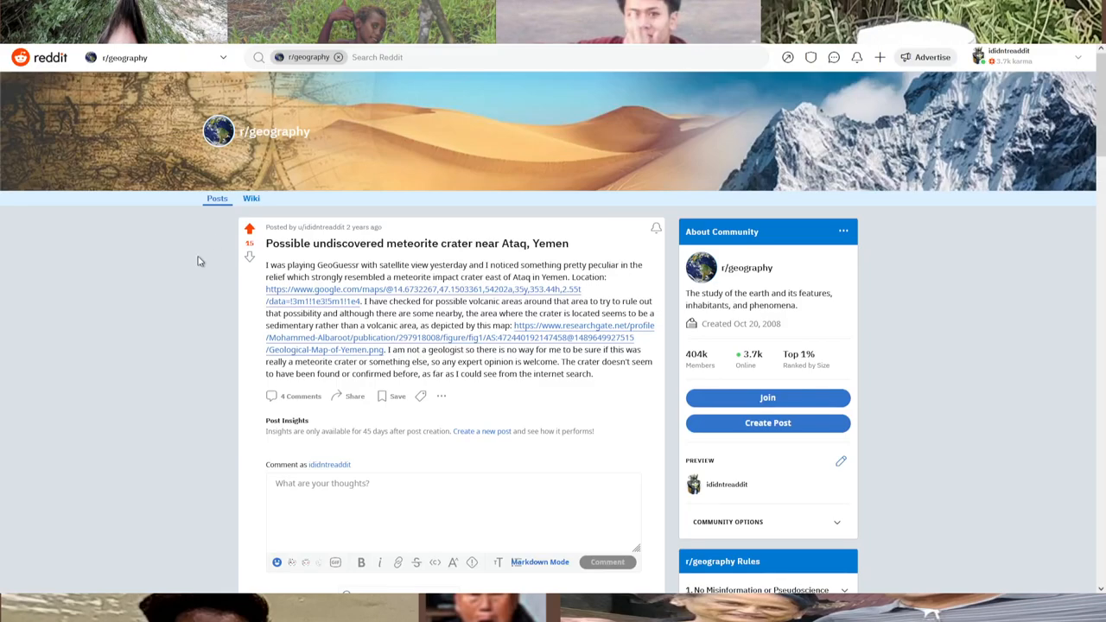
Step: Read the r/geography comments down to the reply linking the Wasita, Salab and Thamud craters
{"action": "scroll", "scroll_direction": "down", "scroll_amount": 3}
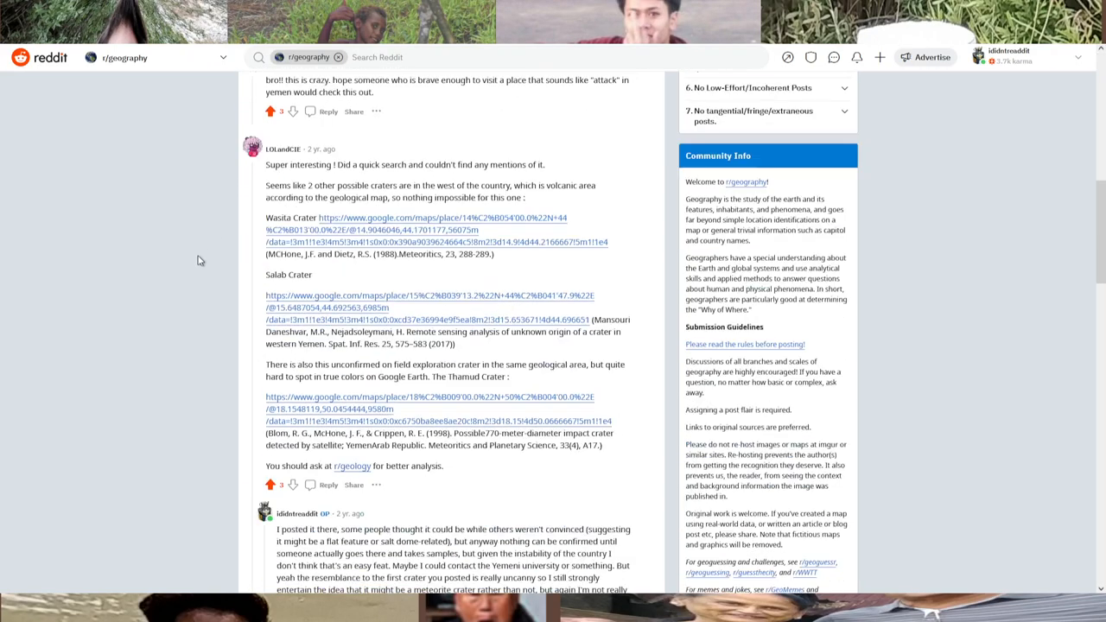
{"action": "scroll", "scroll_direction": "up", "scroll_amount": 3}
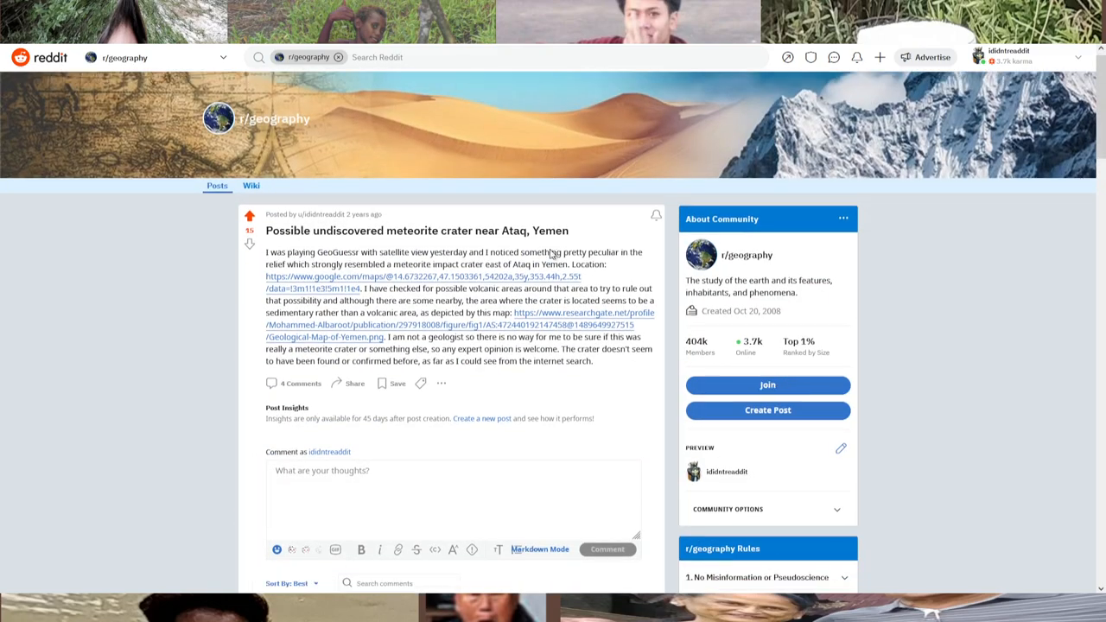
{"action": "scroll", "scroll_direction": "down", "scroll_amount": 3}
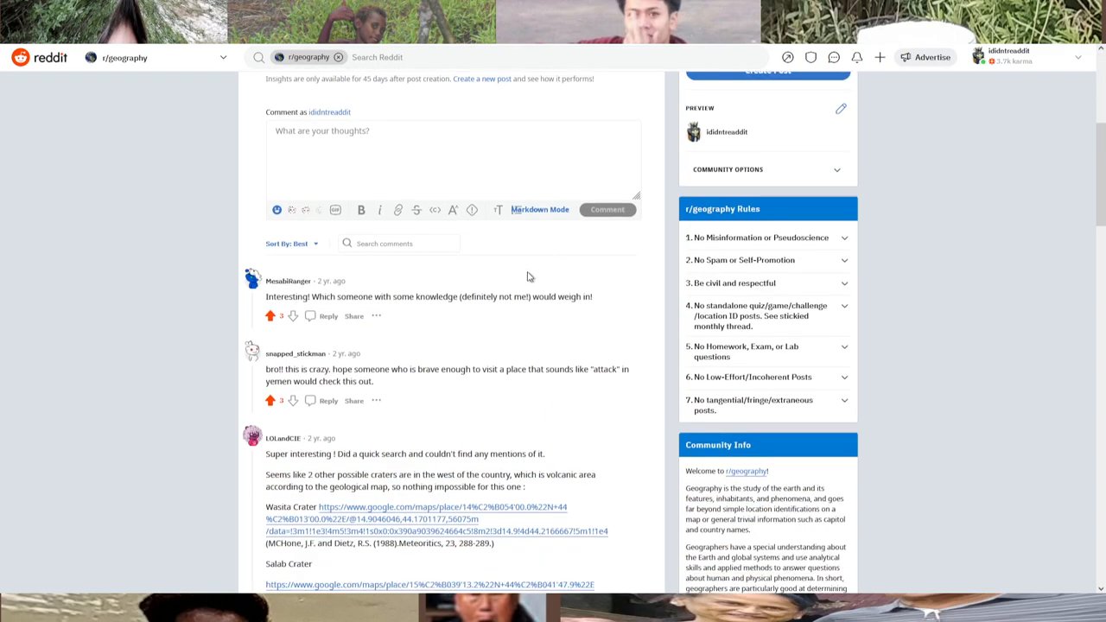
{"action": "scroll", "scroll_direction": "down", "scroll_amount": 3}
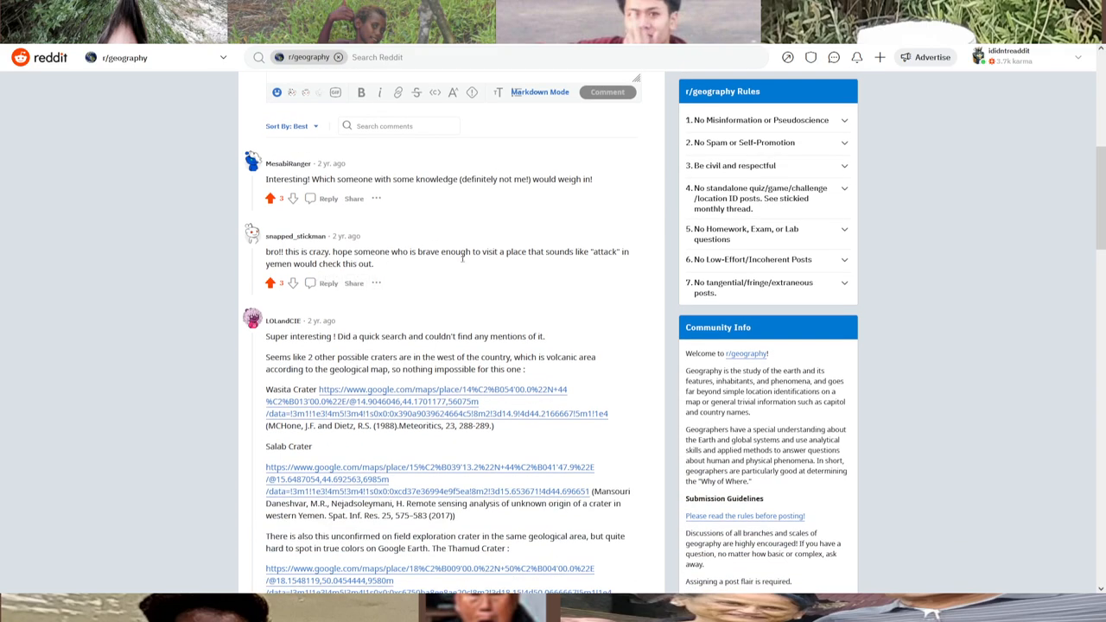
{"action": "scroll", "scroll_direction": "down", "scroll_amount": 3}
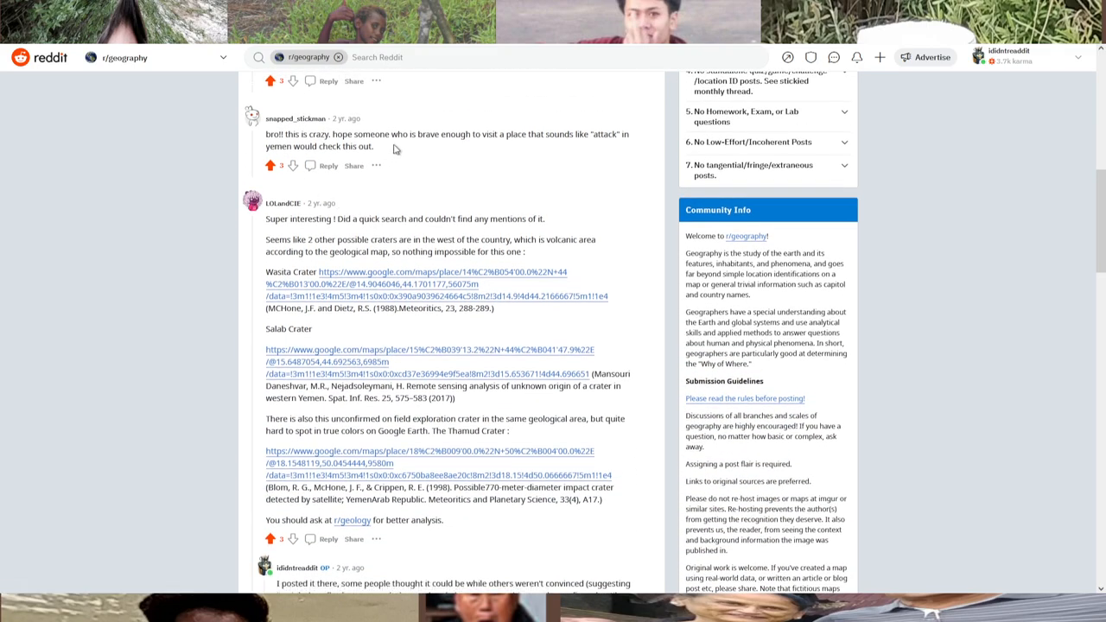
{"action": "scroll", "scroll_direction": "up", "scroll_amount": 3}
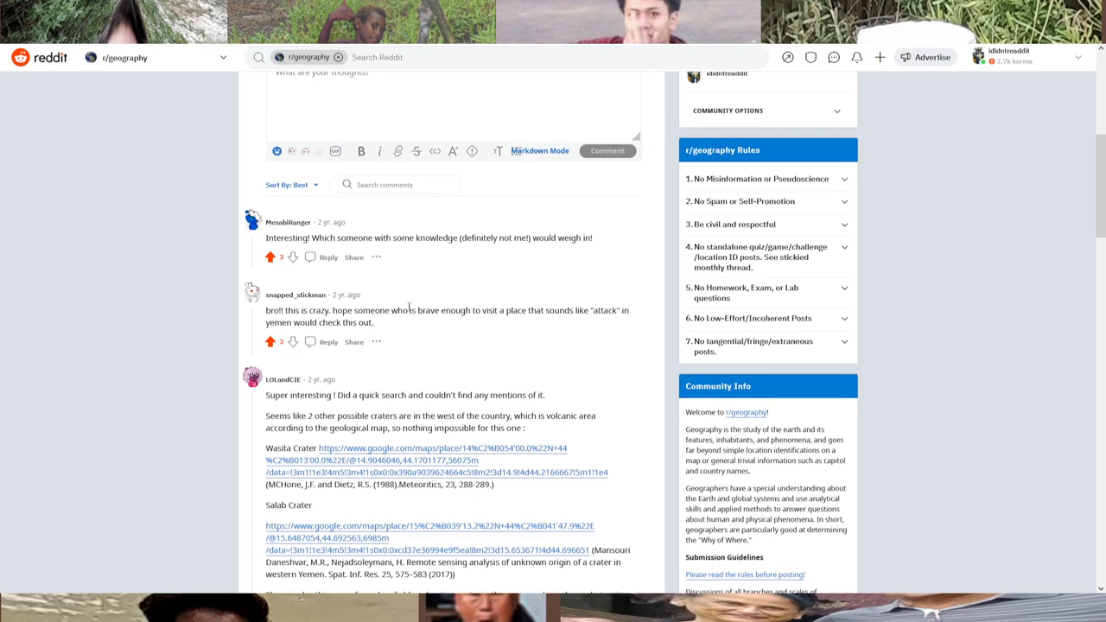
{"action": "scroll", "scroll_direction": "down", "scroll_amount": 3}
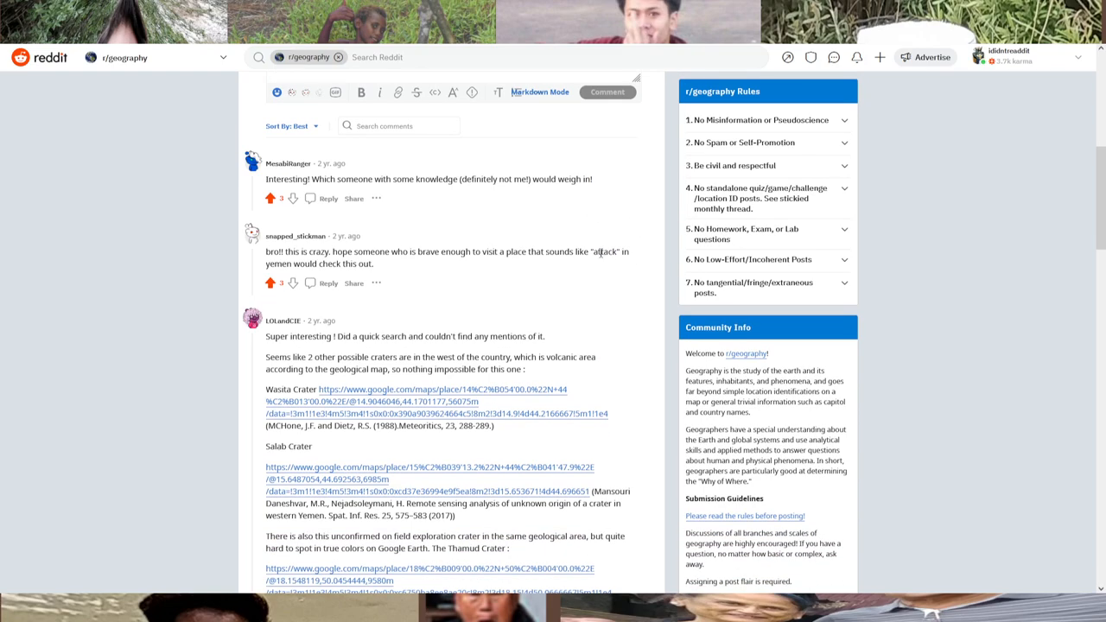
{"action": "scroll", "scroll_direction": "down", "scroll_amount": 3}
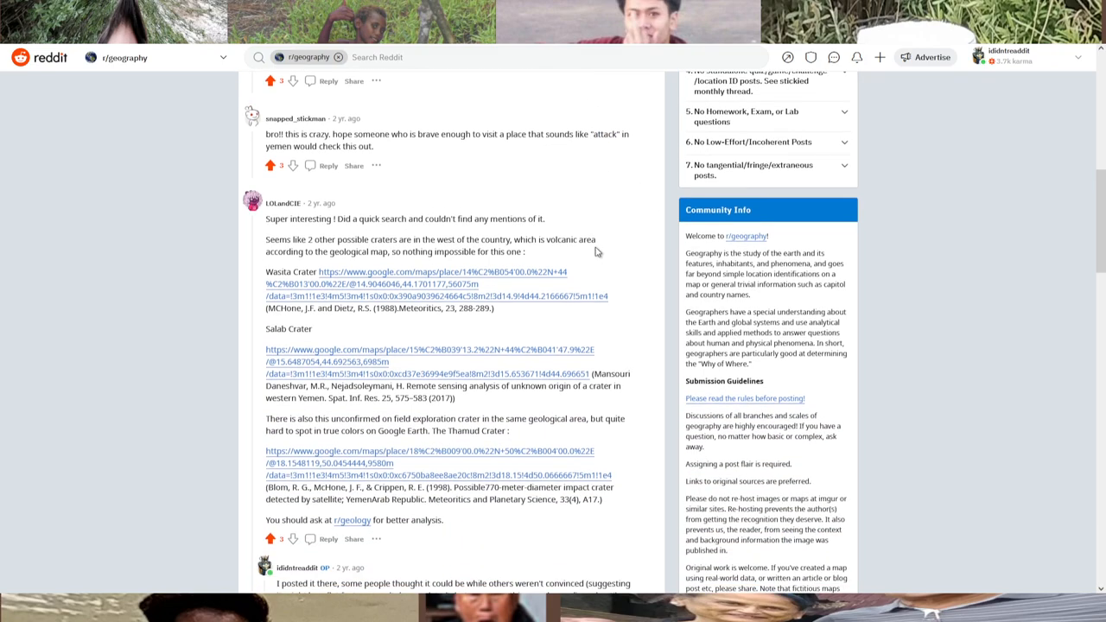
{"action": "mouse_move", "coordinate": [355, 223]}
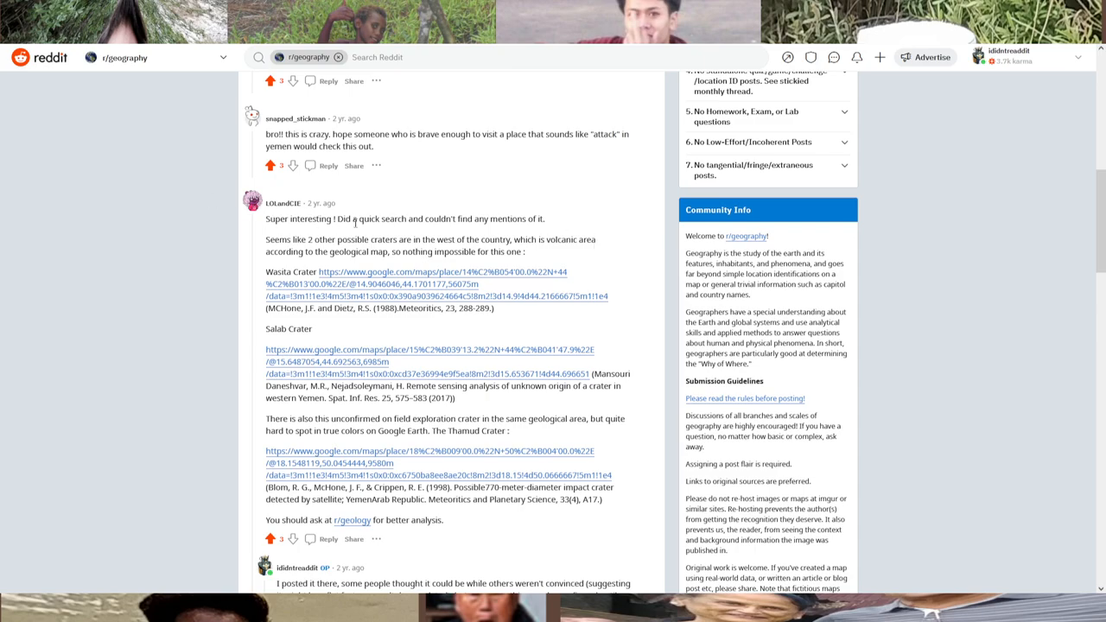
{"action": "scroll", "scroll_direction": "down", "scroll_amount": 3}
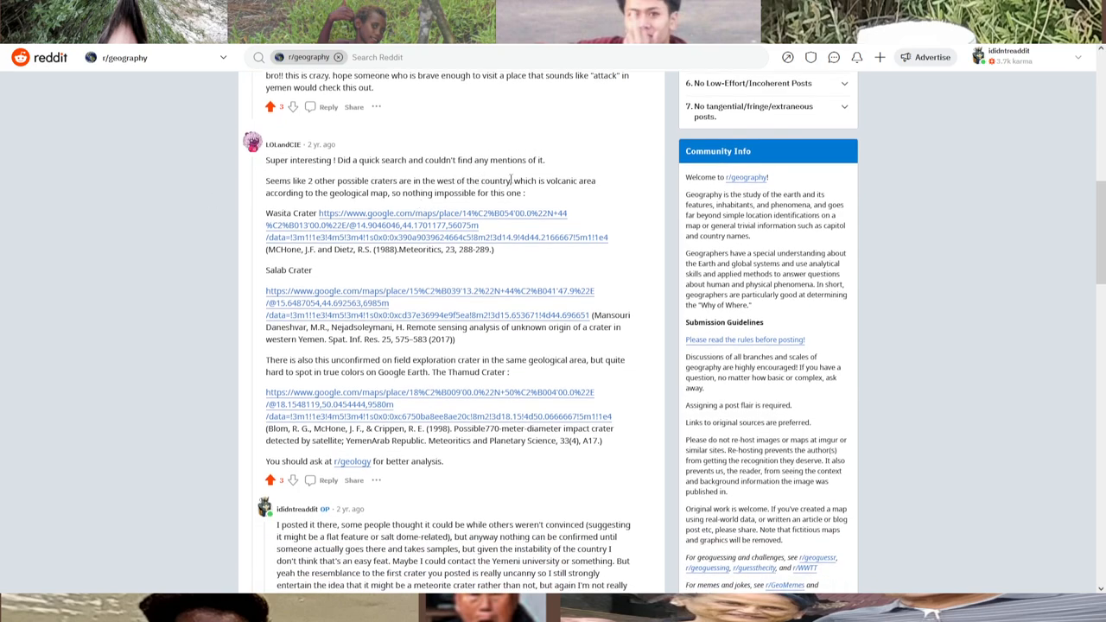
{"action": "scroll", "scroll_direction": "up", "scroll_amount": 3}
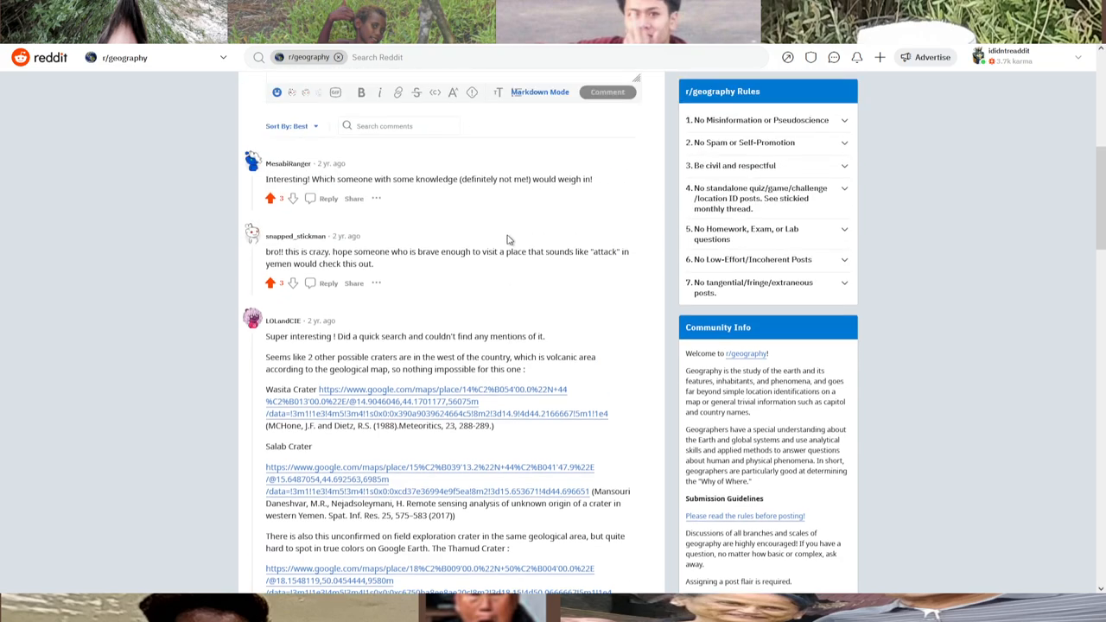
{"action": "scroll", "scroll_direction": "down", "scroll_amount": 3}
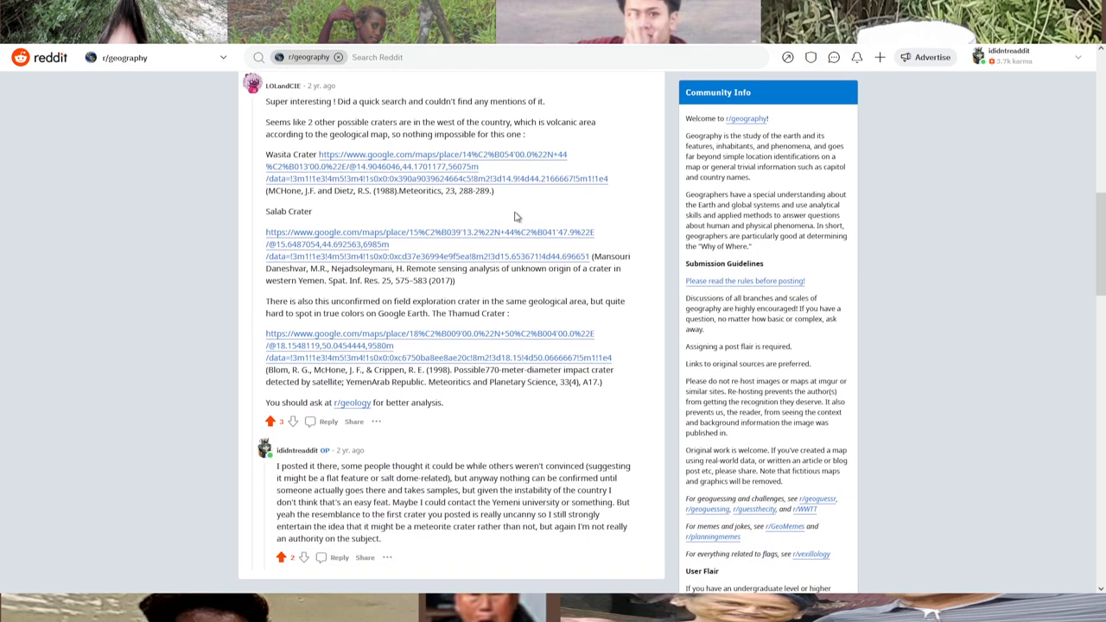
{"action": "scroll", "scroll_direction": "up", "scroll_amount": 3}
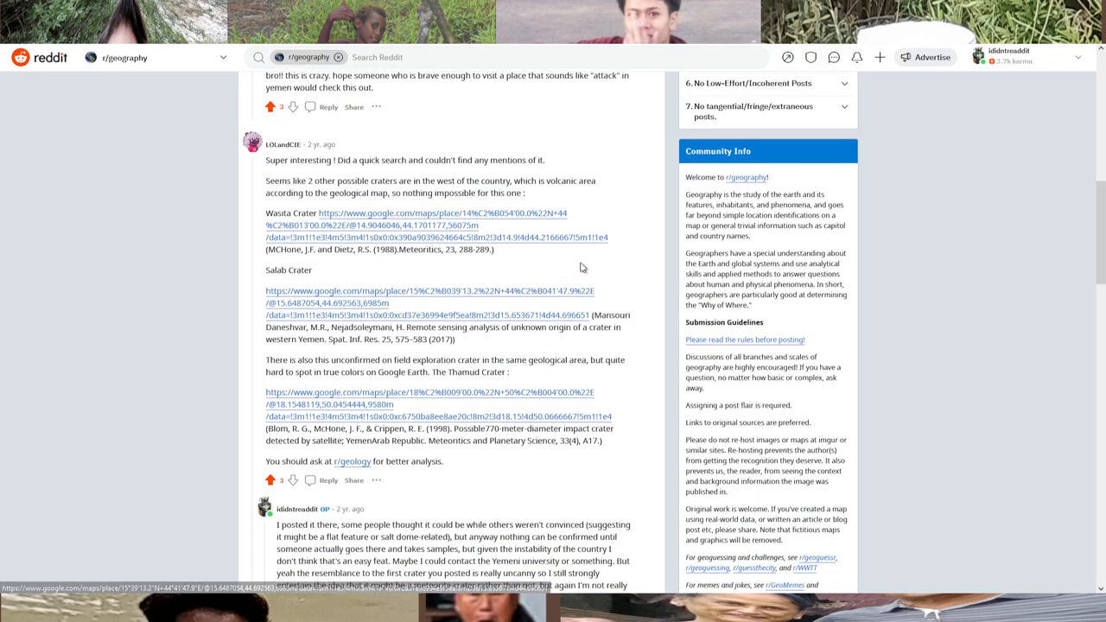
{"action": "scroll", "scroll_direction": "up", "scroll_amount": 3}
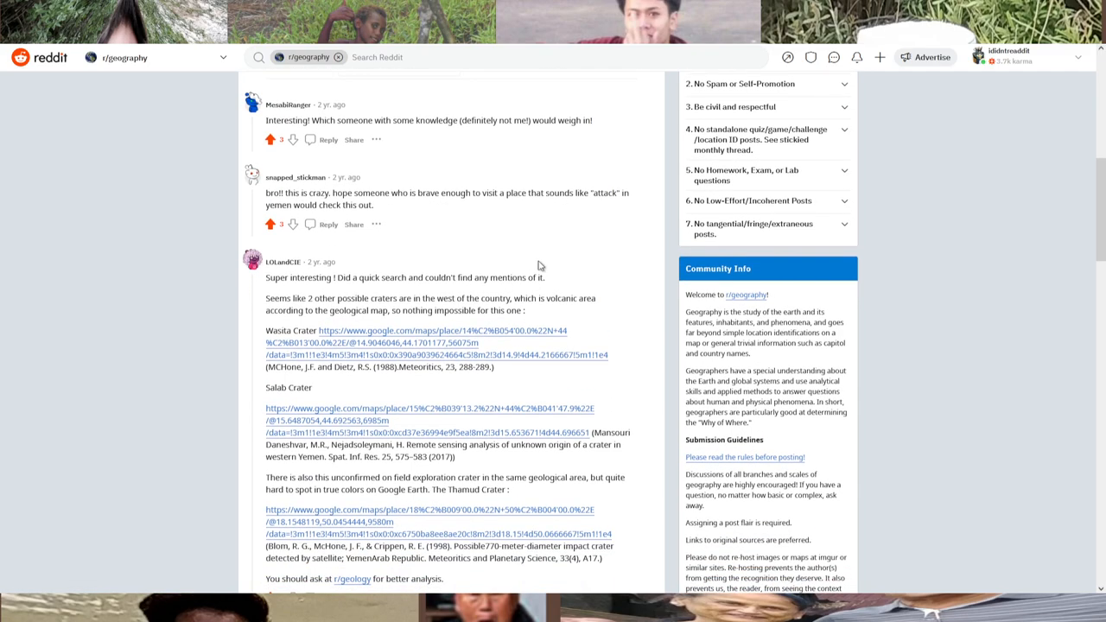
{"action": "mouse_move", "coordinate": [521, 274]}
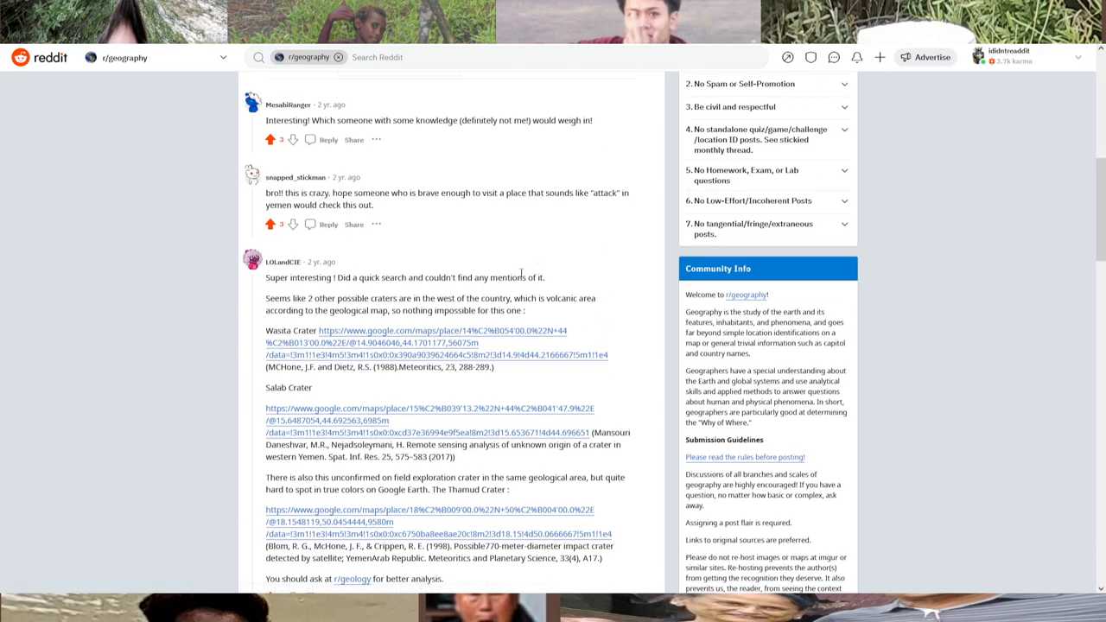
{"action": "scroll", "scroll_direction": "down", "scroll_amount": 3}
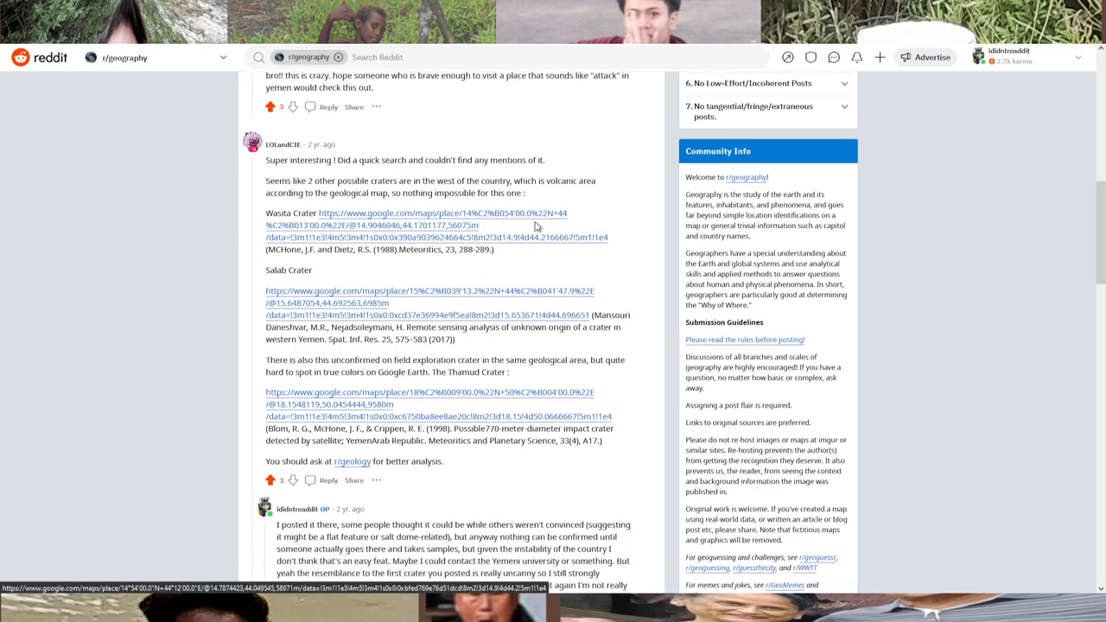
{"action": "mouse_move", "coordinate": [272, 163]}
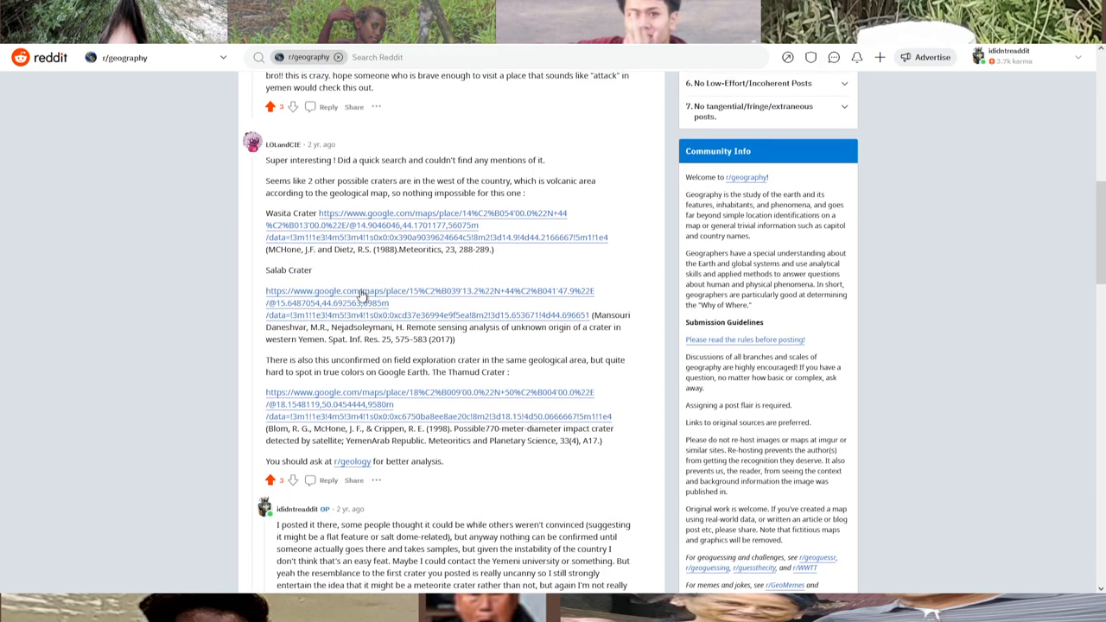
{"action": "scroll", "scroll_direction": "down", "scroll_amount": 3}
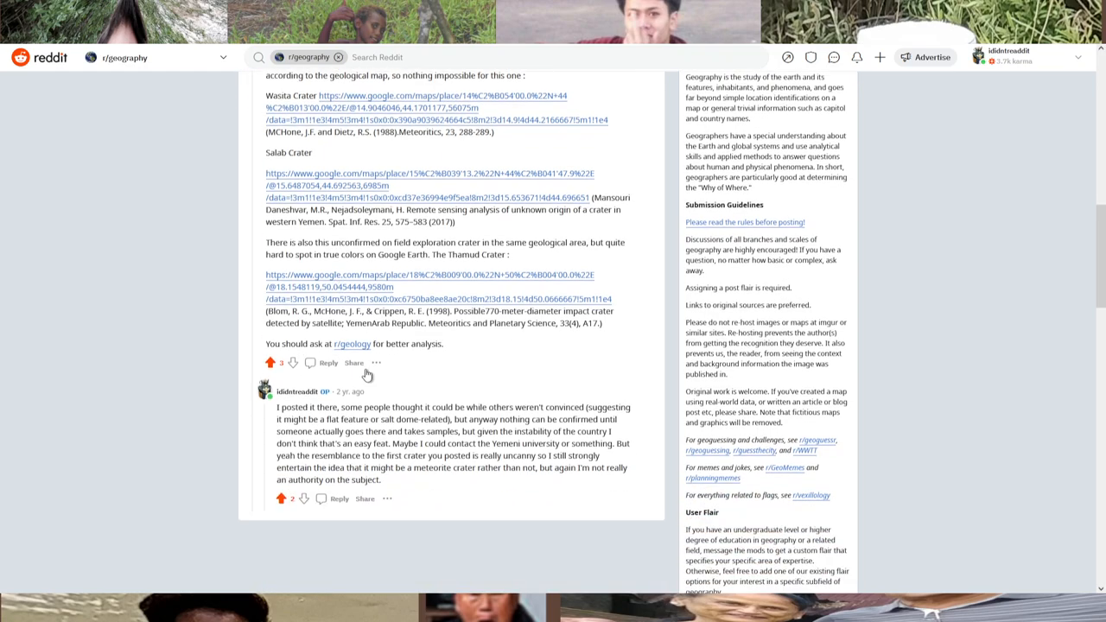
{"action": "scroll", "scroll_direction": "up", "scroll_amount": 3}
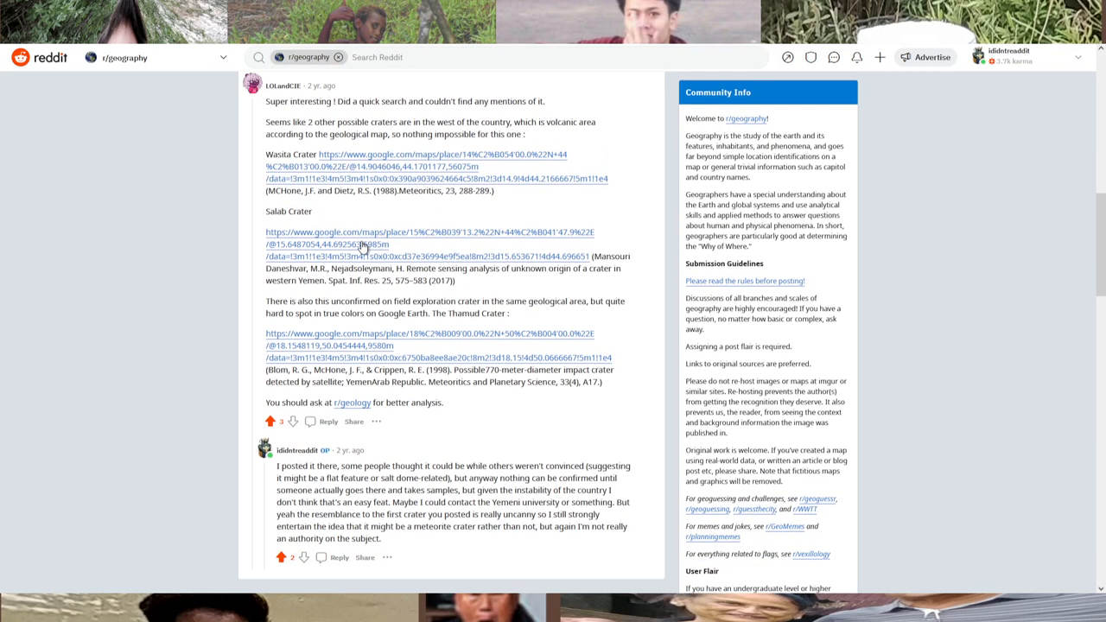
{"action": "scroll", "scroll_direction": "up", "scroll_amount": 3}
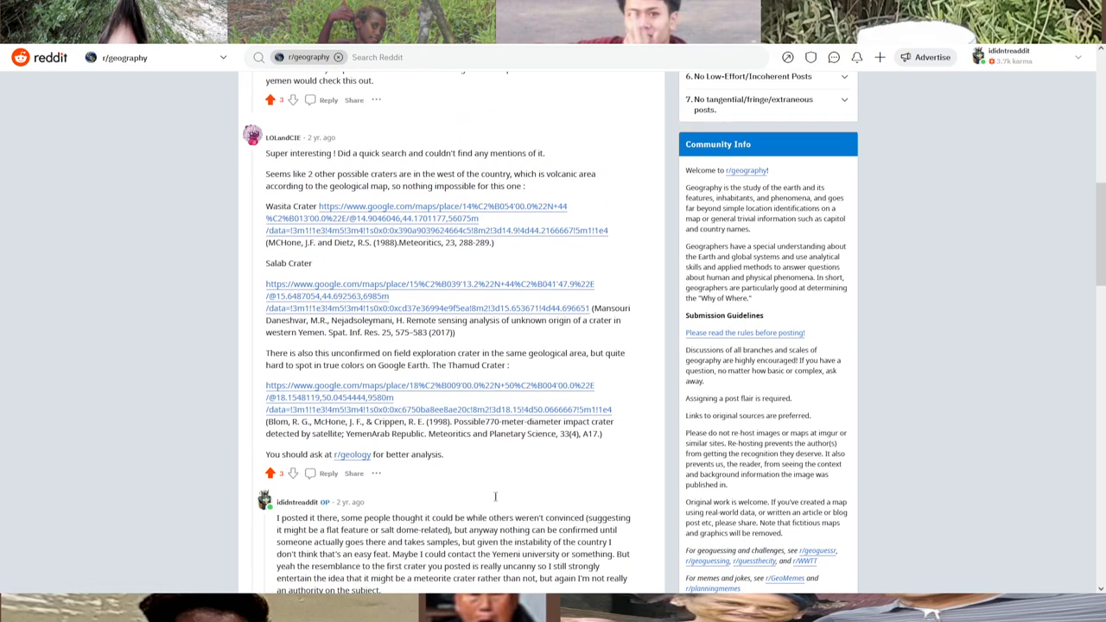
{"action": "scroll", "scroll_direction": "down", "scroll_amount": 3}
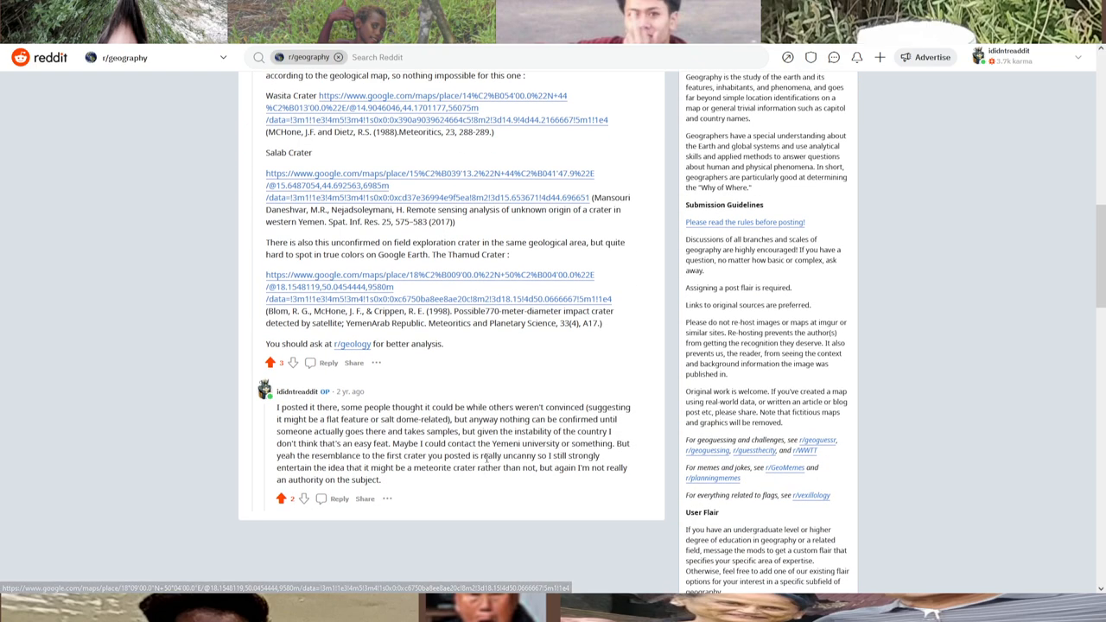
{"action": "scroll", "scroll_direction": "up", "scroll_amount": 3}
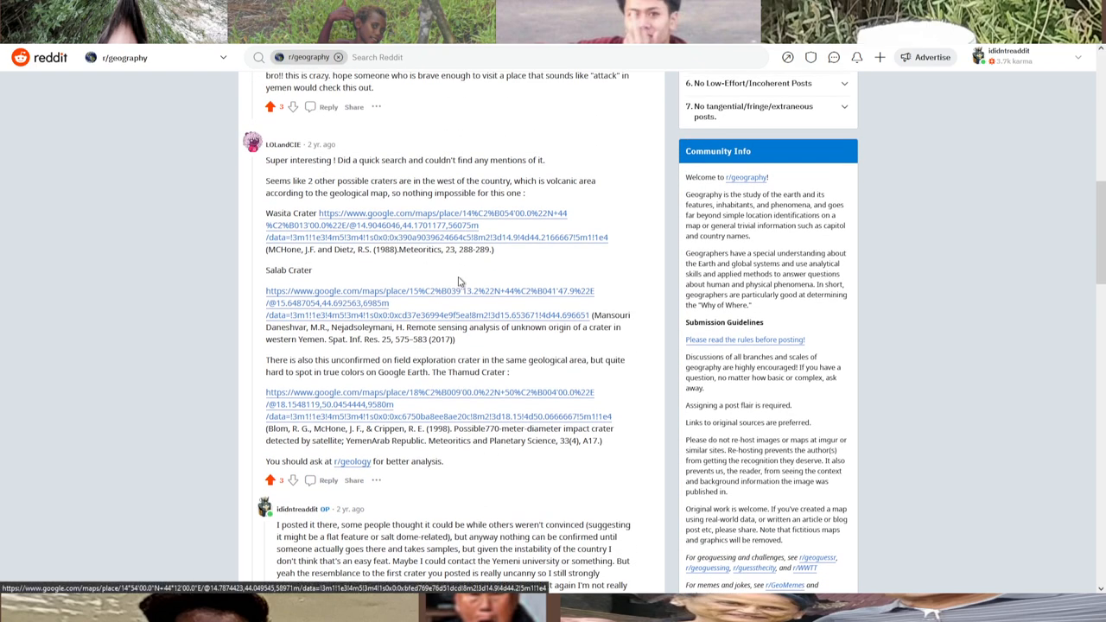
{"action": "mouse_move", "coordinate": [351, 420]}
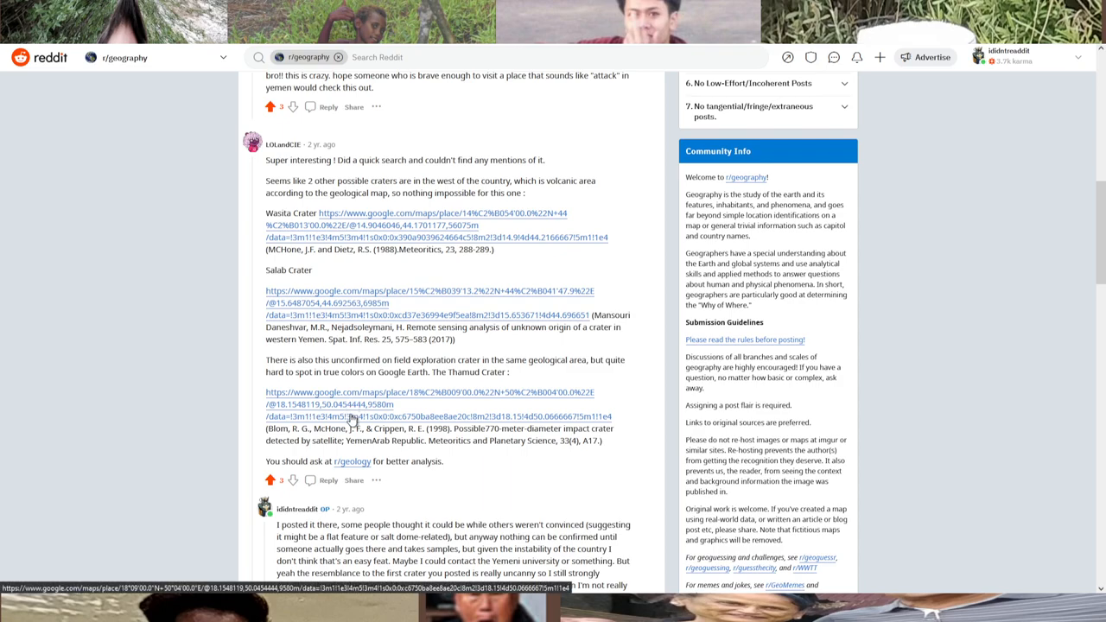
{"action": "mouse_move", "coordinate": [294, 210]}
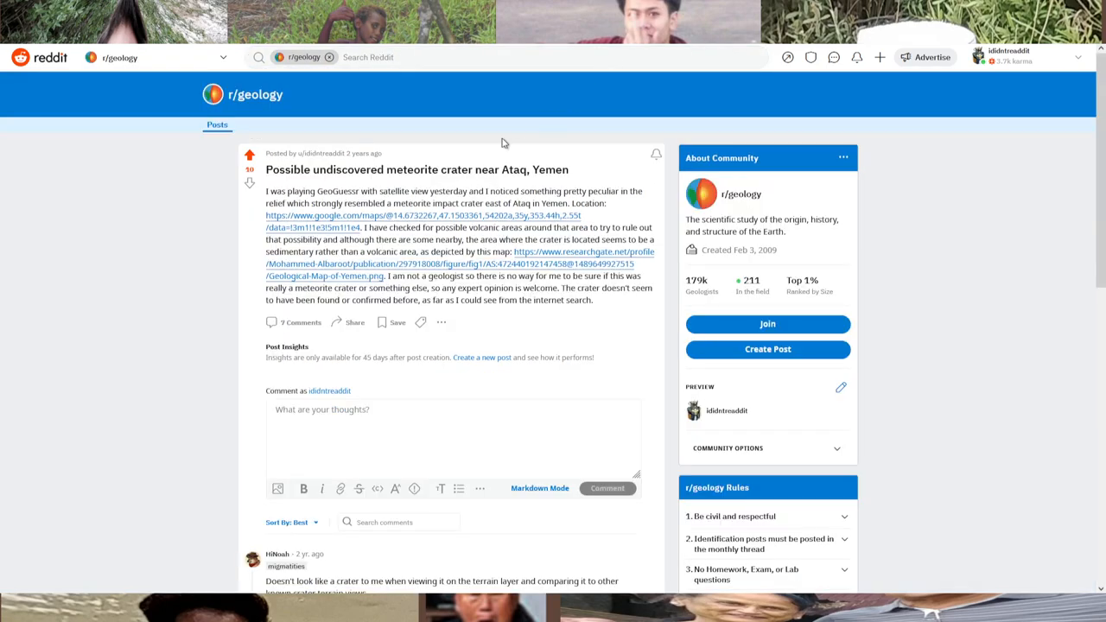
Step: Scroll through comments on the r/geology post 'Possible undiscovered meteorite crater near Ataq, Yemen'
{"action": "scroll", "scroll_direction": "down", "scroll_amount": 3}
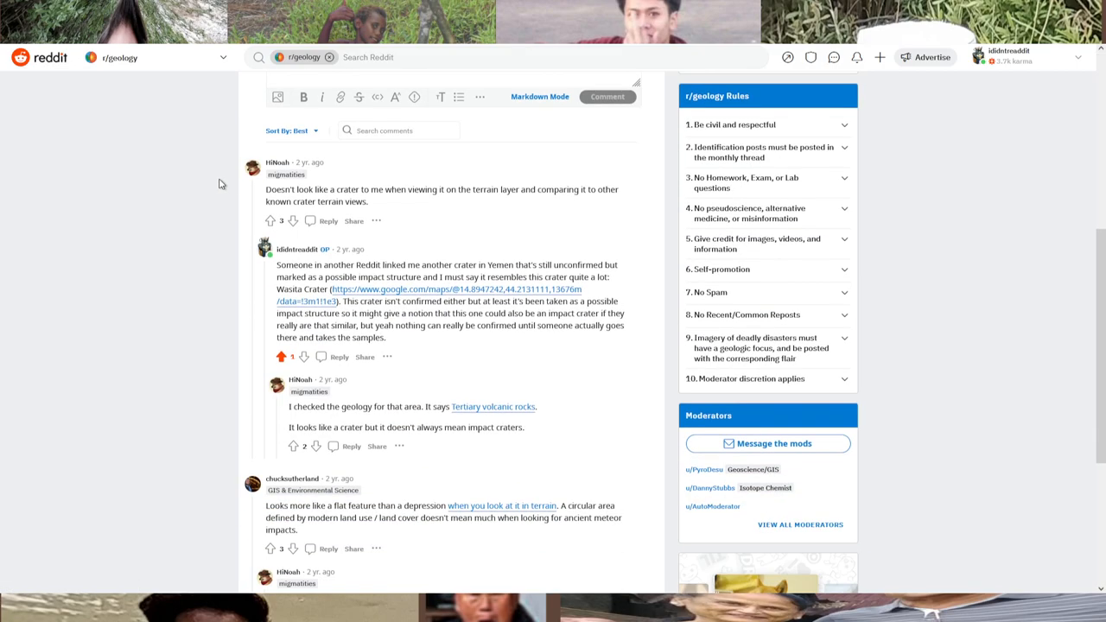
{"action": "scroll", "scroll_direction": "down", "scroll_amount": 3}
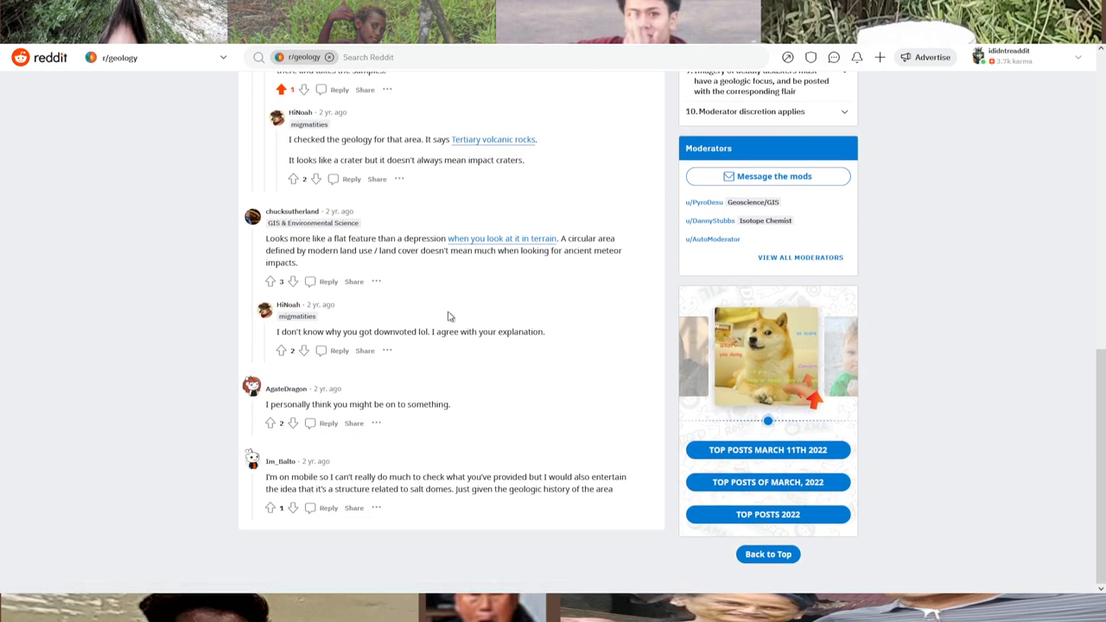
{"action": "scroll", "scroll_direction": "up", "scroll_amount": 3}
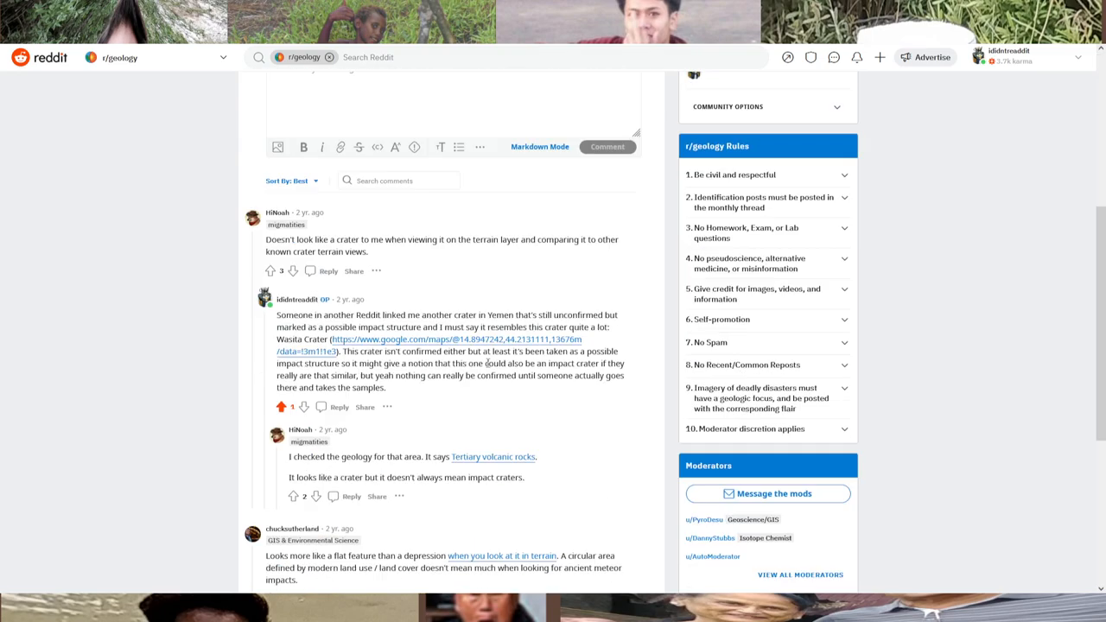
{"action": "scroll", "scroll_direction": "down", "scroll_amount": 3}
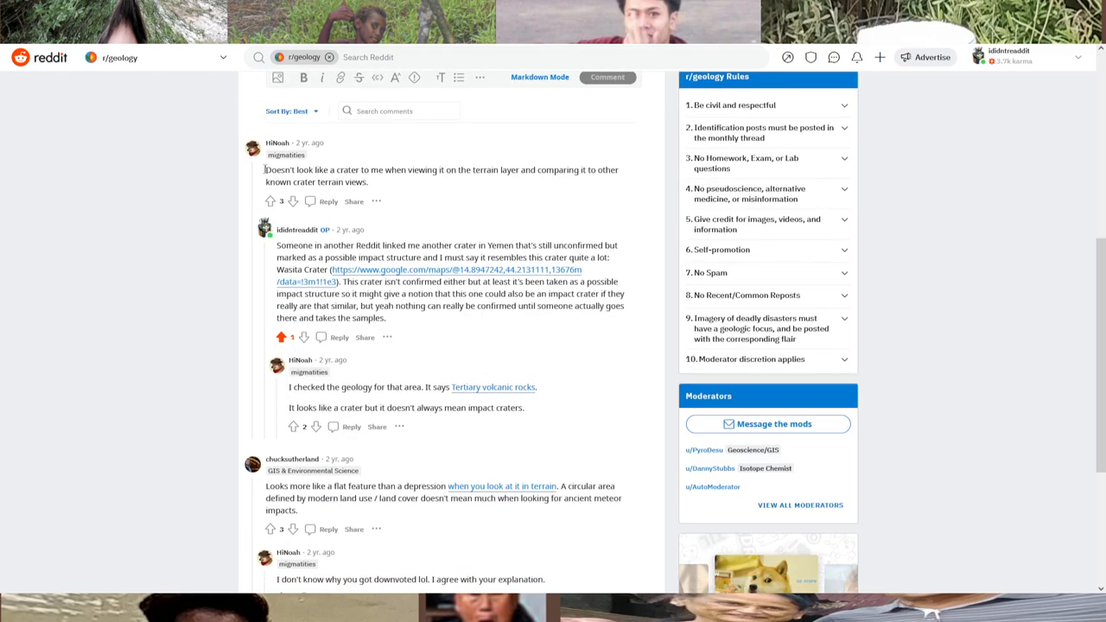
{"action": "scroll", "scroll_direction": "down", "scroll_amount": 3}
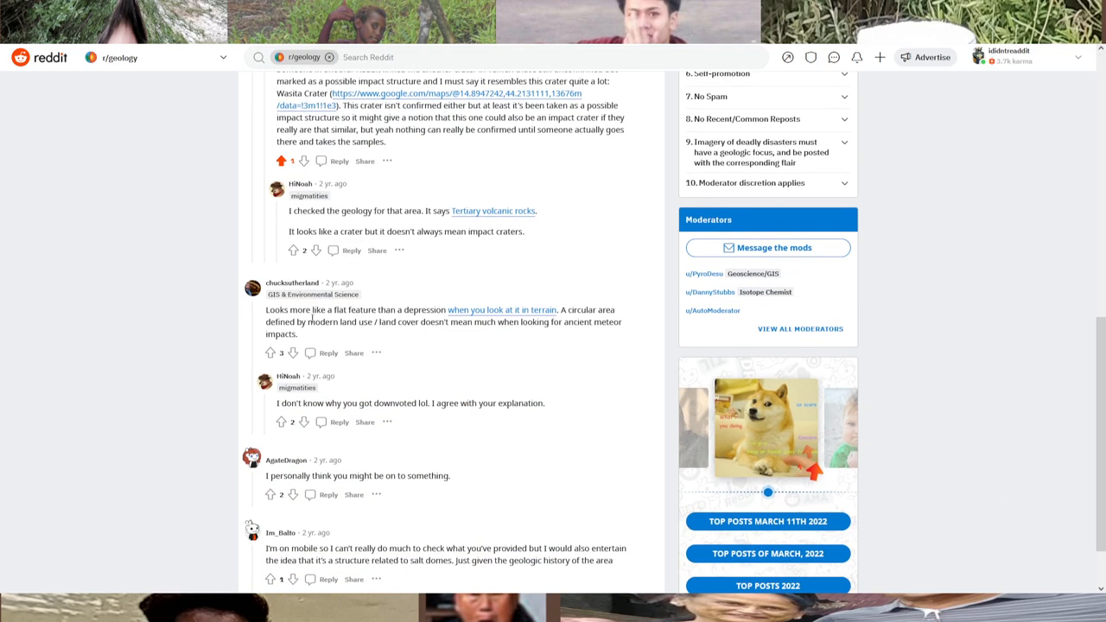
{"action": "scroll", "scroll_direction": "down", "scroll_amount": 3}
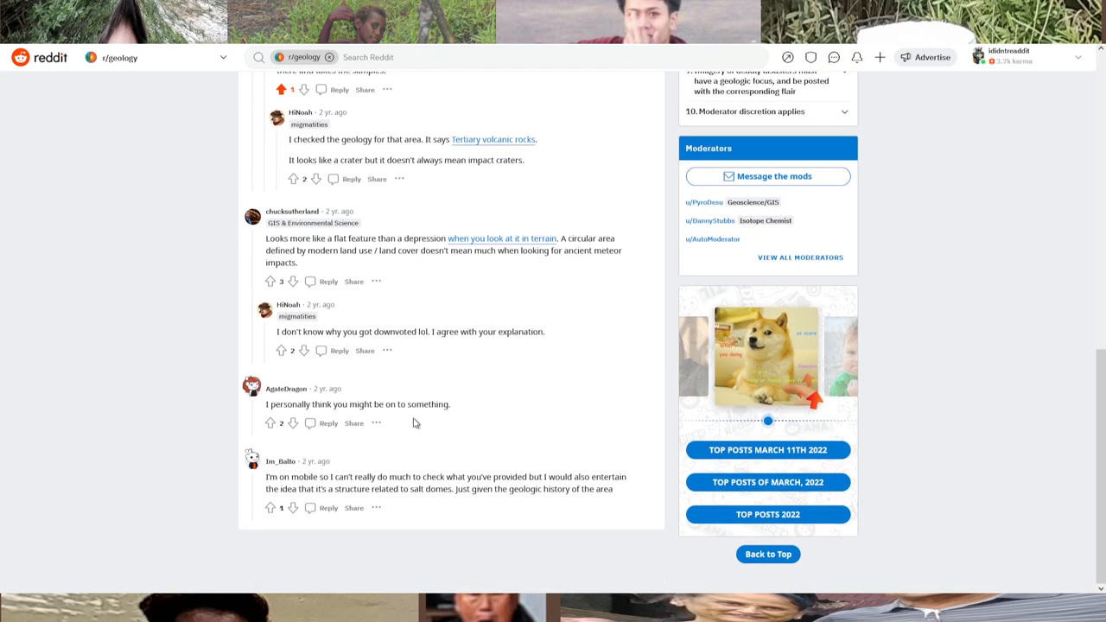
{"action": "scroll", "scroll_direction": "up", "scroll_amount": 3}
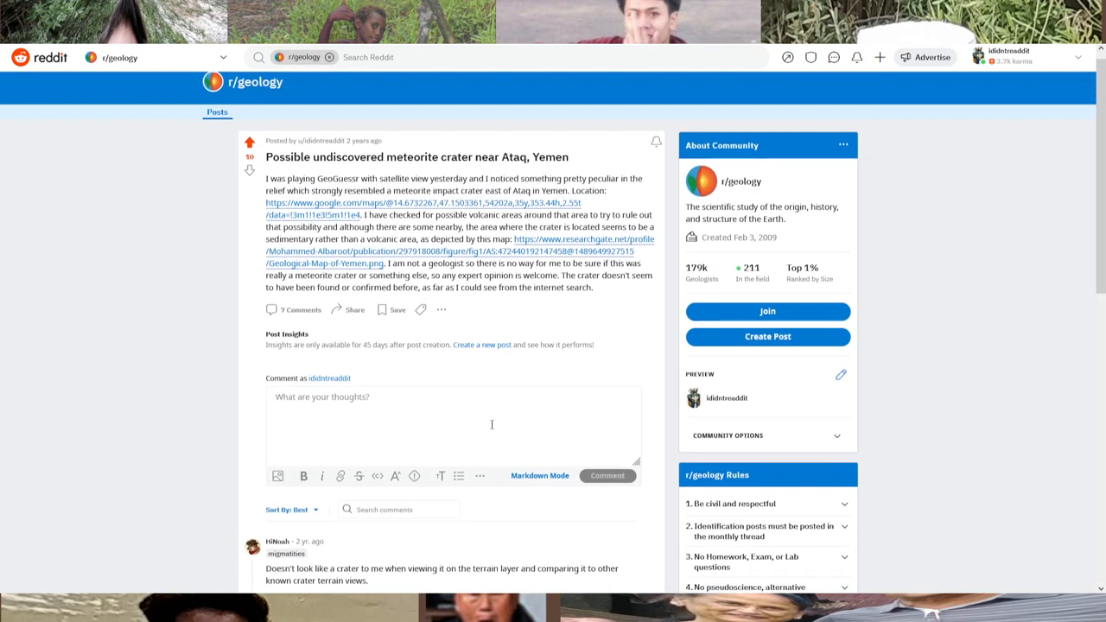
{"action": "scroll", "scroll_direction": "down", "scroll_amount": 3}
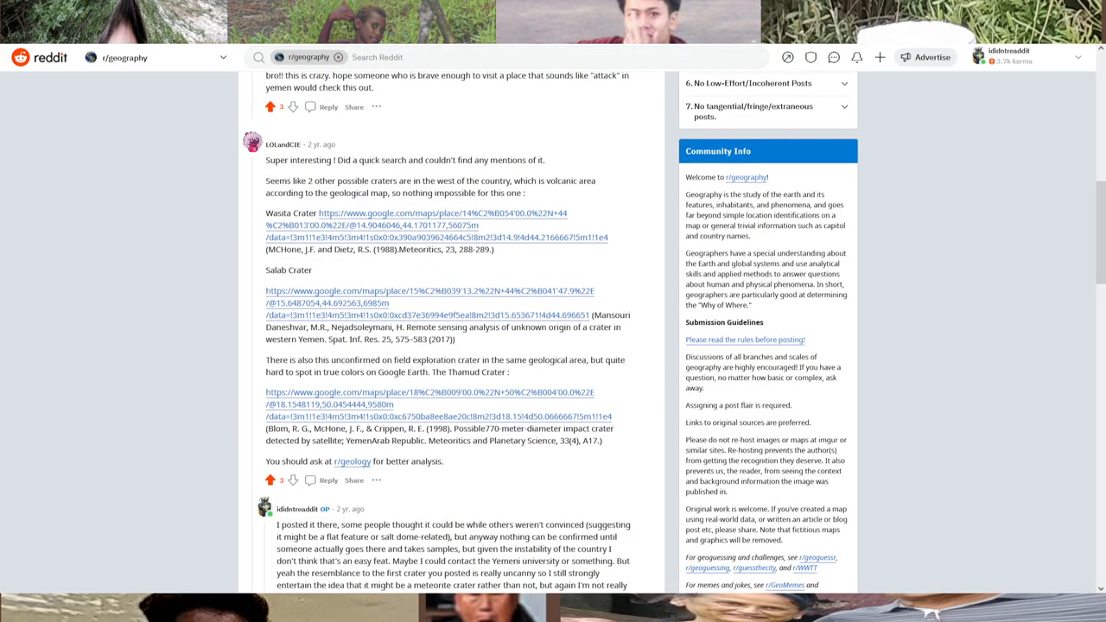
{"action": "scroll", "scroll_direction": "down", "scroll_amount": 3}
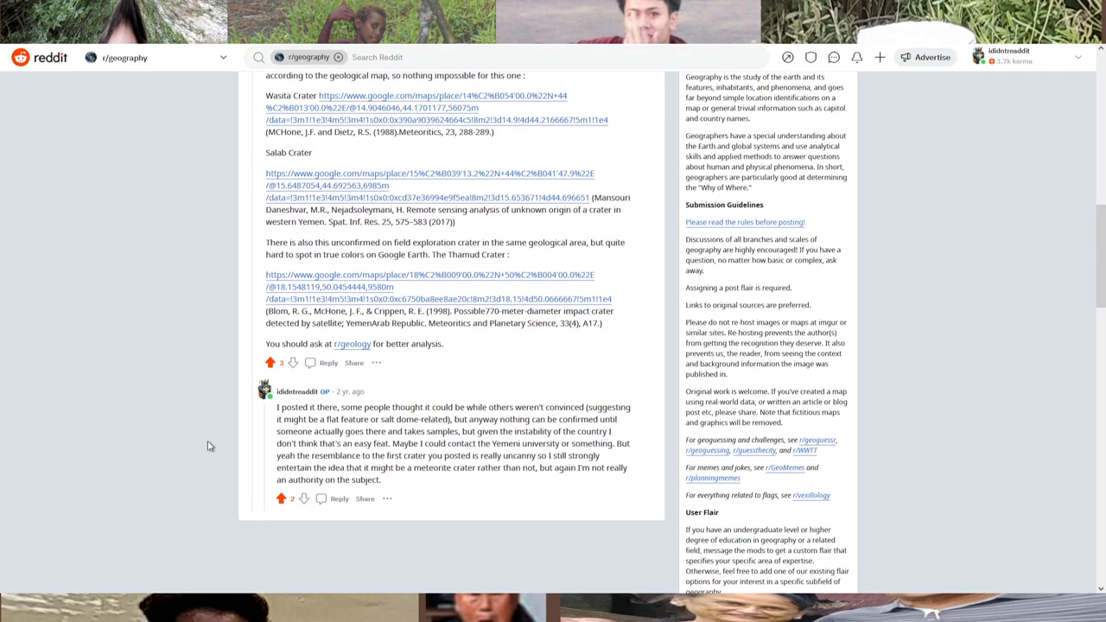
{"action": "scroll", "scroll_direction": "up", "scroll_amount": 3}
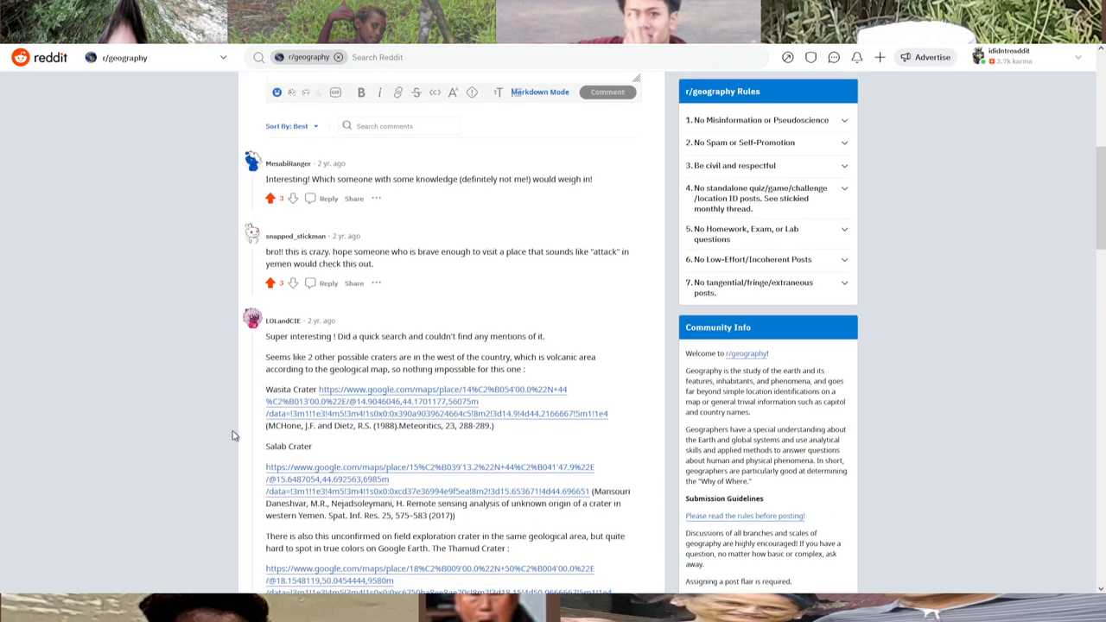
{"action": "scroll", "scroll_direction": "down", "scroll_amount": 3}
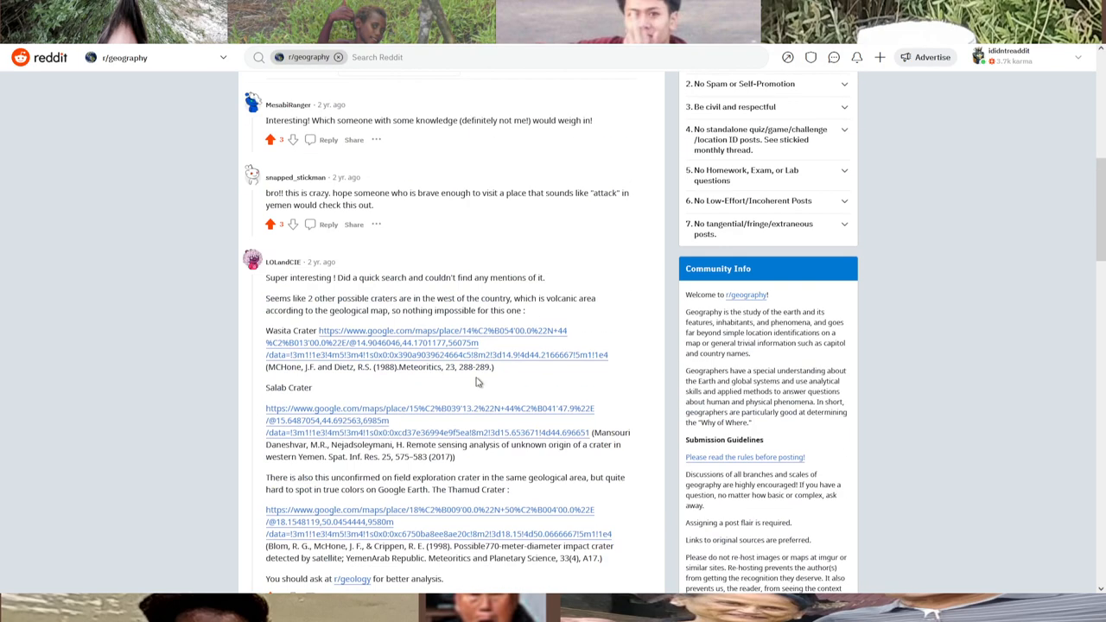
{"action": "scroll", "scroll_direction": "down", "scroll_amount": 3}
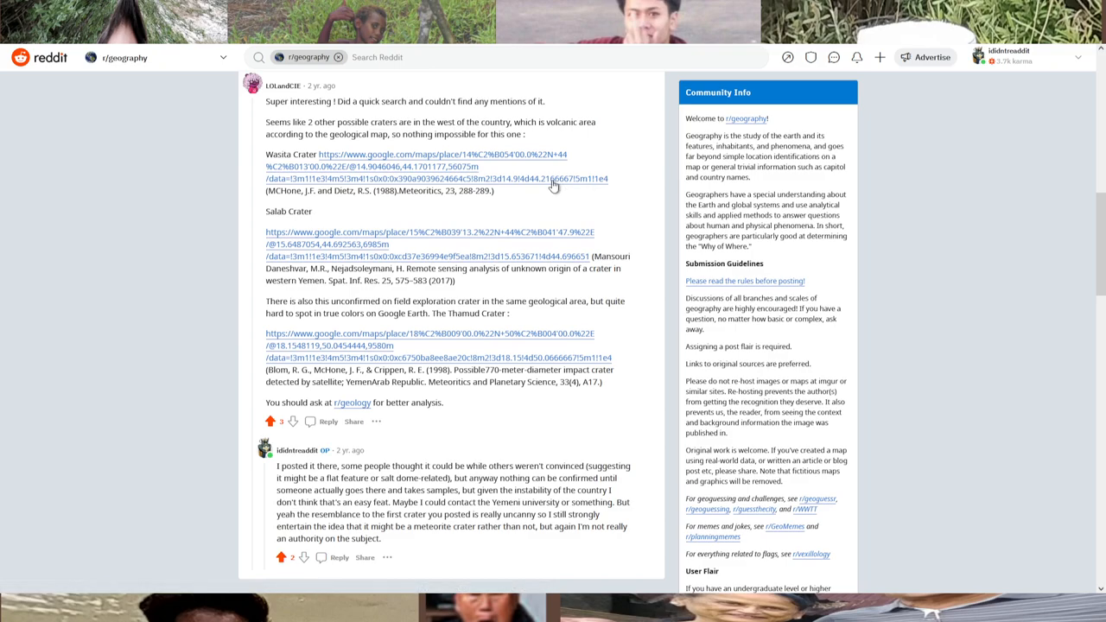
{"action": "mouse_move", "coordinate": [1015, 209]}
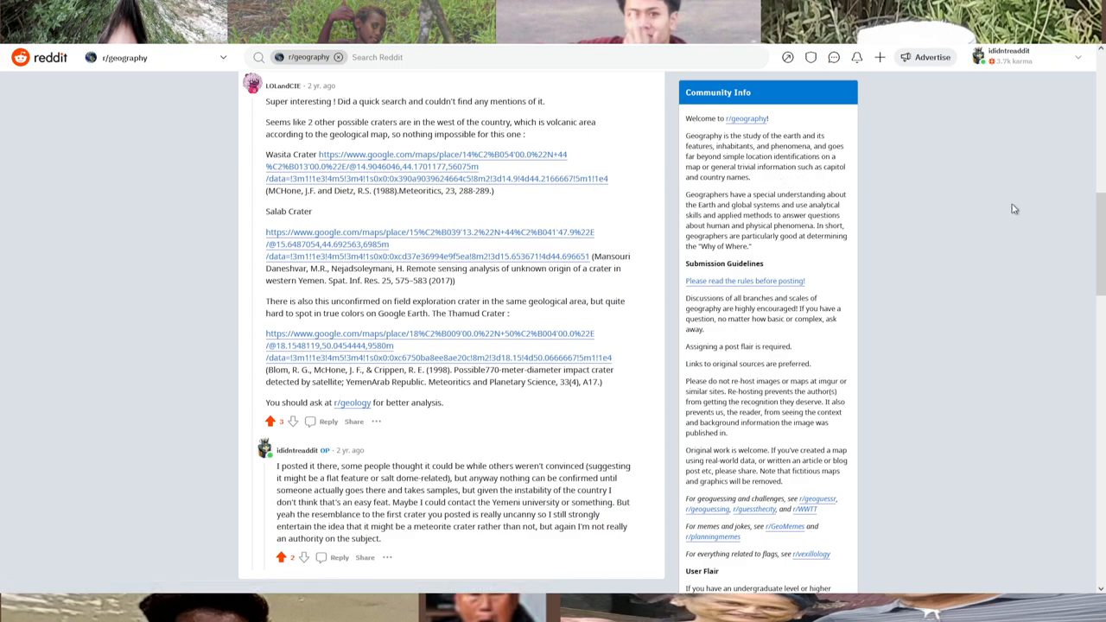
{"action": "scroll", "scroll_direction": "down", "scroll_amount": 3}
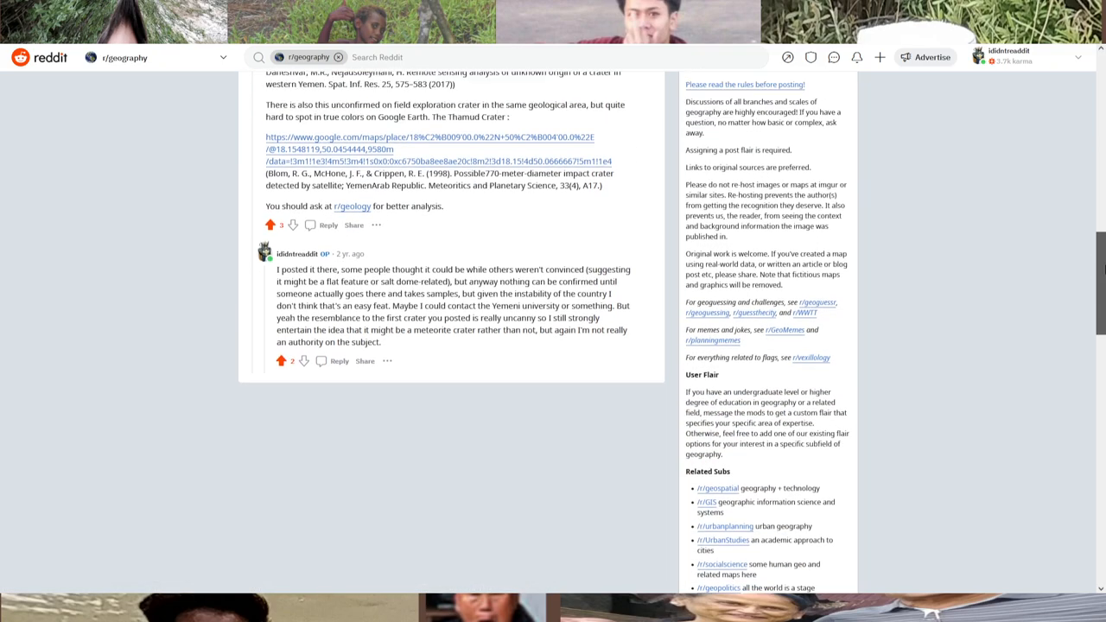
{"action": "scroll", "scroll_direction": "up", "scroll_amount": 3}
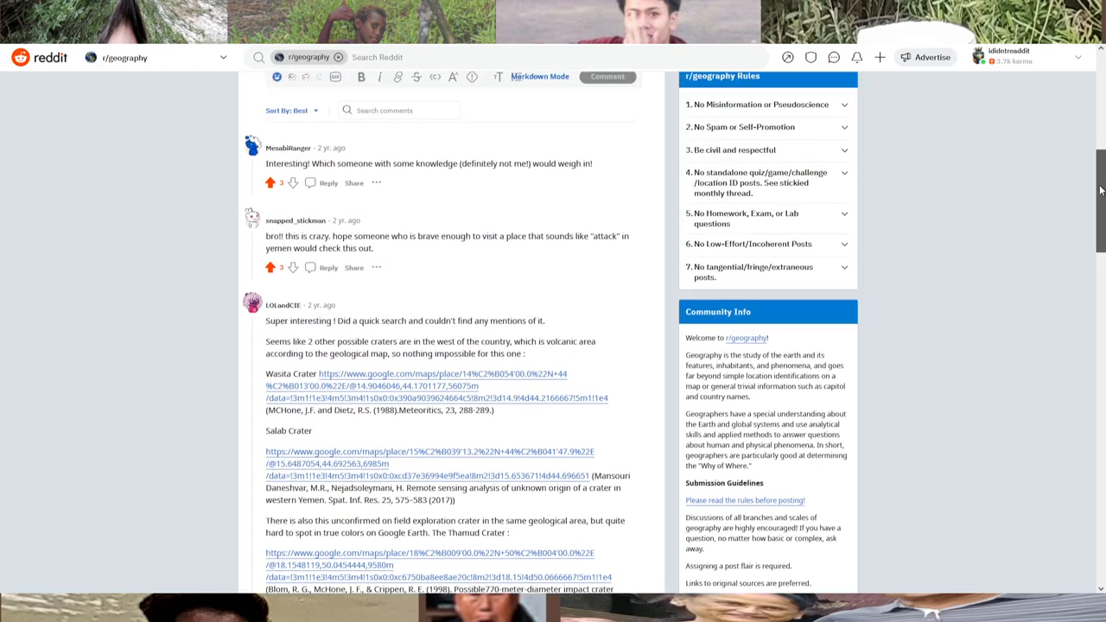
{"action": "scroll", "scroll_direction": "up", "scroll_amount": 3}
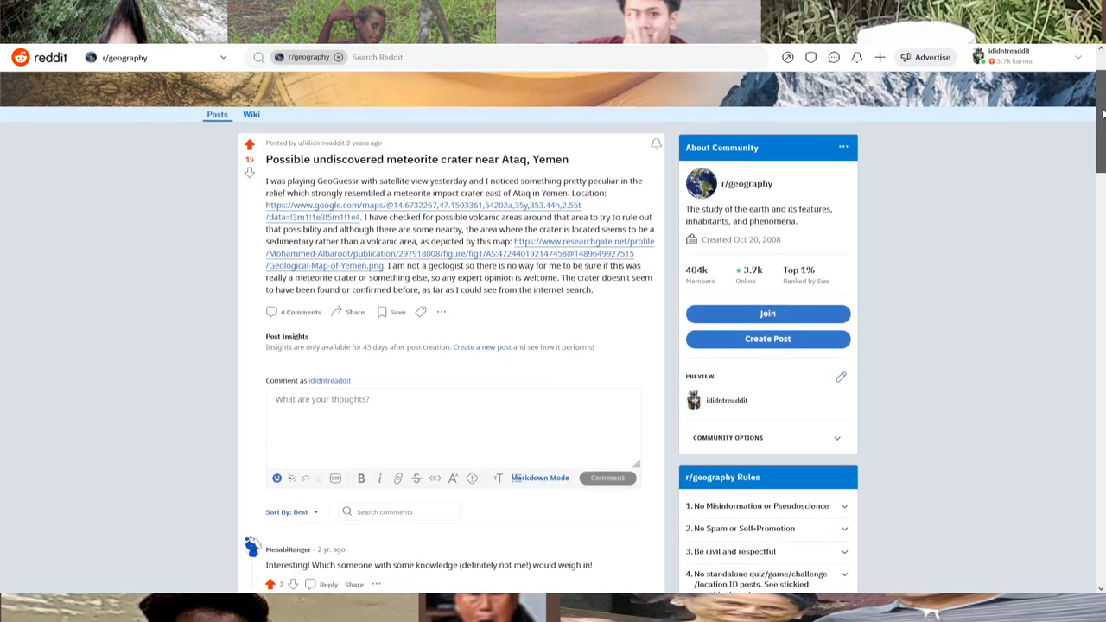
{"action": "scroll", "scroll_direction": "down", "scroll_amount": 3}
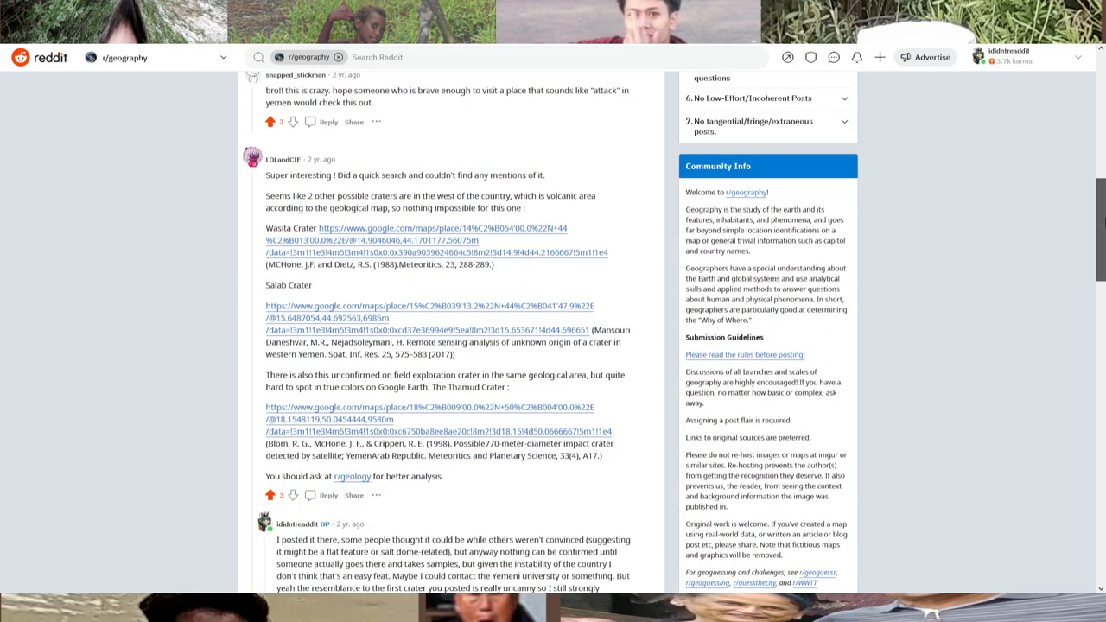
{"action": "scroll", "scroll_direction": "up", "scroll_amount": 3}
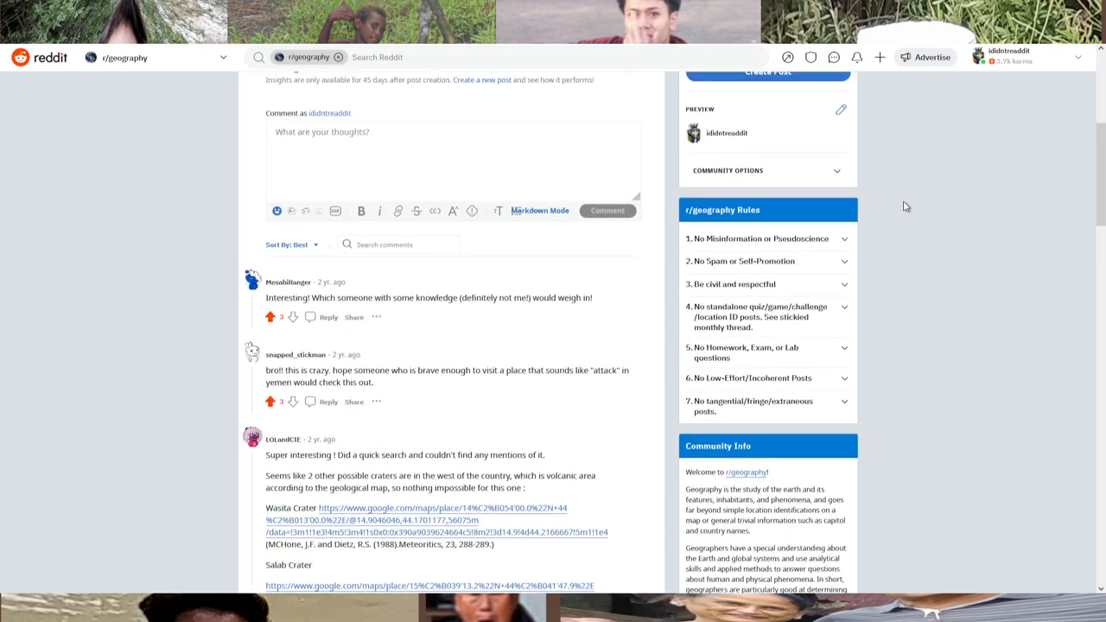
{"action": "scroll", "scroll_direction": "down", "scroll_amount": 3}
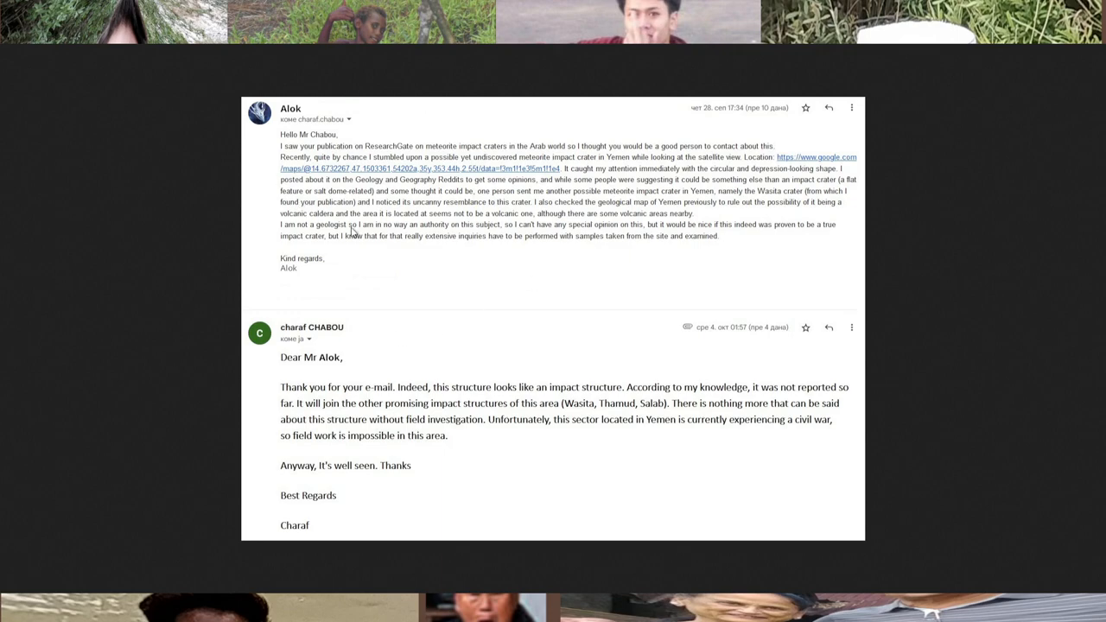
{"action": "mouse_move", "coordinate": [735, 205]}
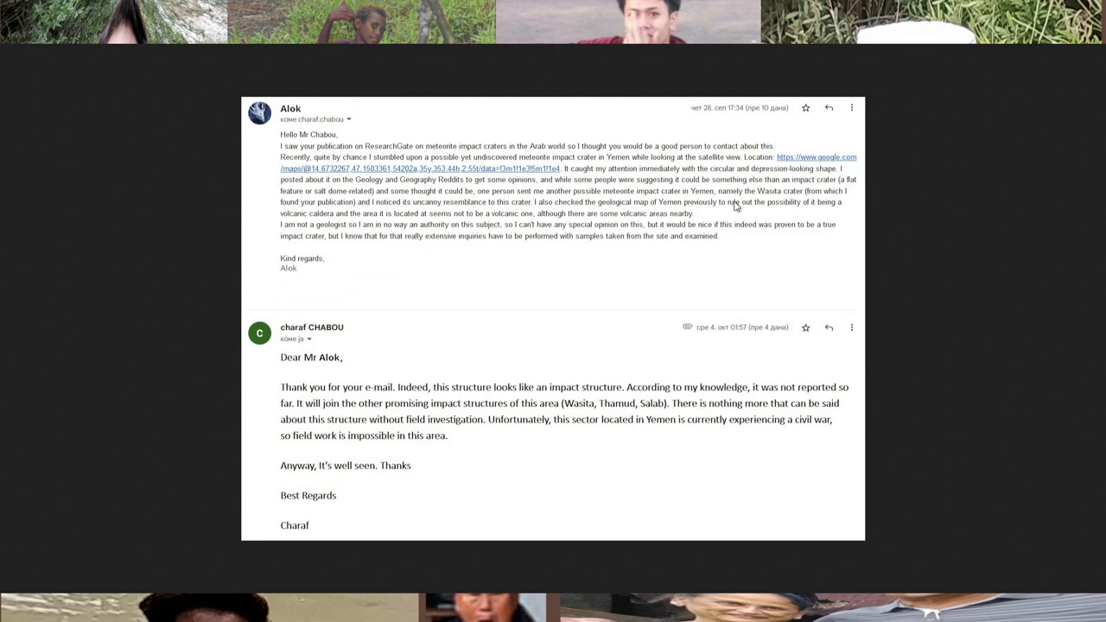
{"action": "mouse_move", "coordinate": [362, 153]}
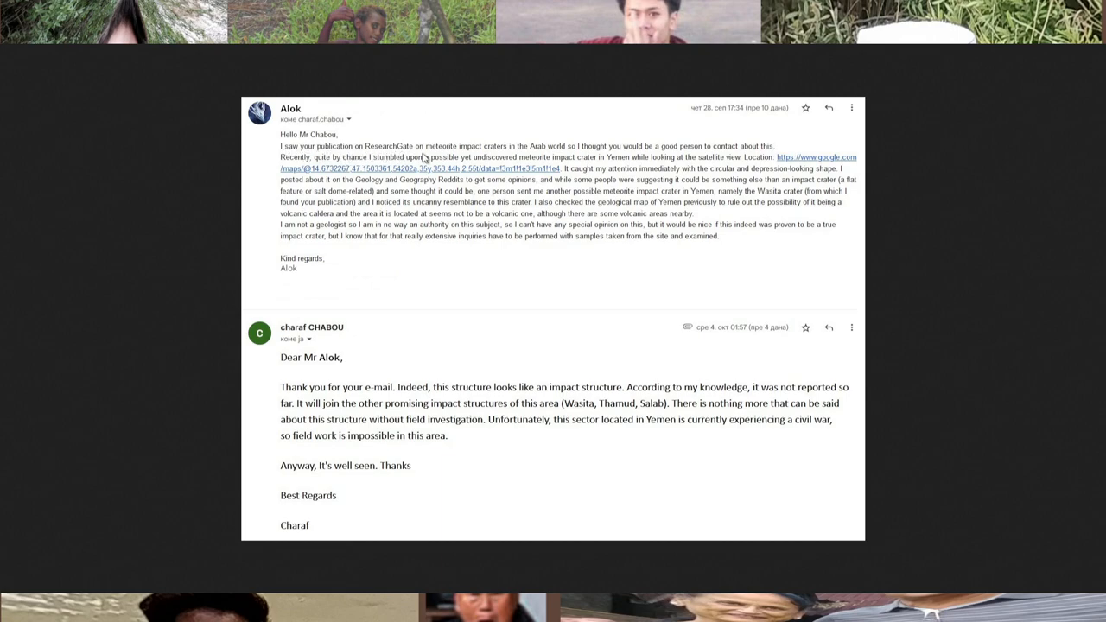
{"action": "mouse_move", "coordinate": [551, 158]}
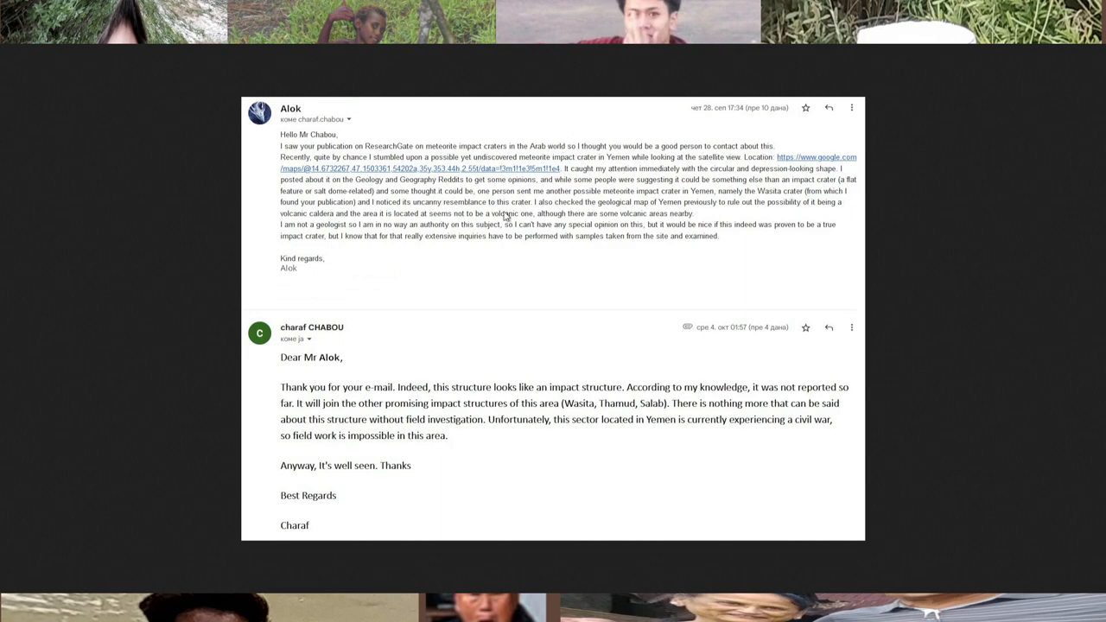
{"action": "mouse_move", "coordinate": [386, 326]}
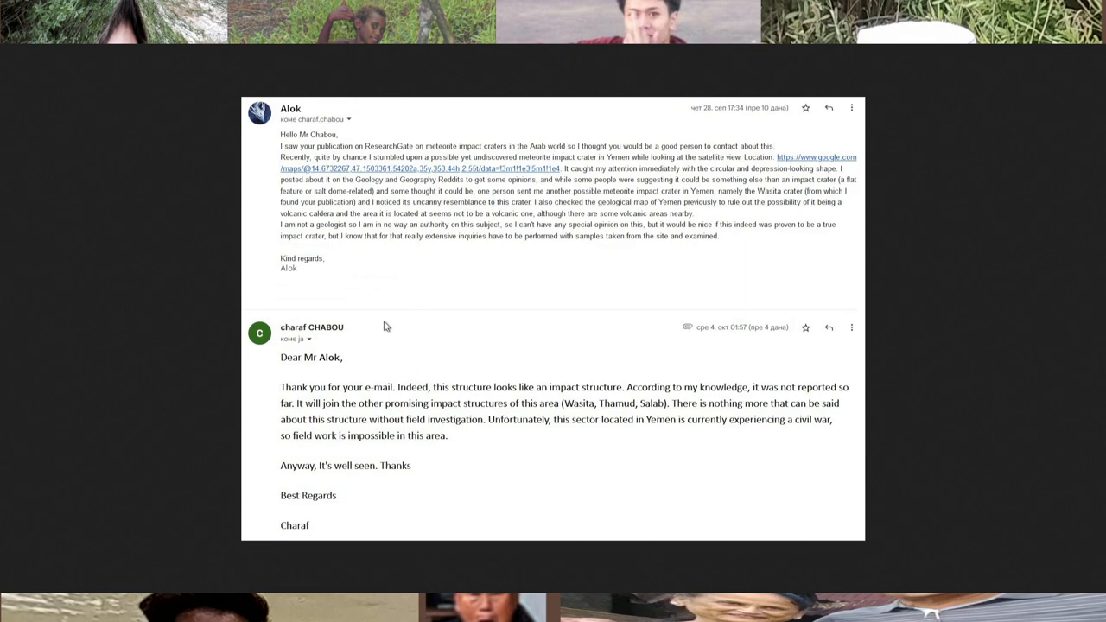
{"action": "mouse_move", "coordinate": [733, 247]}
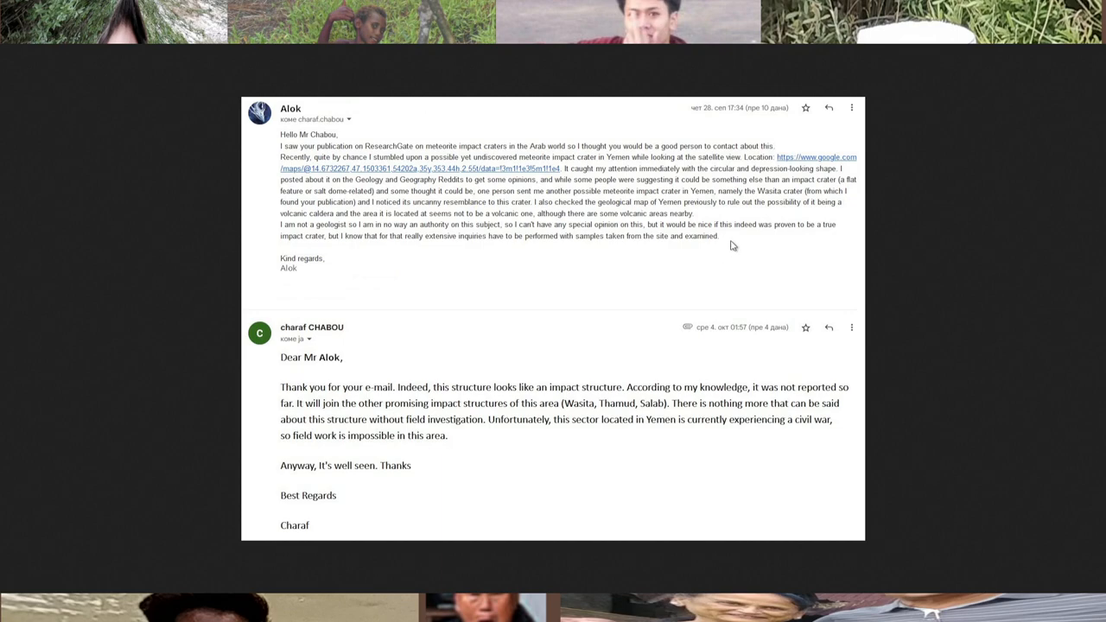
{"action": "mouse_move", "coordinate": [650, 205]}
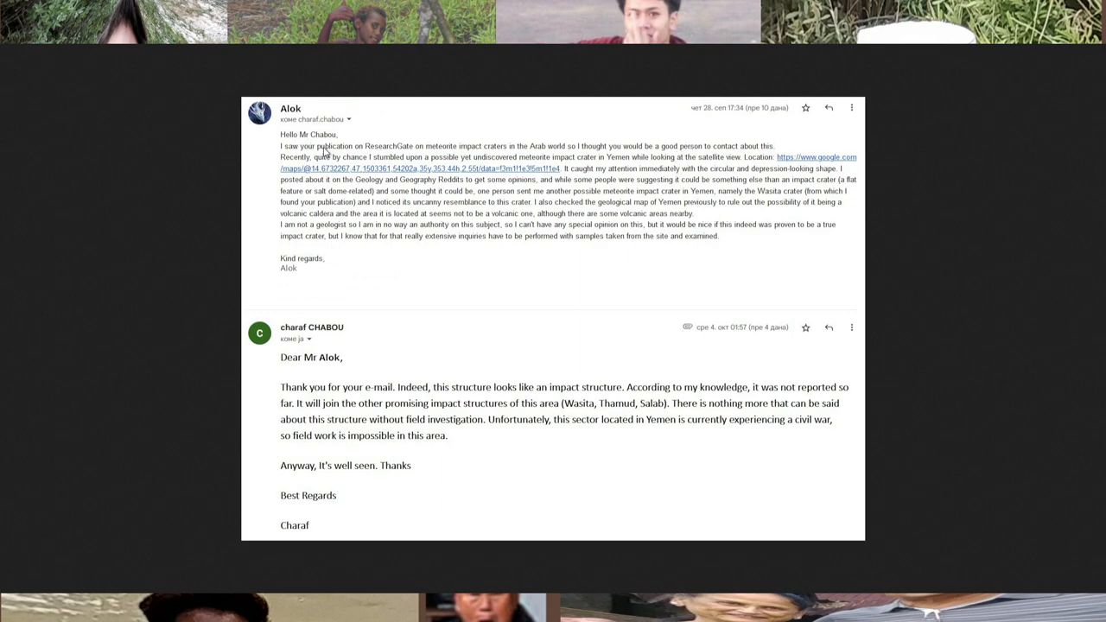
{"action": "mouse_move", "coordinate": [413, 309]}
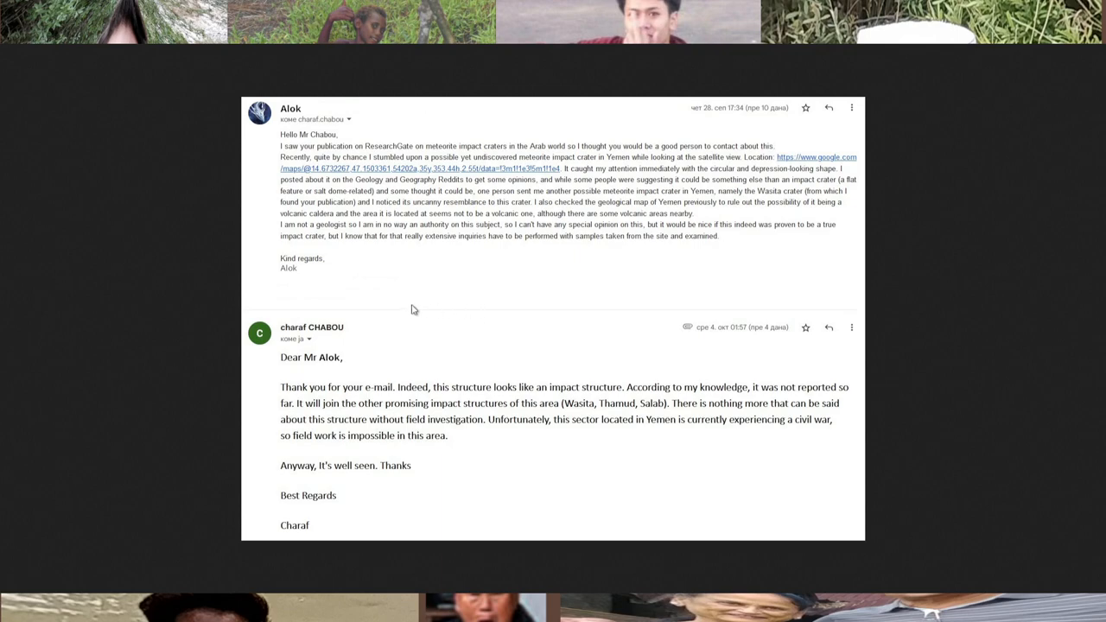
{"action": "mouse_move", "coordinate": [367, 357]}
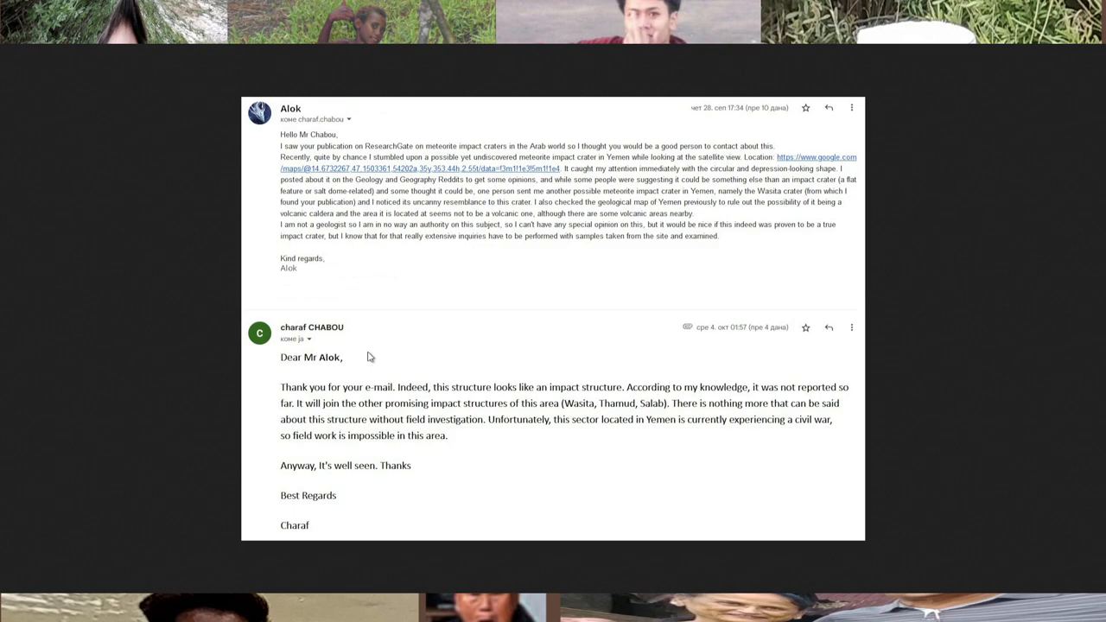
{"action": "mouse_move", "coordinate": [339, 363]}
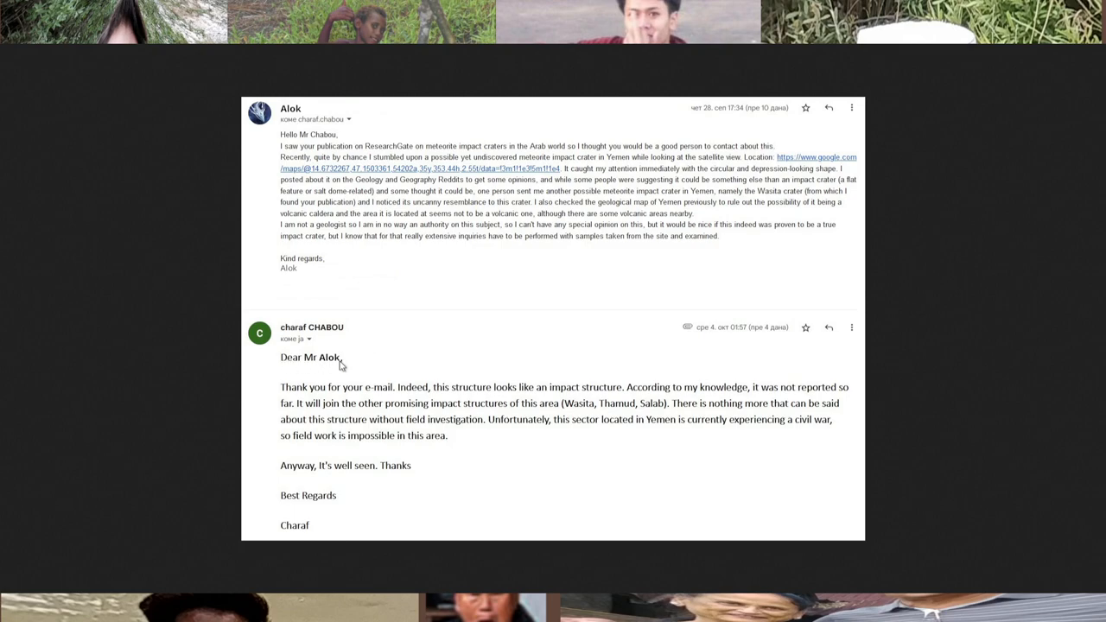
{"action": "mouse_move", "coordinate": [372, 397]}
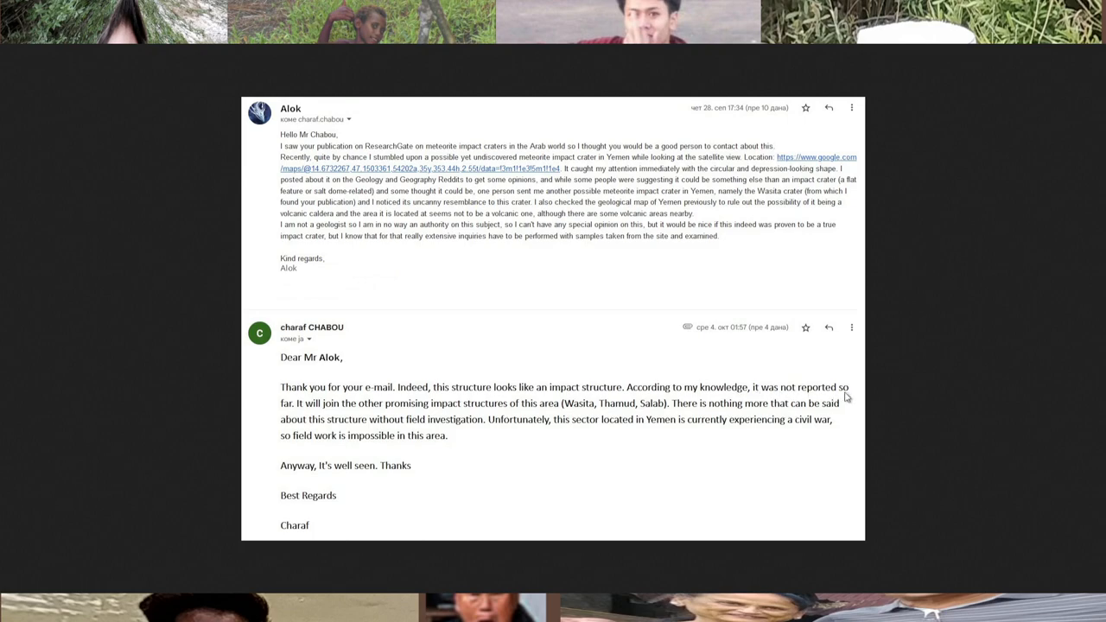
{"action": "mouse_move", "coordinate": [321, 406]}
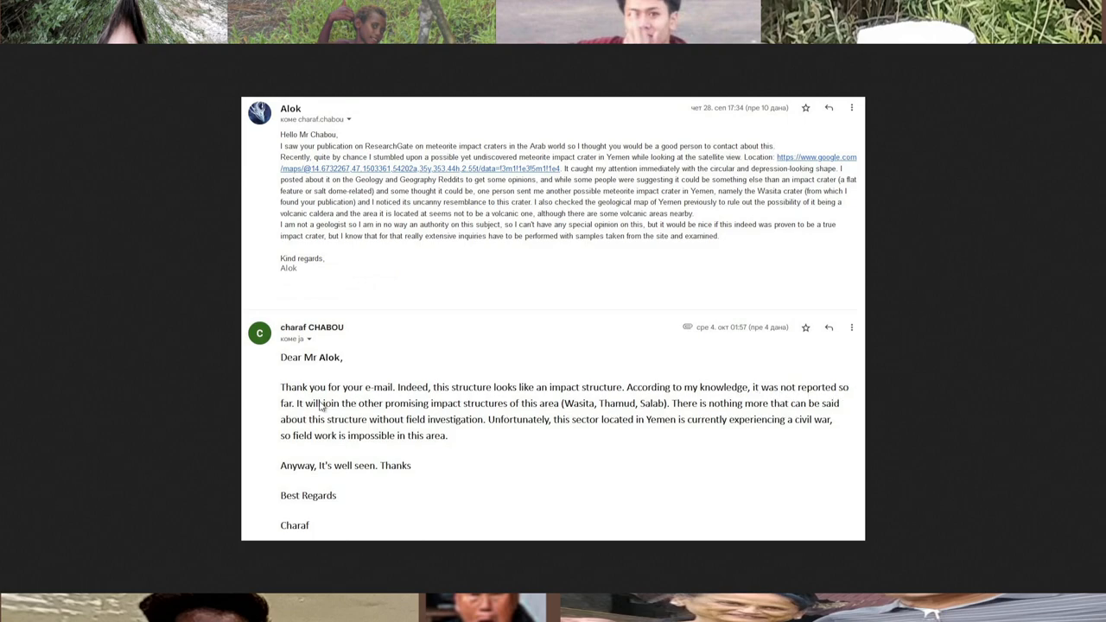
{"action": "mouse_move", "coordinate": [435, 411]}
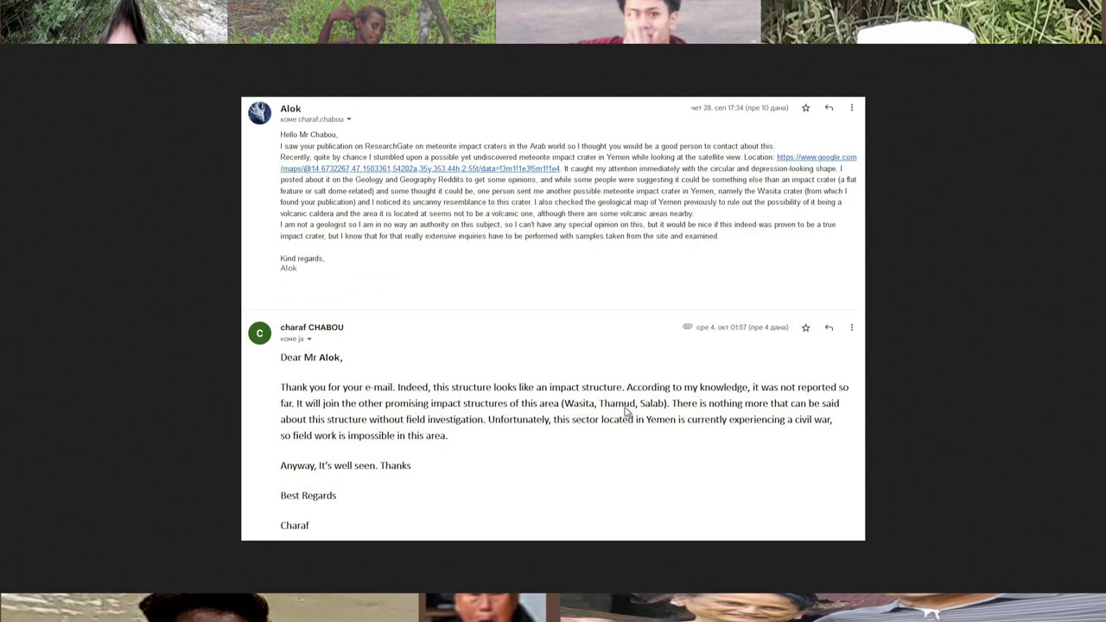
{"action": "mouse_move", "coordinate": [674, 412]}
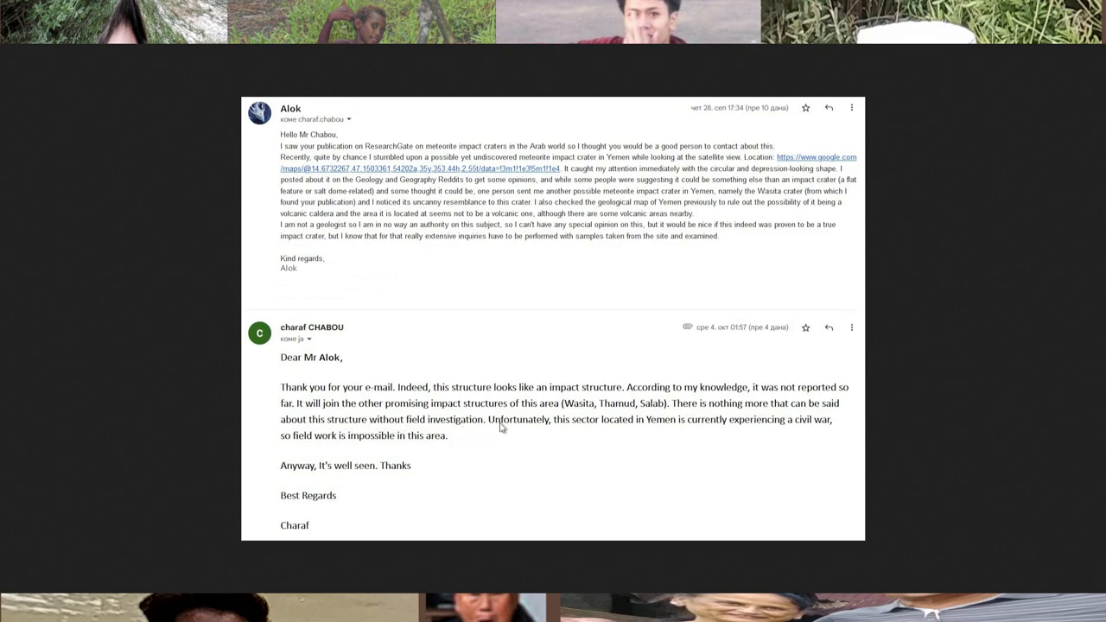
{"action": "mouse_move", "coordinate": [699, 426]}
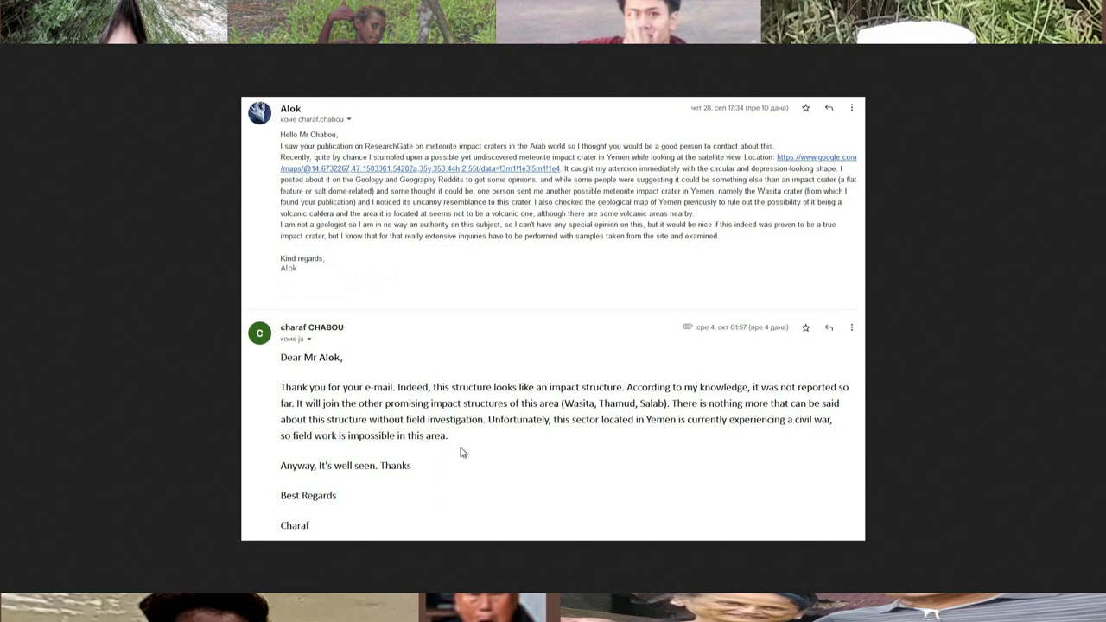
{"action": "mouse_move", "coordinate": [298, 501]}
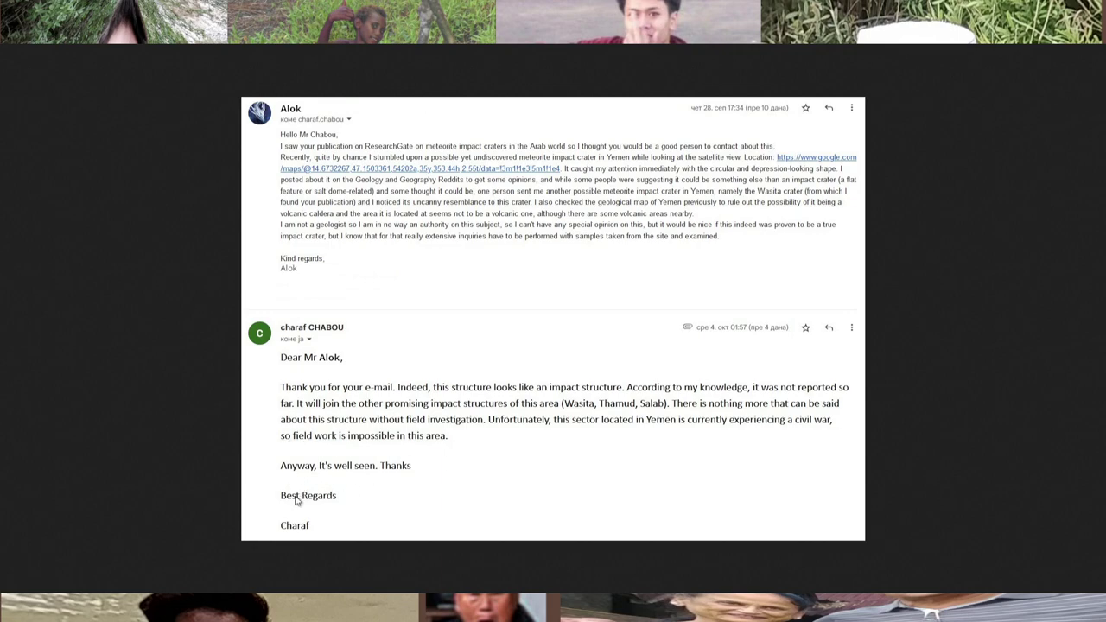
{"action": "mouse_move", "coordinate": [418, 513]}
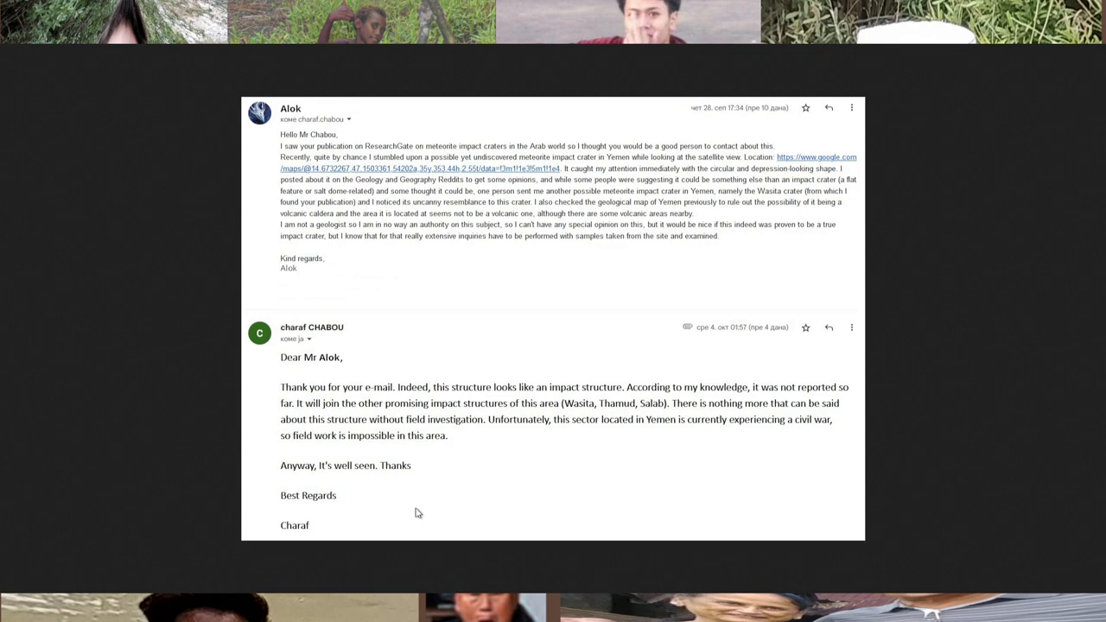
{"action": "mouse_move", "coordinate": [473, 322]}
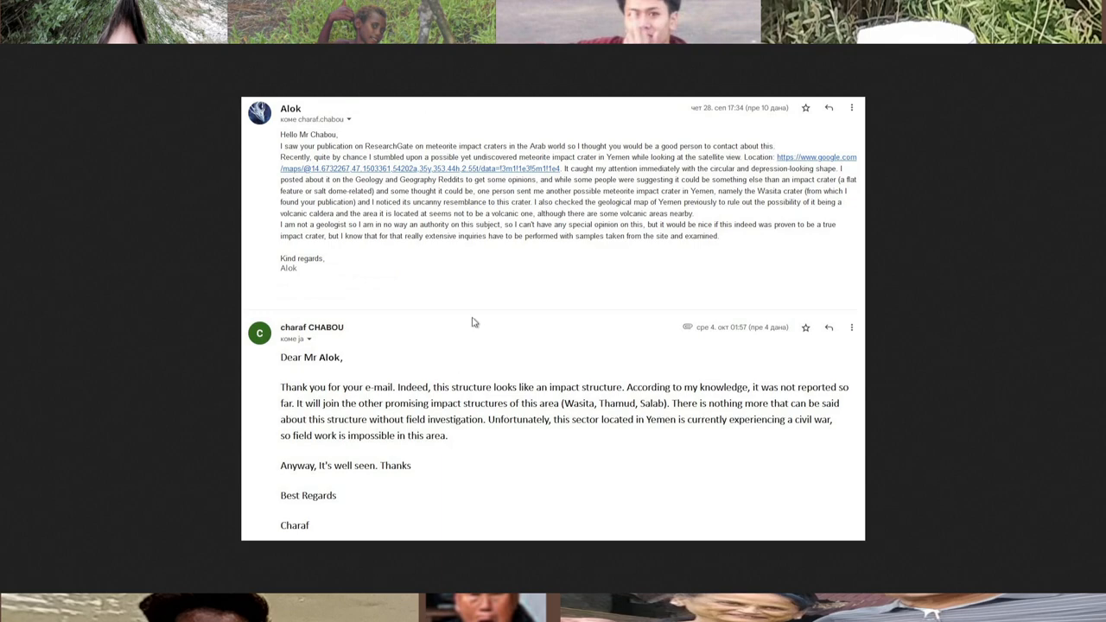
{"action": "mouse_move", "coordinate": [459, 421]}
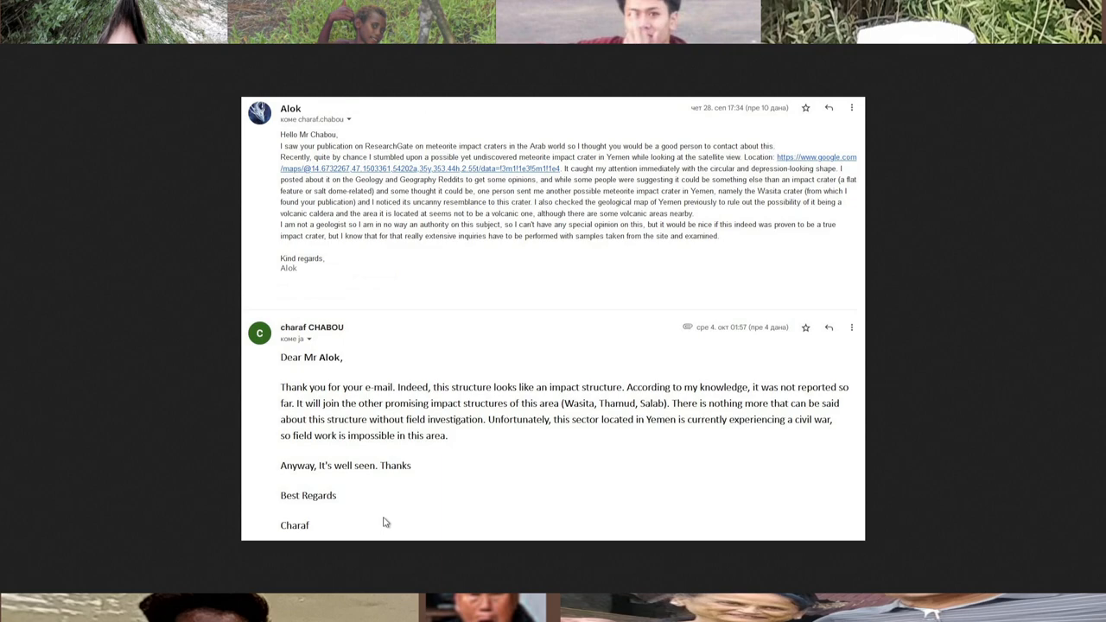
{"action": "mouse_move", "coordinate": [510, 293]}
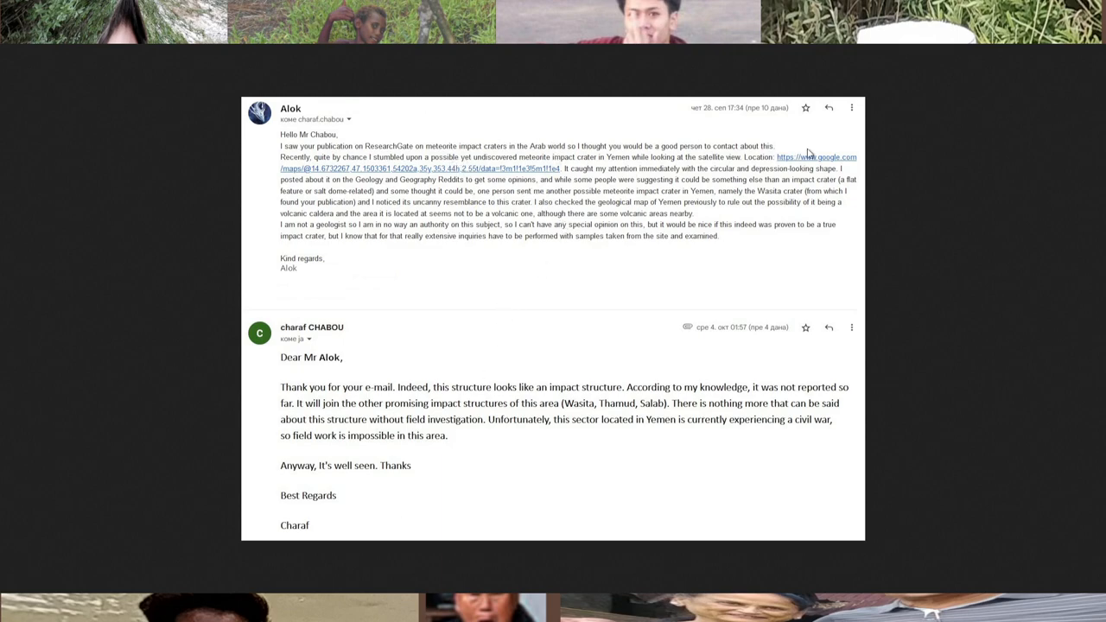
{"action": "mouse_move", "coordinate": [690, 191]}
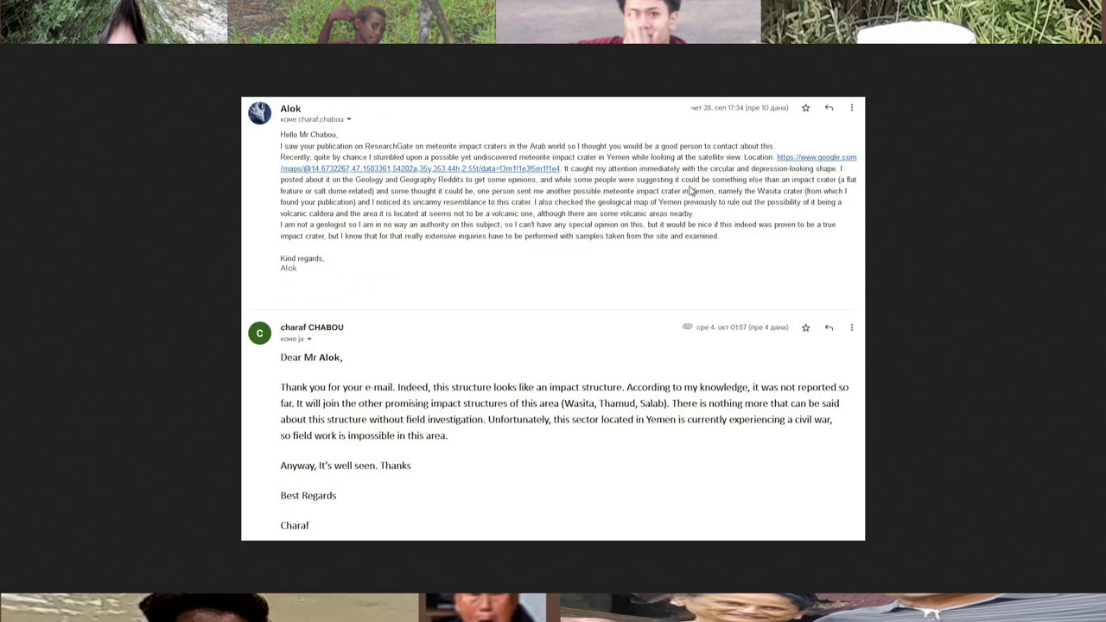
{"action": "mouse_move", "coordinate": [440, 242]}
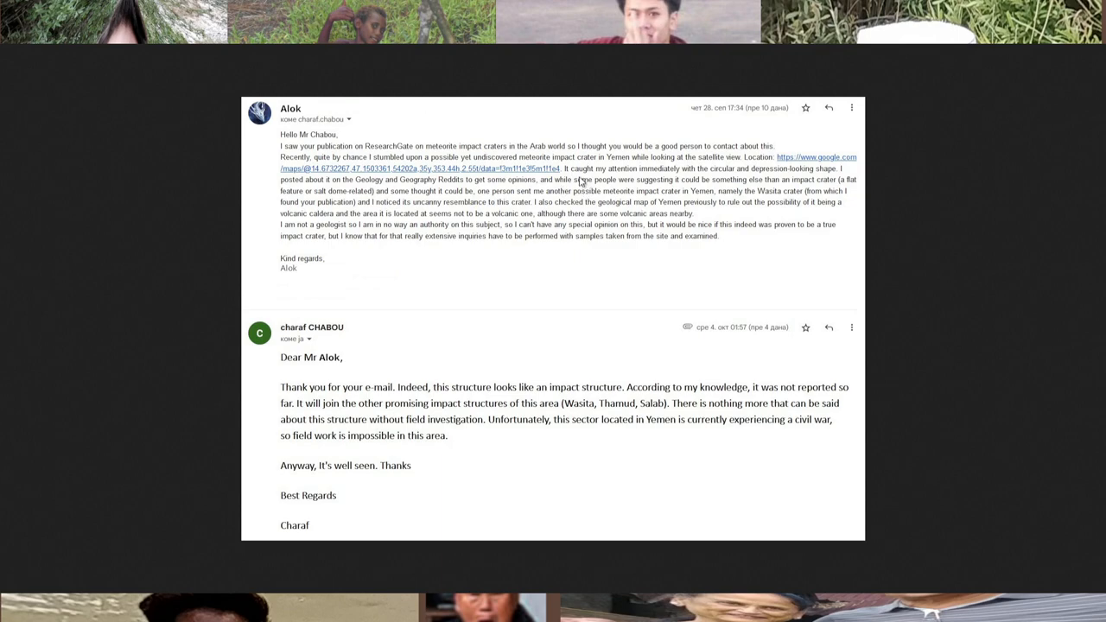
{"action": "mouse_move", "coordinate": [299, 245]}
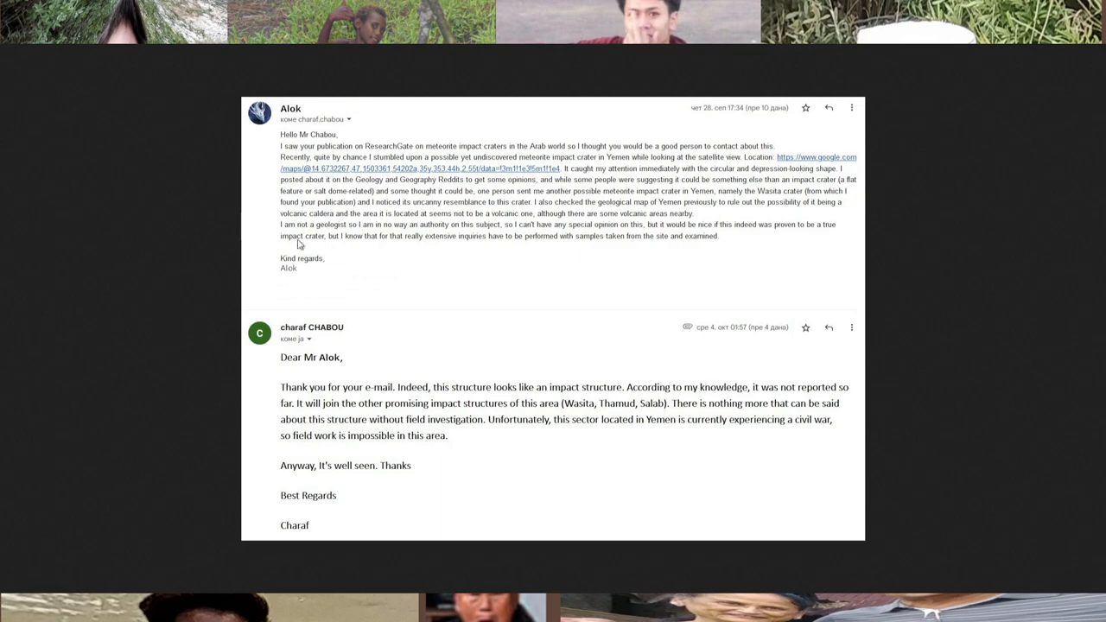
{"action": "mouse_move", "coordinate": [665, 291]}
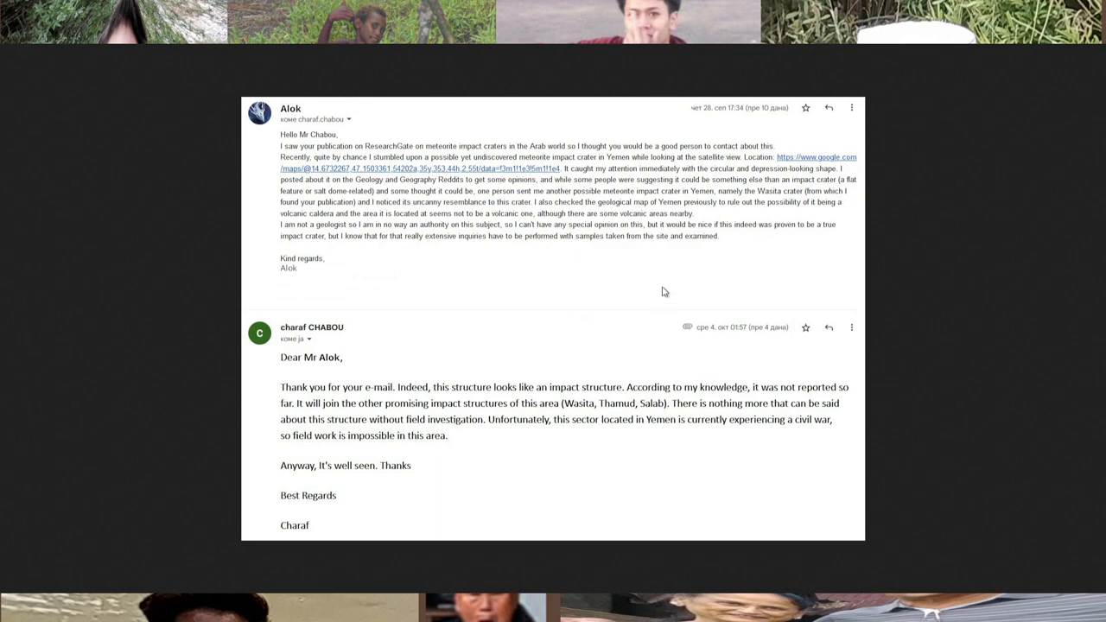
{"action": "mouse_move", "coordinate": [572, 252]}
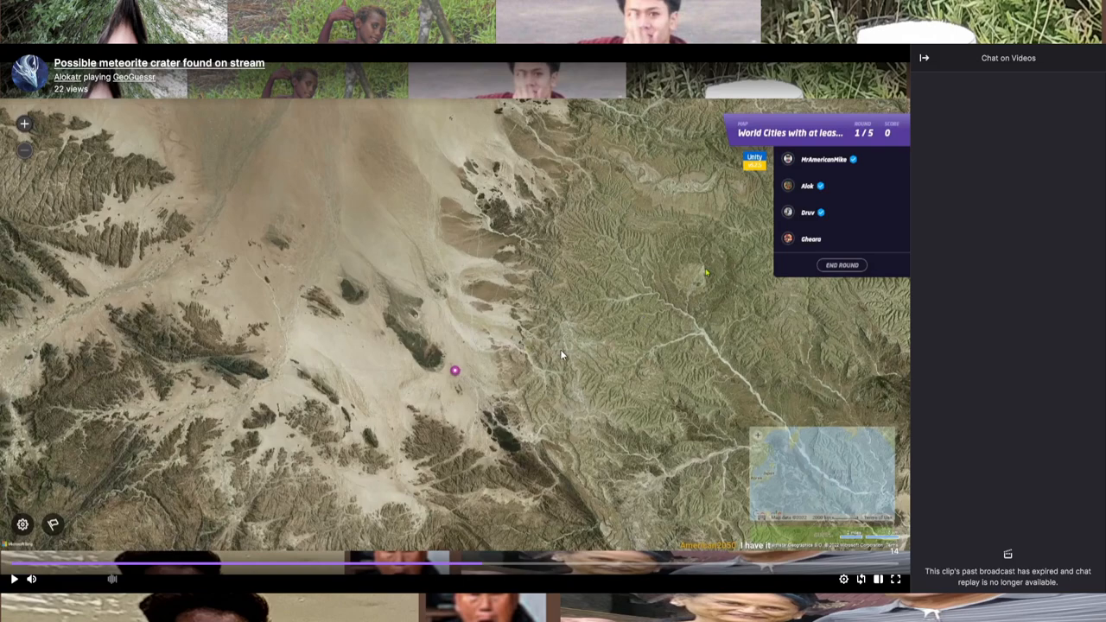
{"action": "mouse_move", "coordinate": [712, 281]}
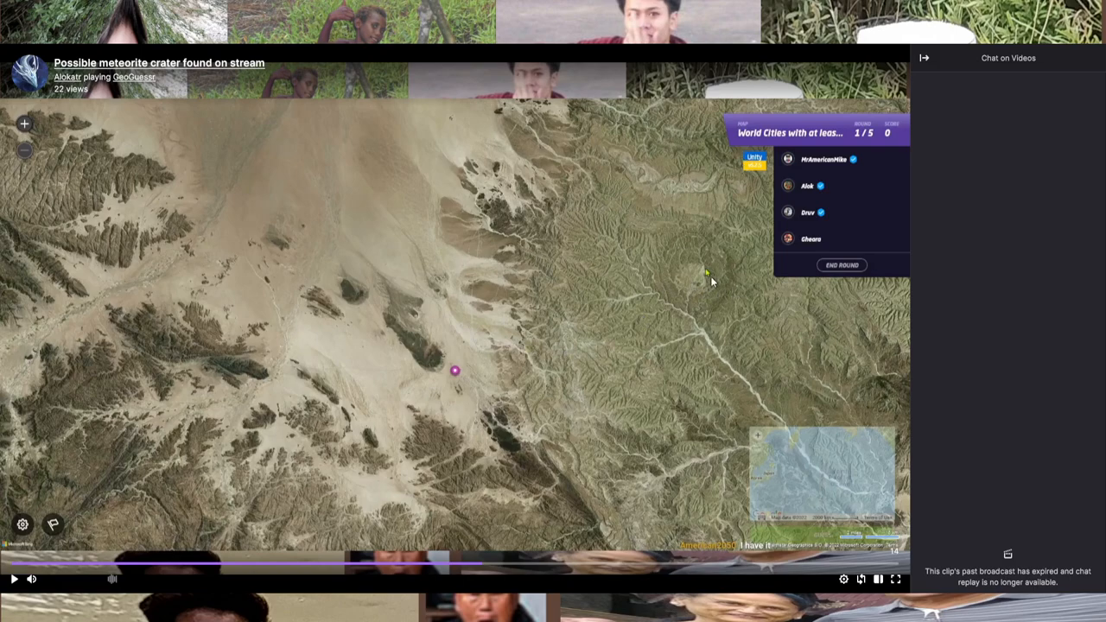
{"action": "mouse_move", "coordinate": [720, 294]}
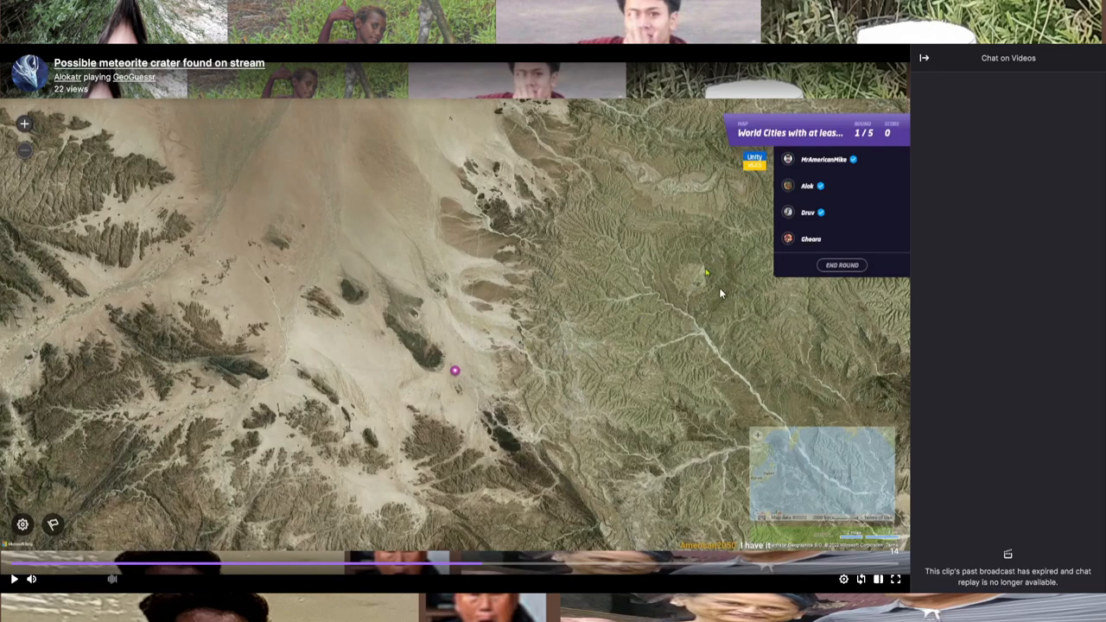
{"action": "mouse_move", "coordinate": [700, 266]}
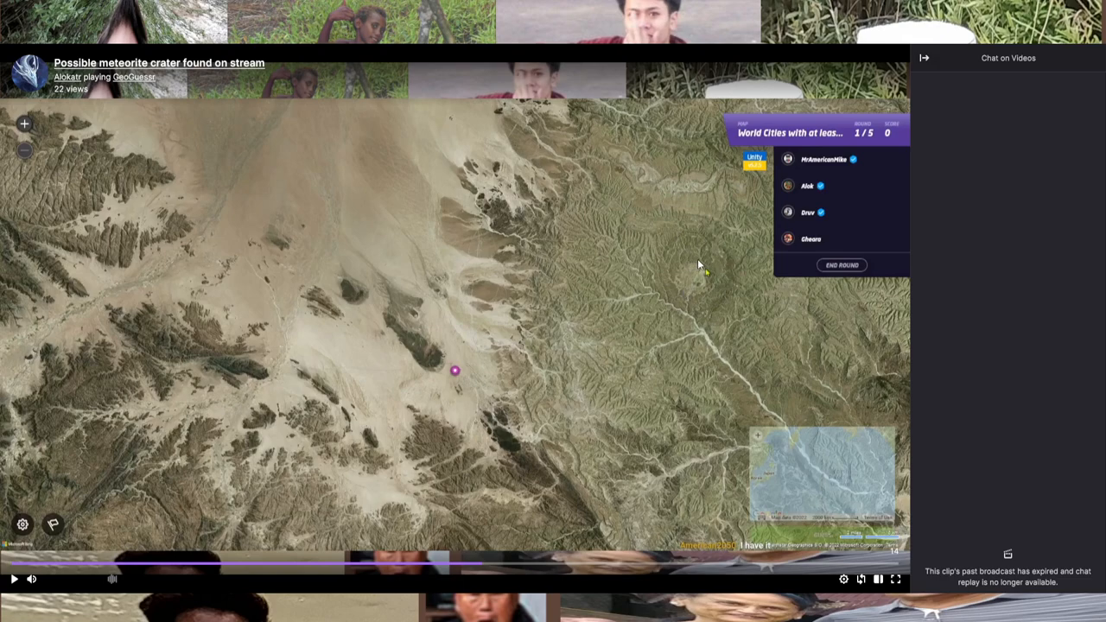
{"action": "mouse_move", "coordinate": [549, 359]}
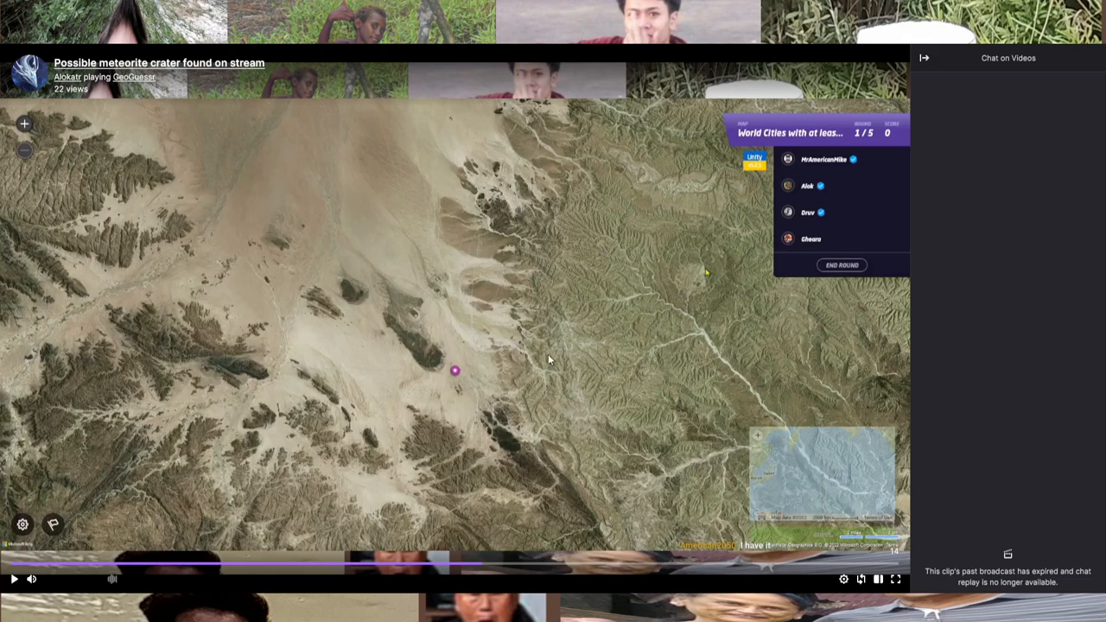
{"action": "mouse_move", "coordinate": [491, 389]}
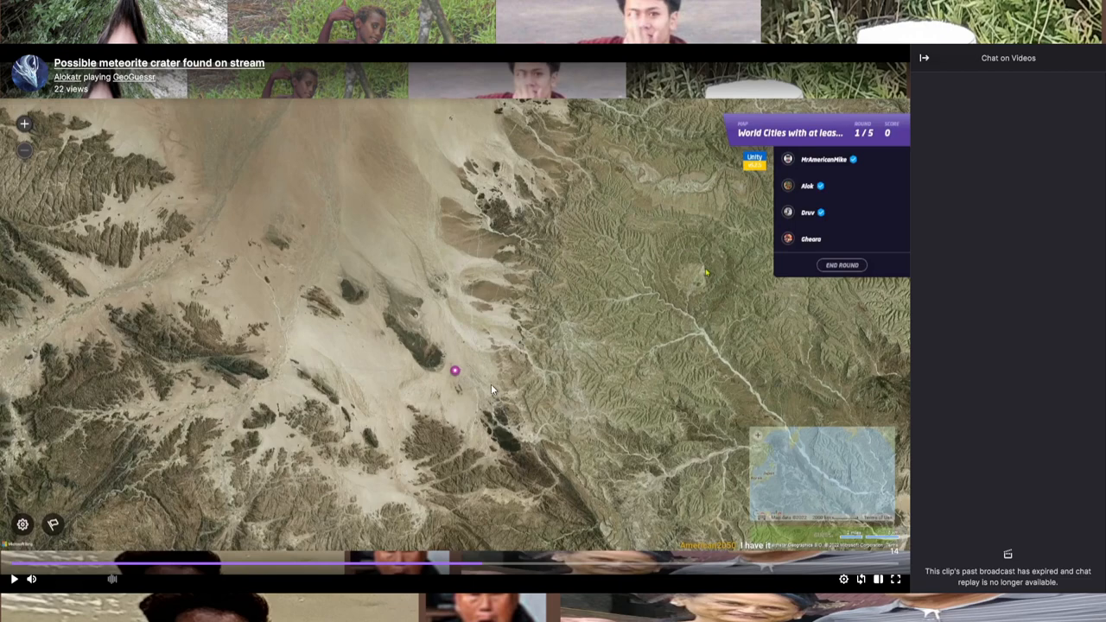
{"action": "mouse_move", "coordinate": [490, 378]}
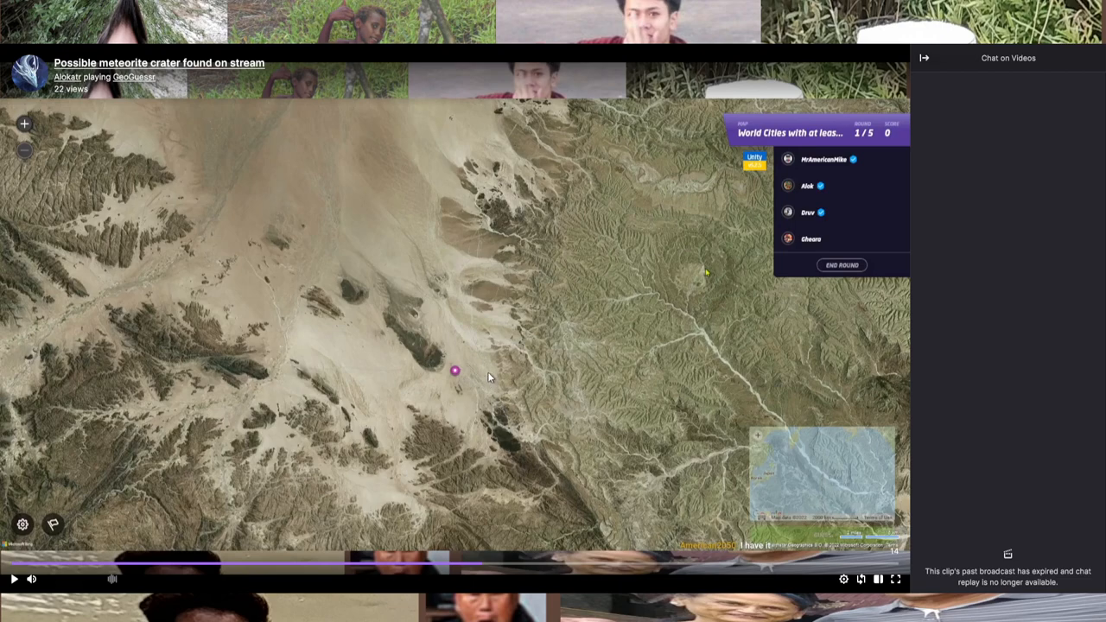
{"action": "mouse_move", "coordinate": [460, 381]}
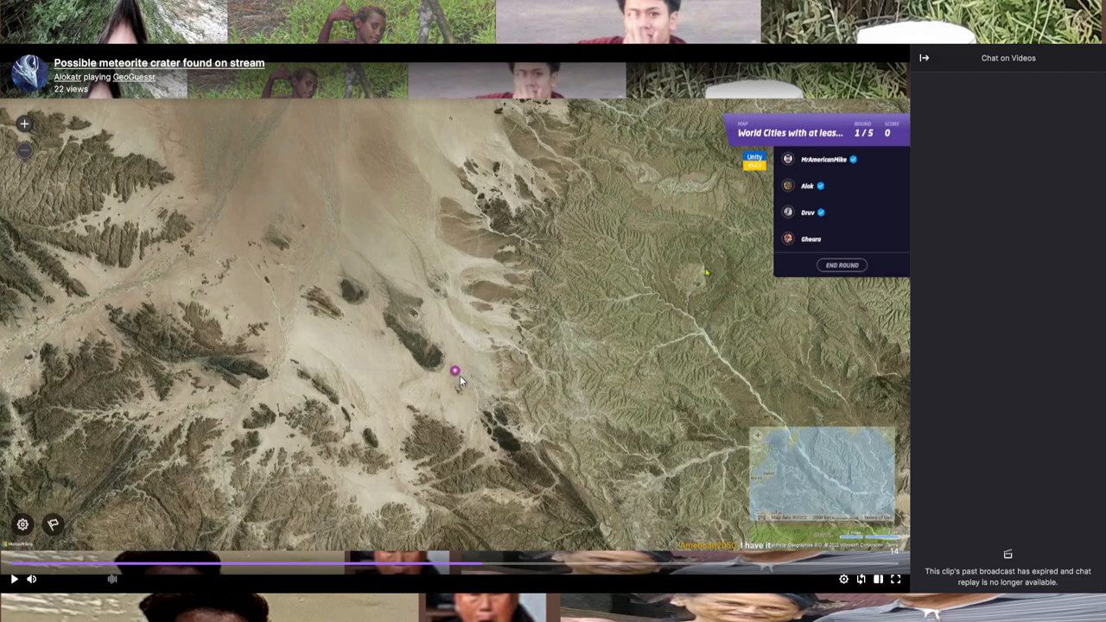
{"action": "mouse_move", "coordinate": [786, 180]}
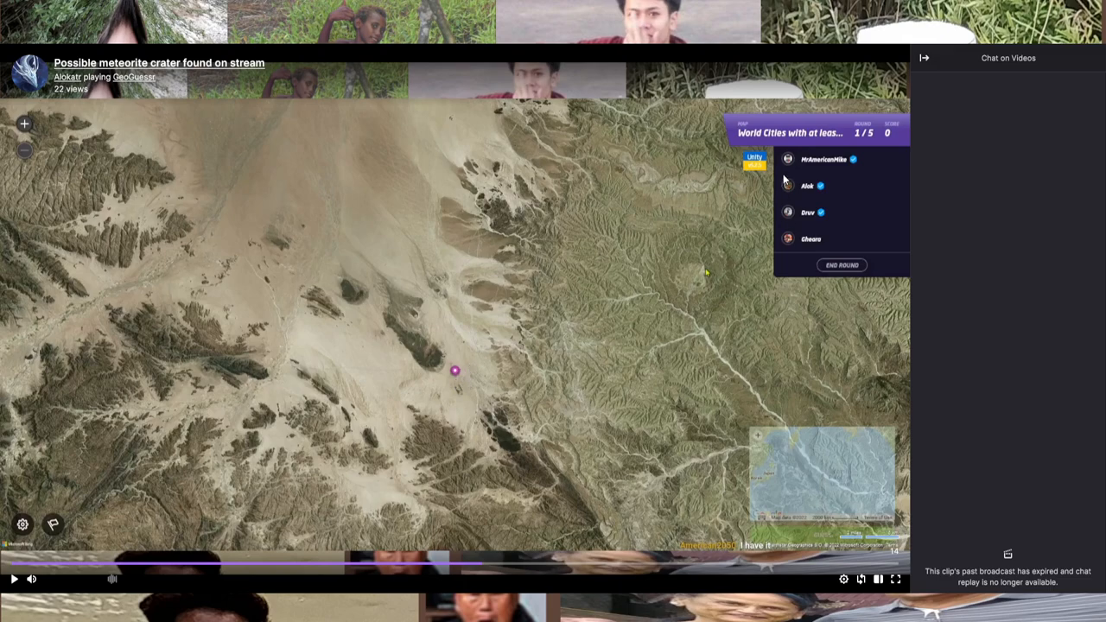
{"action": "mouse_move", "coordinate": [677, 283]}
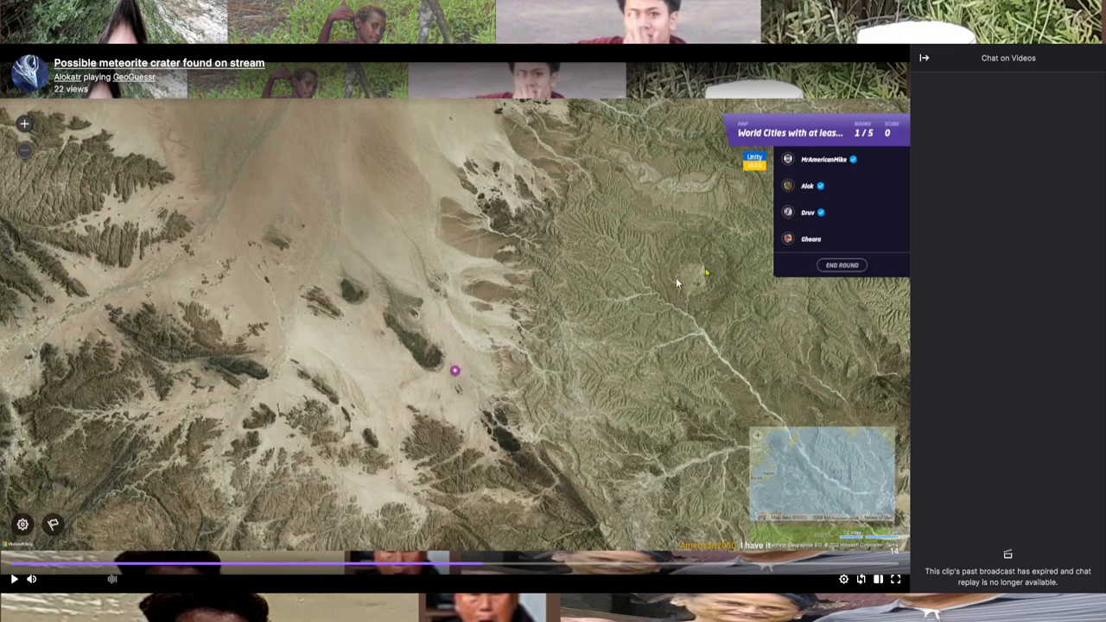
{"action": "mouse_move", "coordinate": [677, 266]}
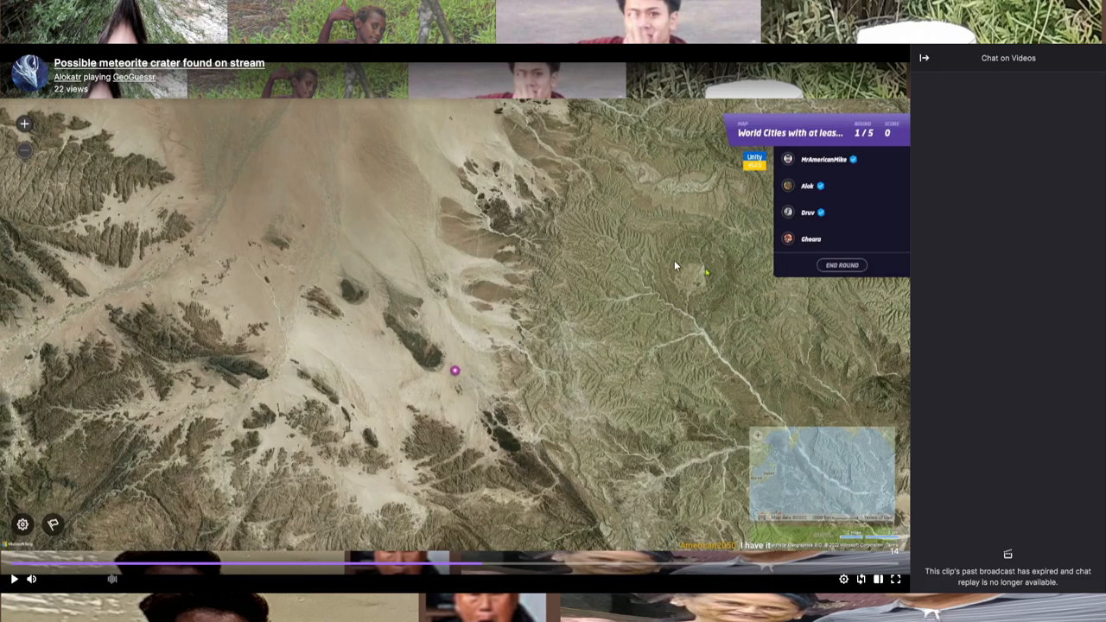
{"action": "mouse_move", "coordinate": [677, 309]}
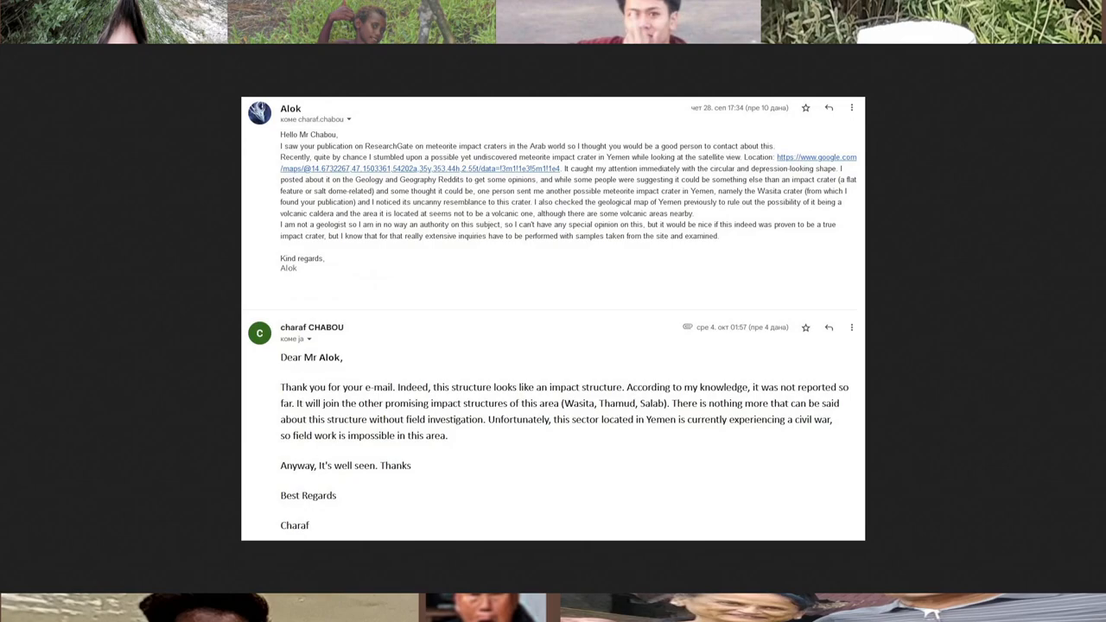
{"action": "mouse_move", "coordinate": [519, 314]}
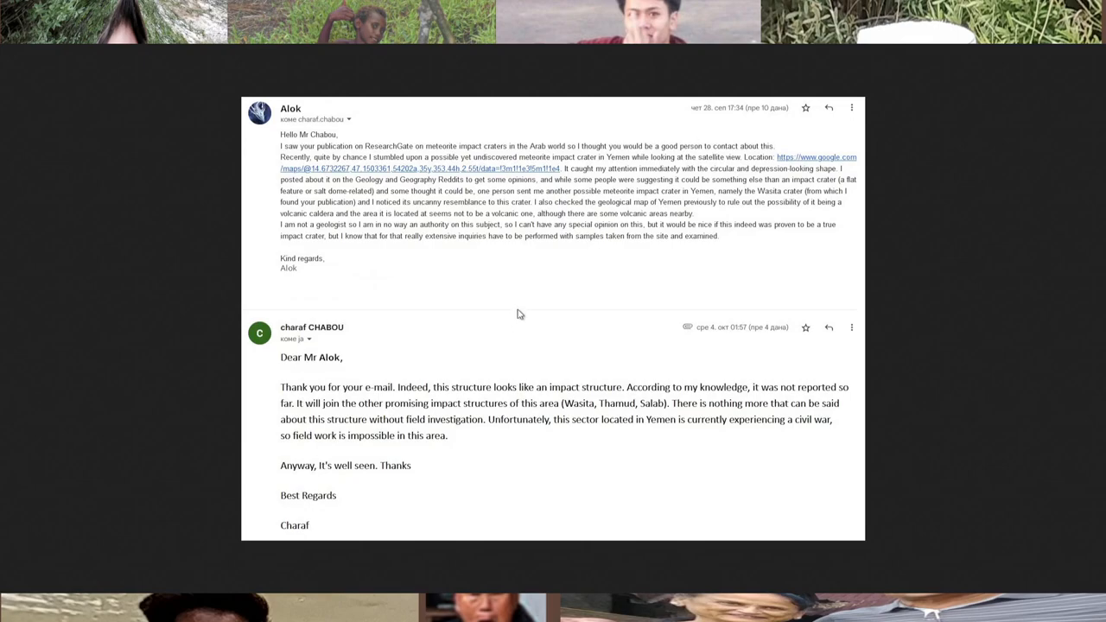
{"action": "mouse_move", "coordinate": [659, 265]}
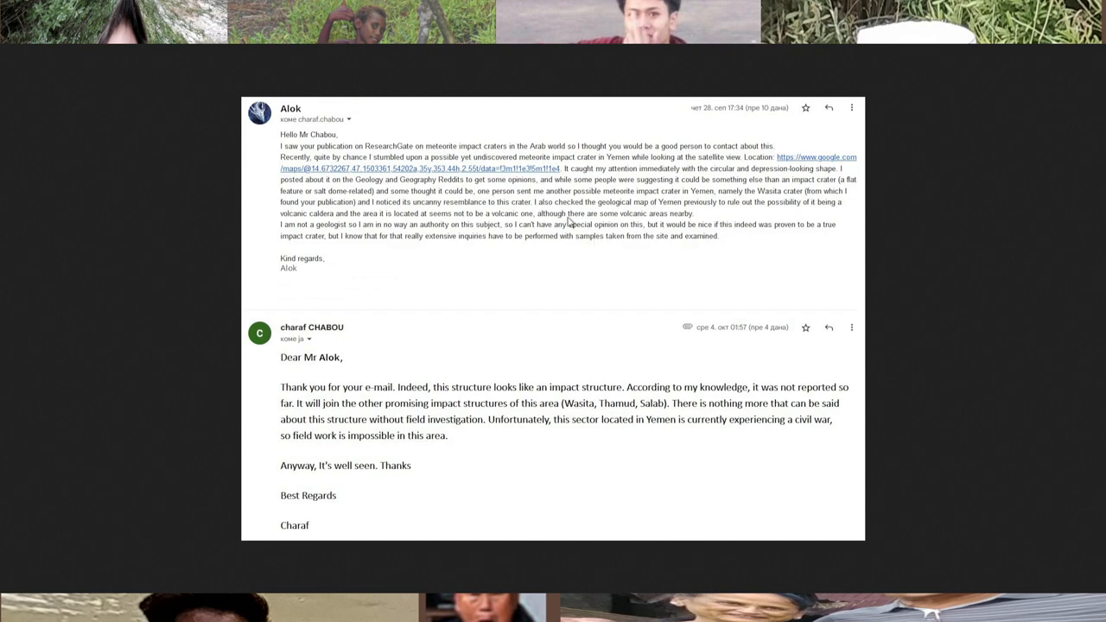
{"action": "mouse_move", "coordinate": [495, 337]}
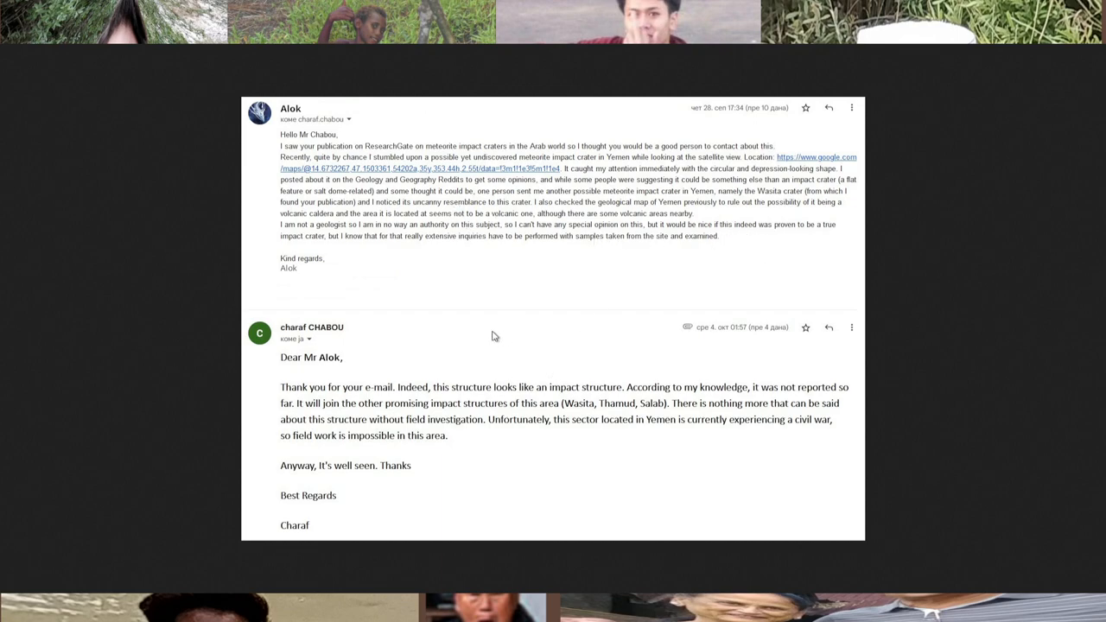
{"action": "mouse_move", "coordinate": [700, 410]}
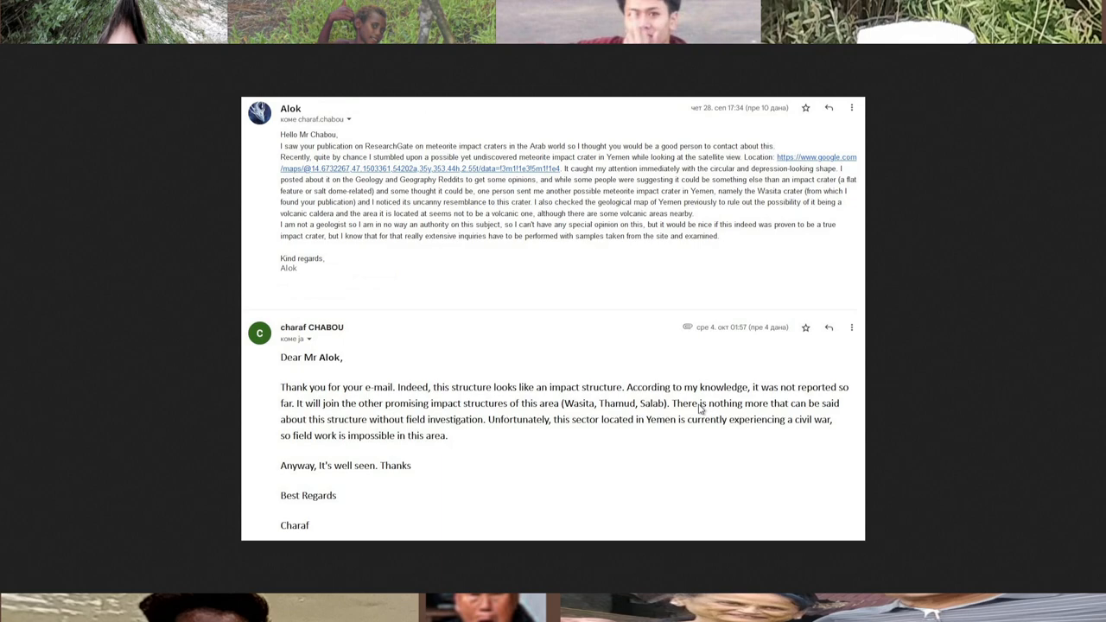
{"action": "mouse_move", "coordinate": [343, 194]}
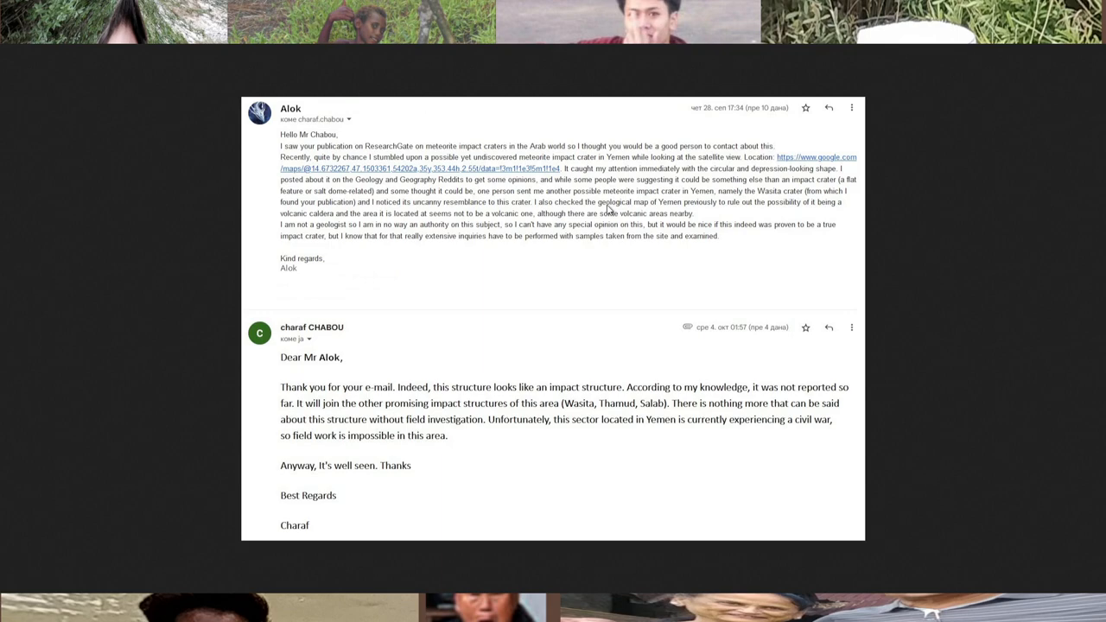
{"action": "mouse_move", "coordinate": [714, 335]}
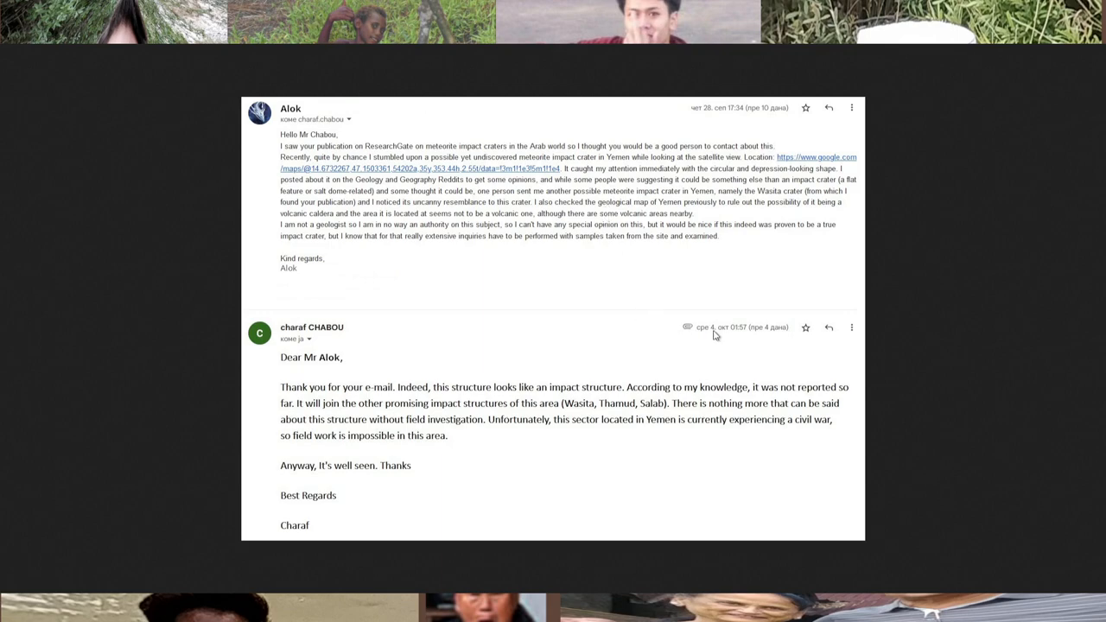
{"action": "mouse_move", "coordinate": [567, 265]}
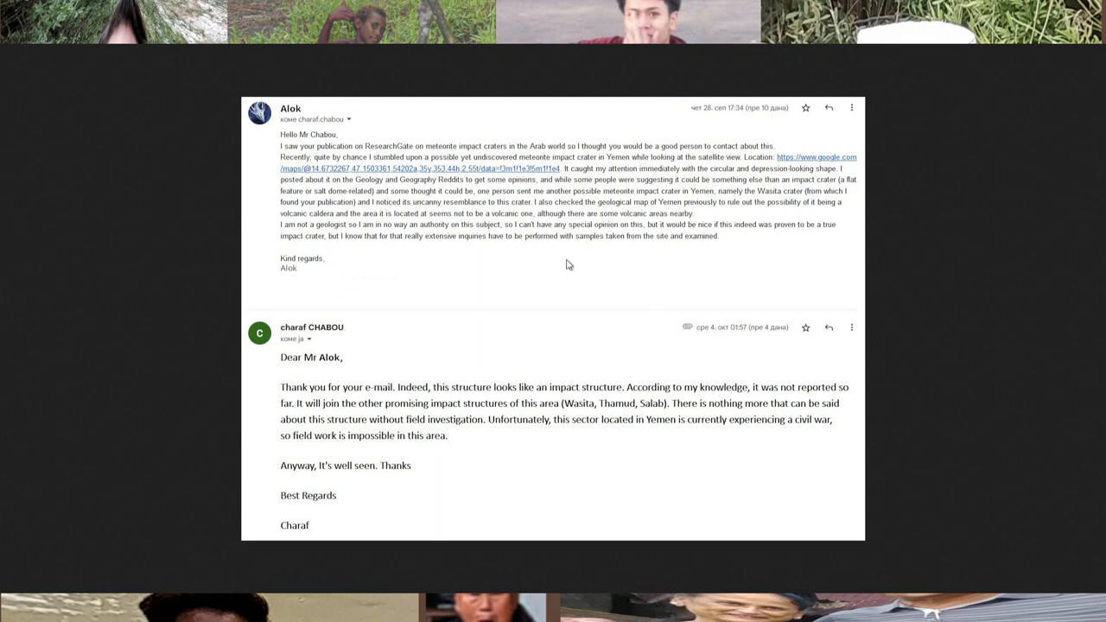
{"action": "mouse_move", "coordinate": [644, 224]}
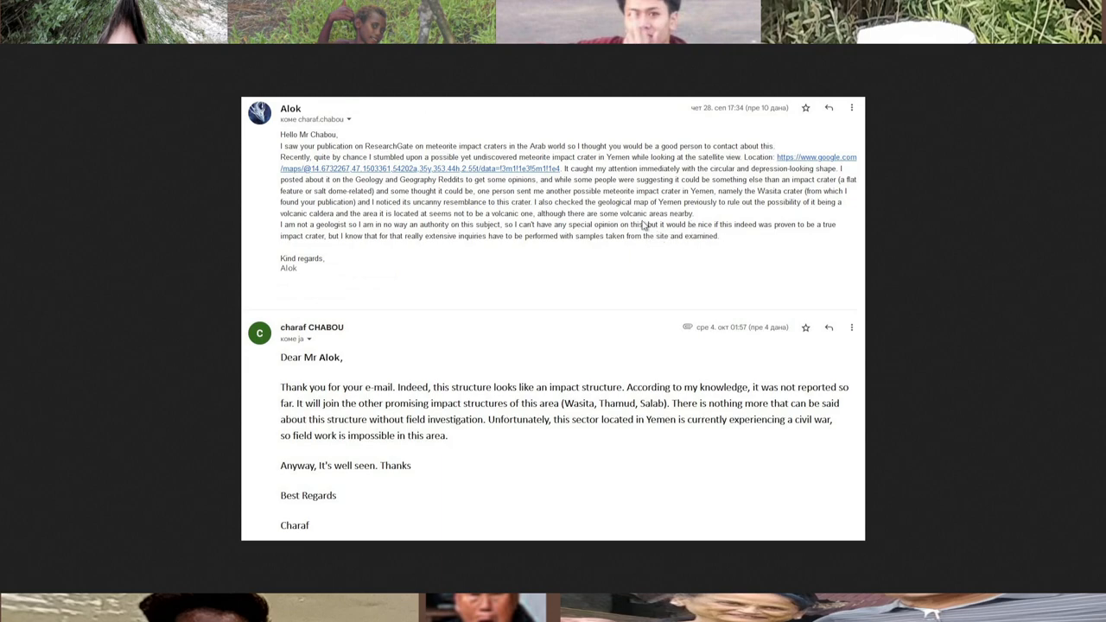
{"action": "mouse_move", "coordinate": [491, 285]}
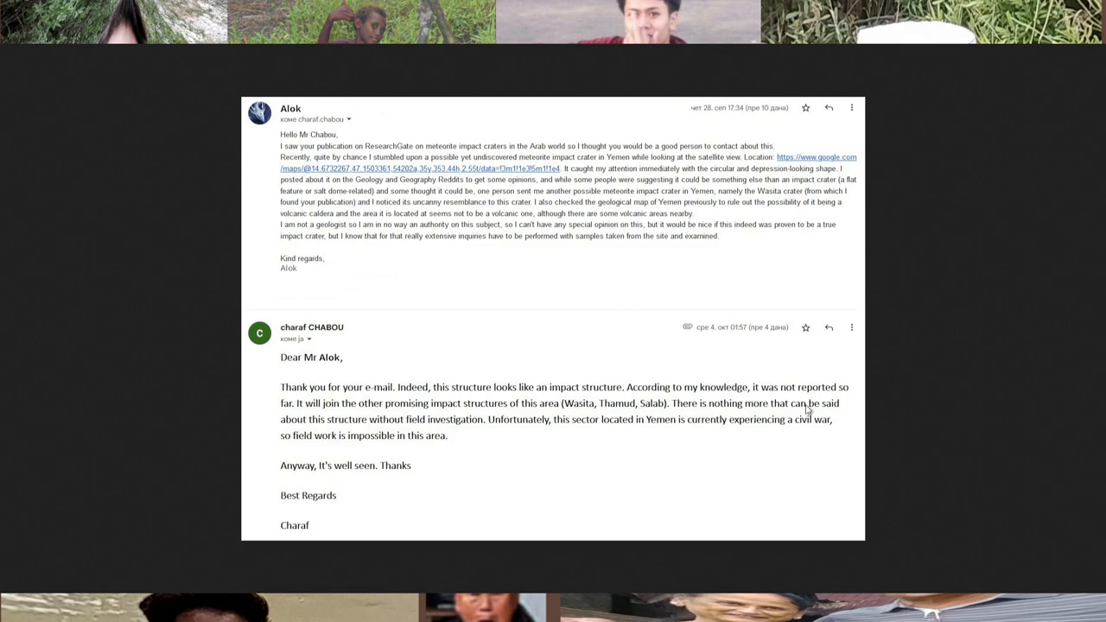
{"action": "mouse_move", "coordinate": [370, 442]}
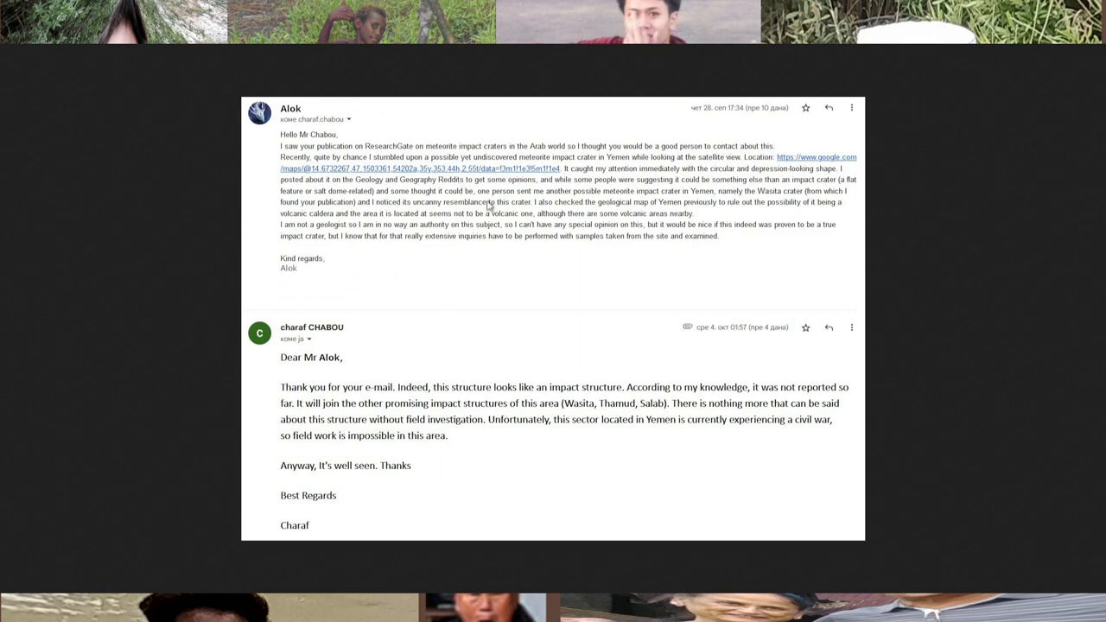
{"action": "mouse_move", "coordinate": [775, 300]}
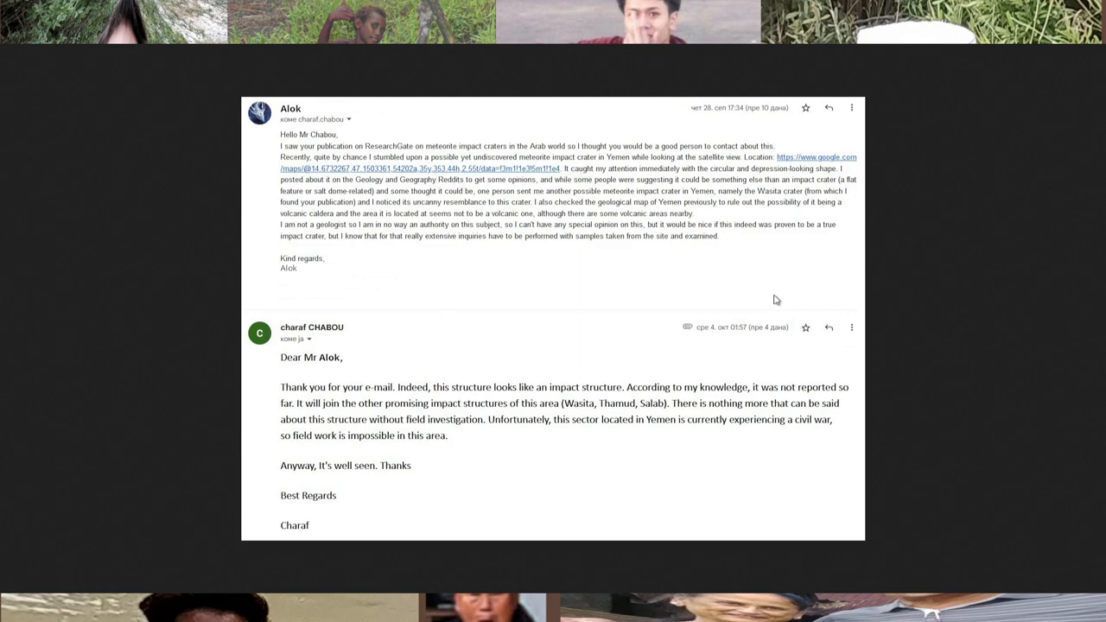
{"action": "mouse_move", "coordinate": [706, 313]}
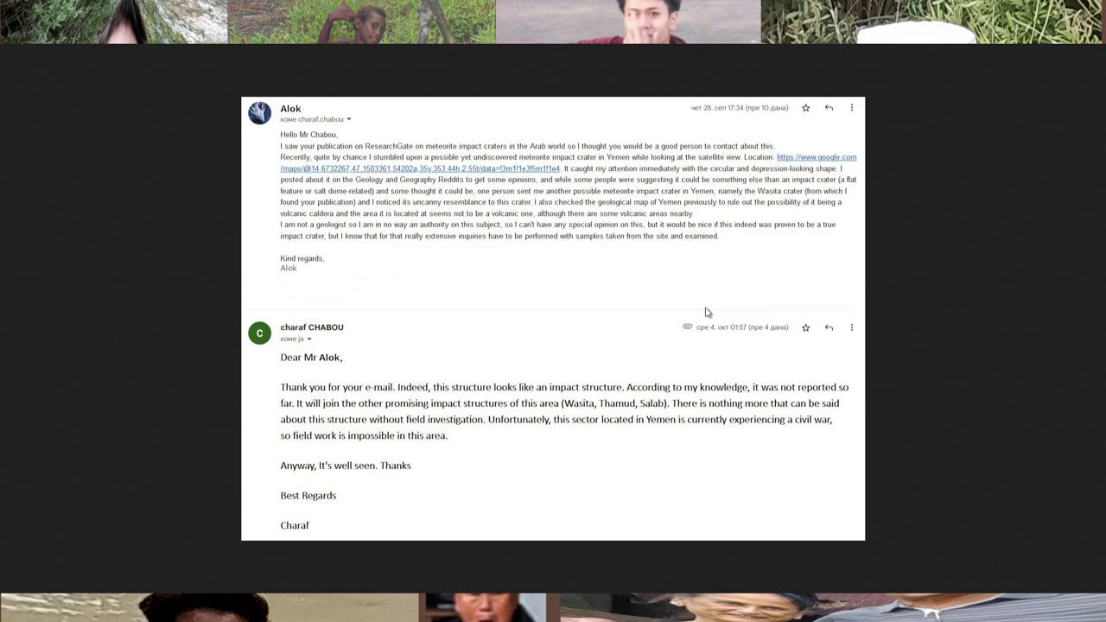
{"action": "mouse_move", "coordinate": [677, 314]}
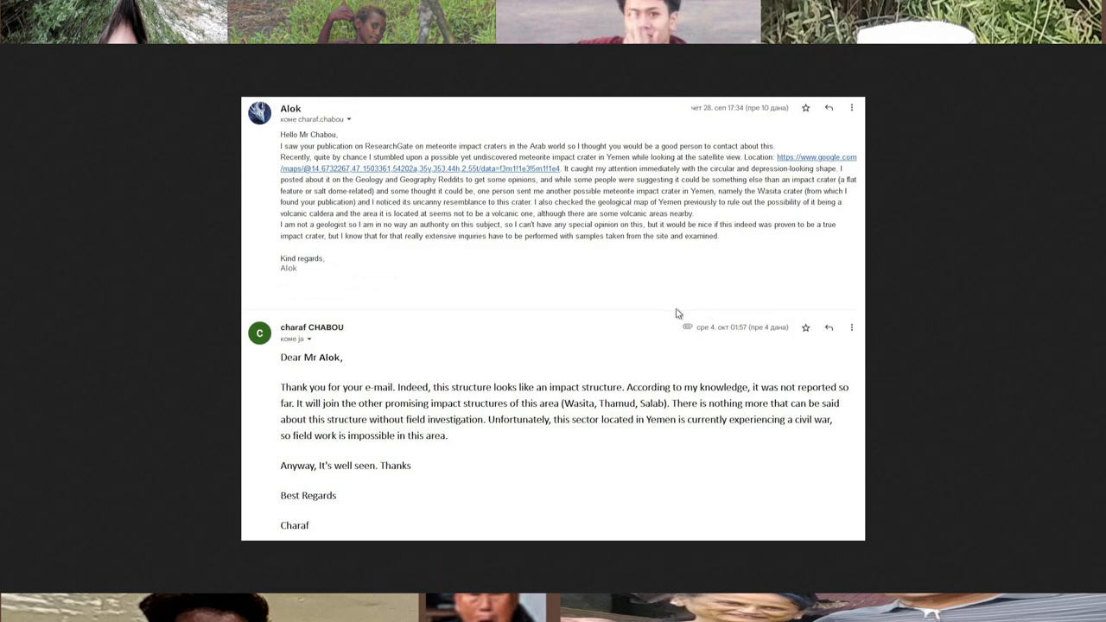
{"action": "mouse_move", "coordinate": [681, 259]}
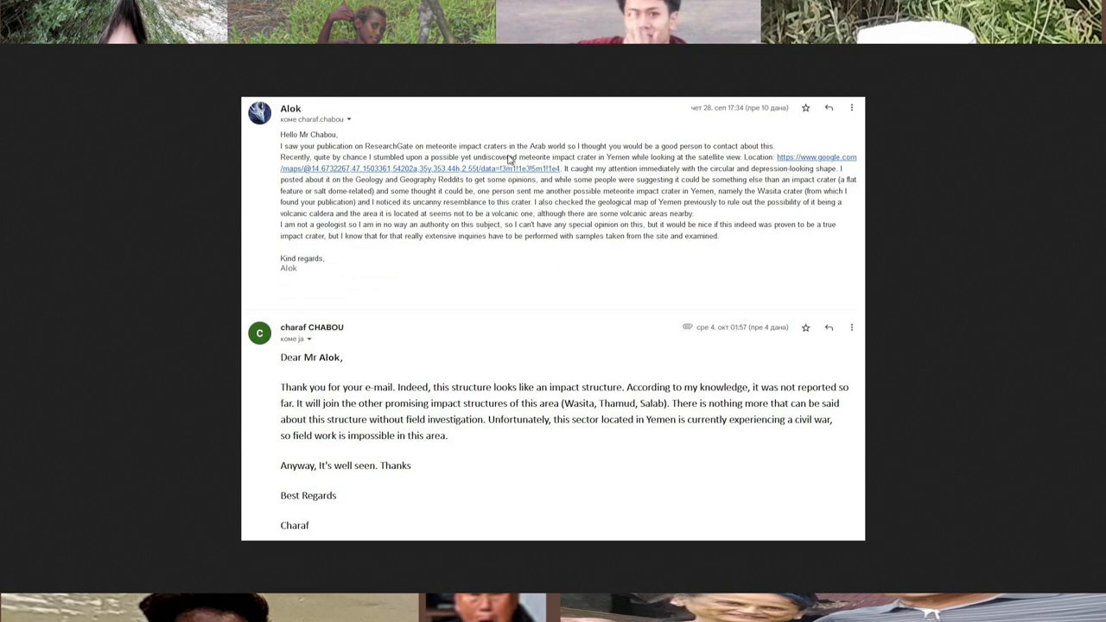
{"action": "mouse_move", "coordinate": [661, 178]}
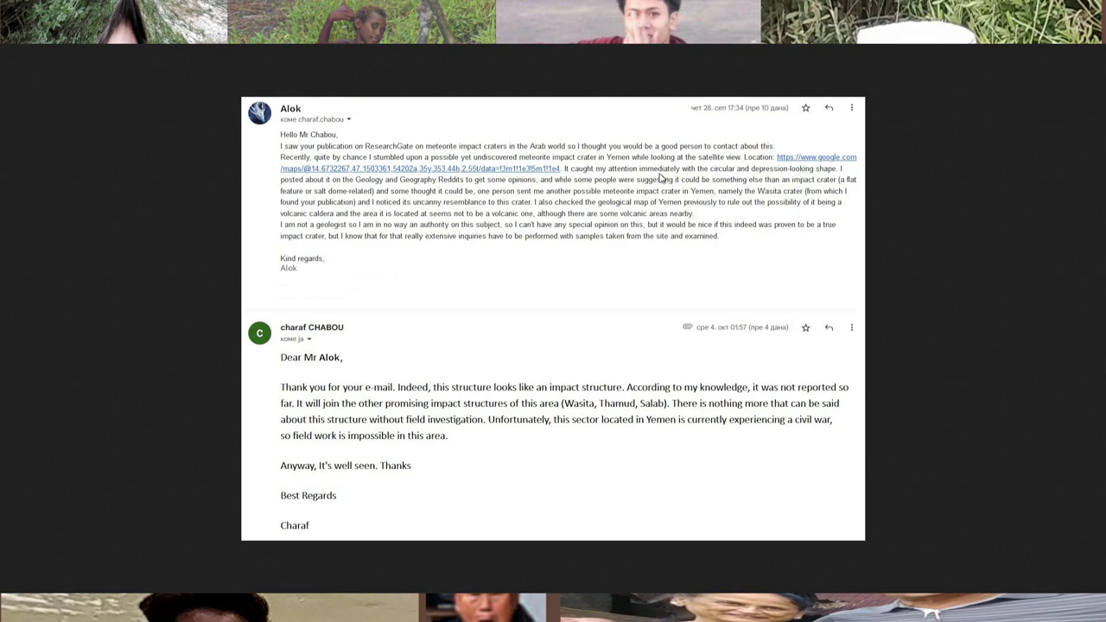
{"action": "mouse_move", "coordinate": [344, 317]}
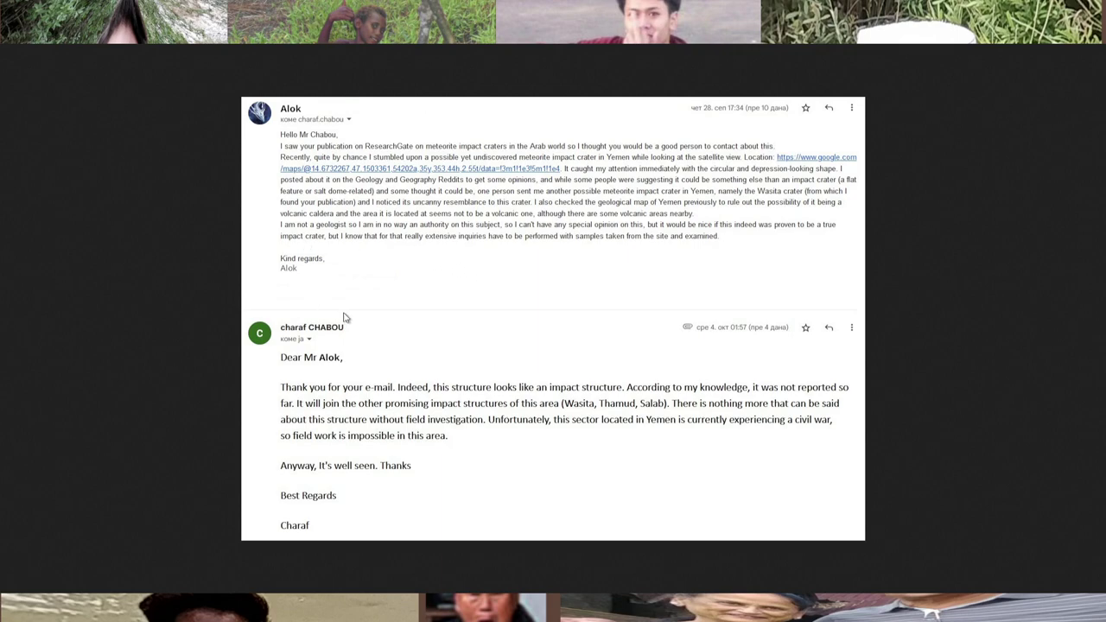
{"action": "mouse_move", "coordinate": [328, 391]}
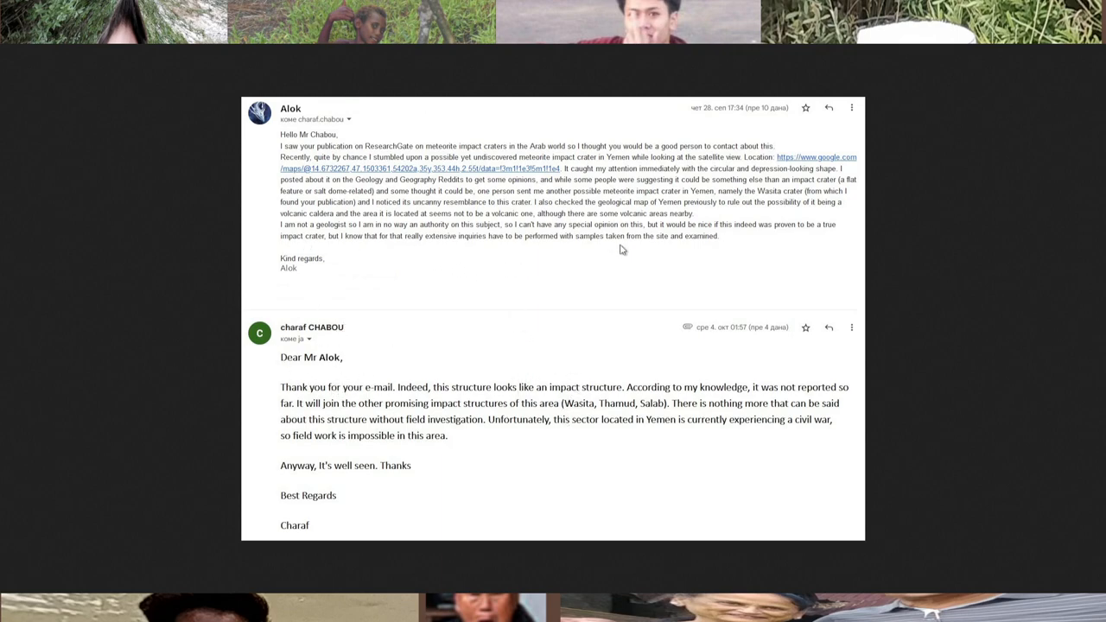
{"action": "mouse_move", "coordinate": [811, 346]}
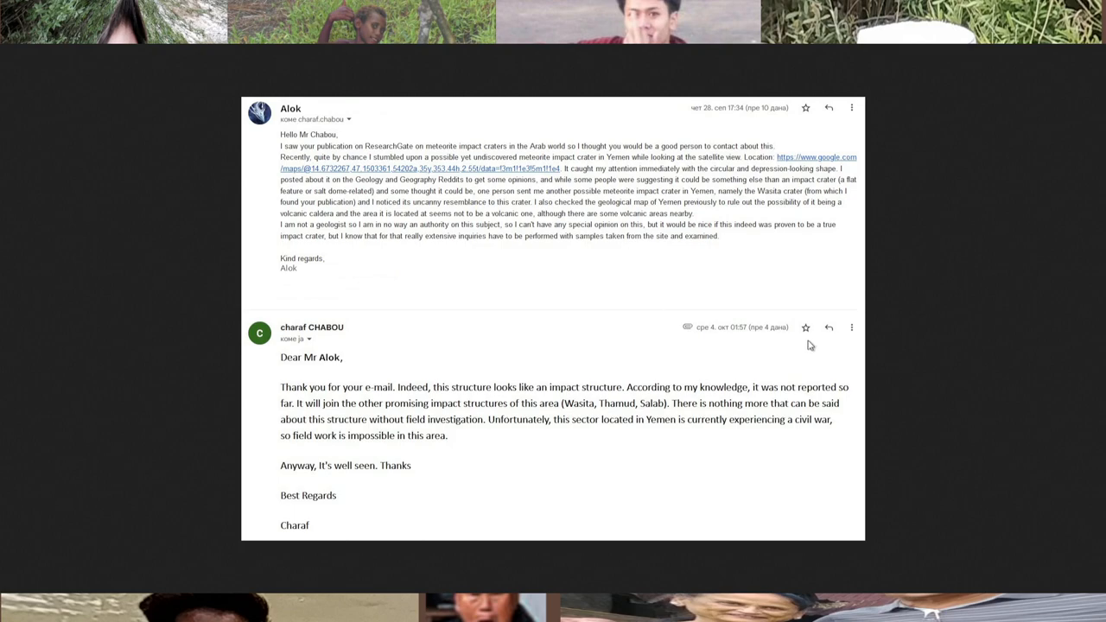
{"action": "mouse_move", "coordinate": [800, 340]}
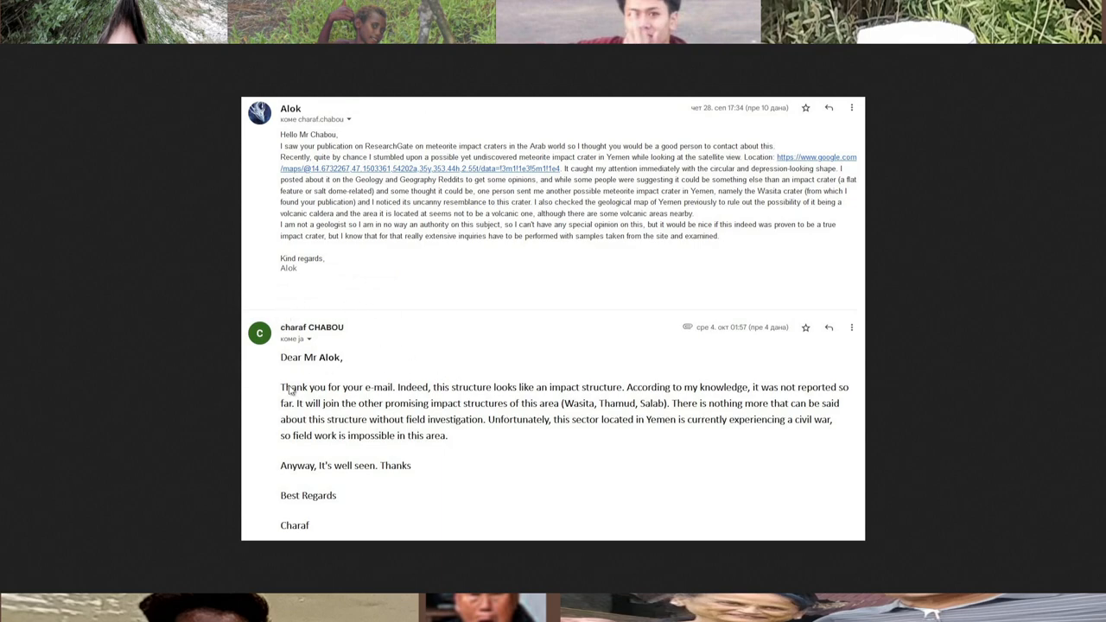
{"action": "mouse_move", "coordinate": [650, 258]}
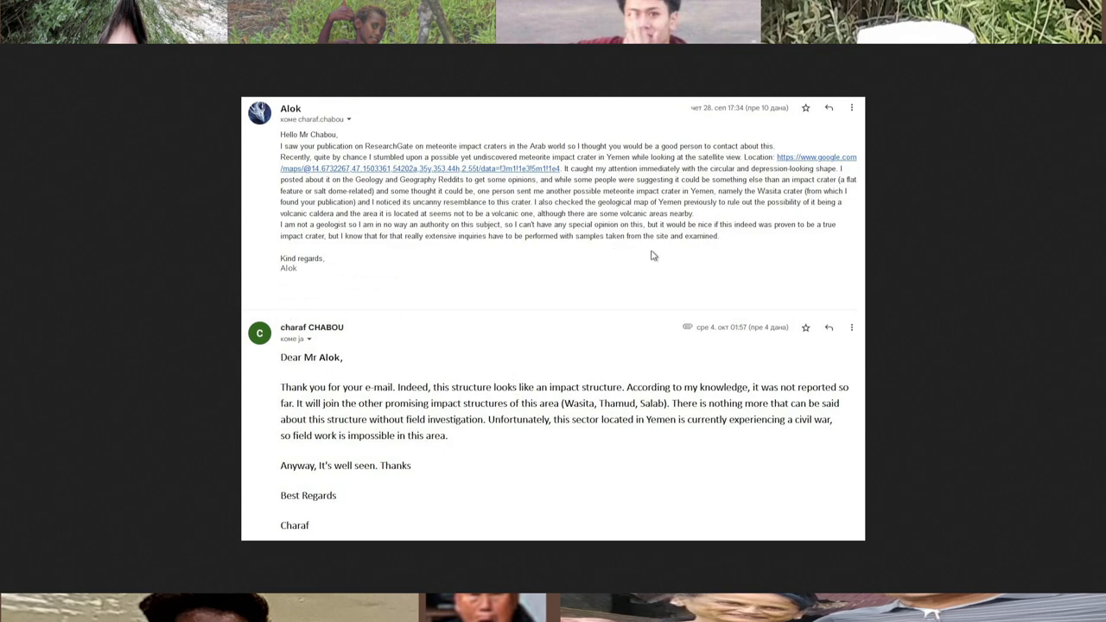
{"action": "mouse_move", "coordinate": [690, 290]}
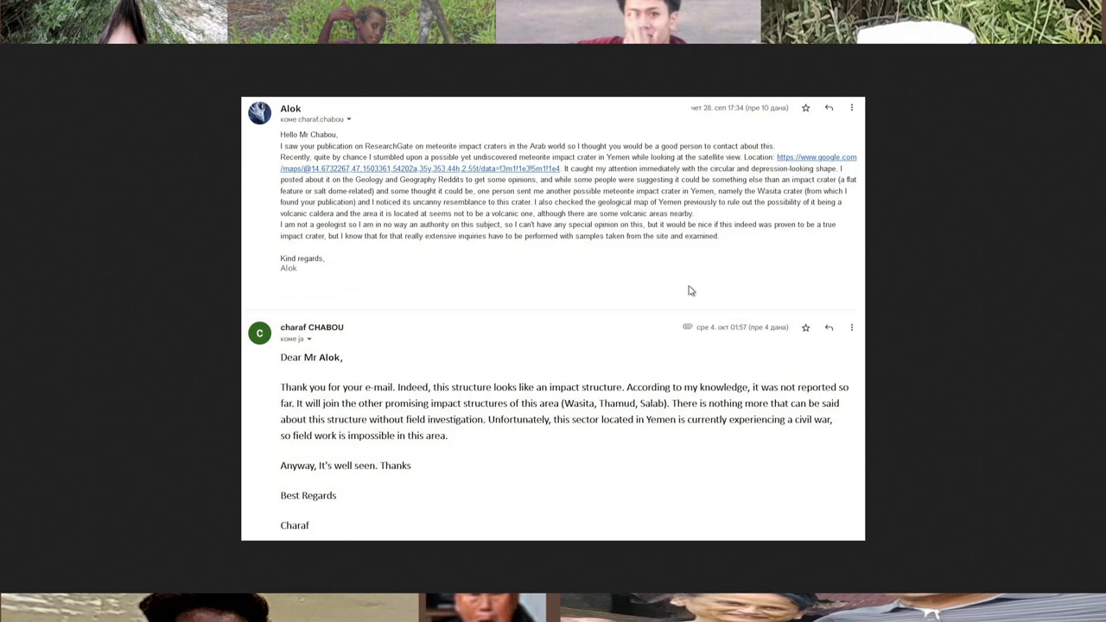
{"action": "mouse_move", "coordinate": [556, 225]}
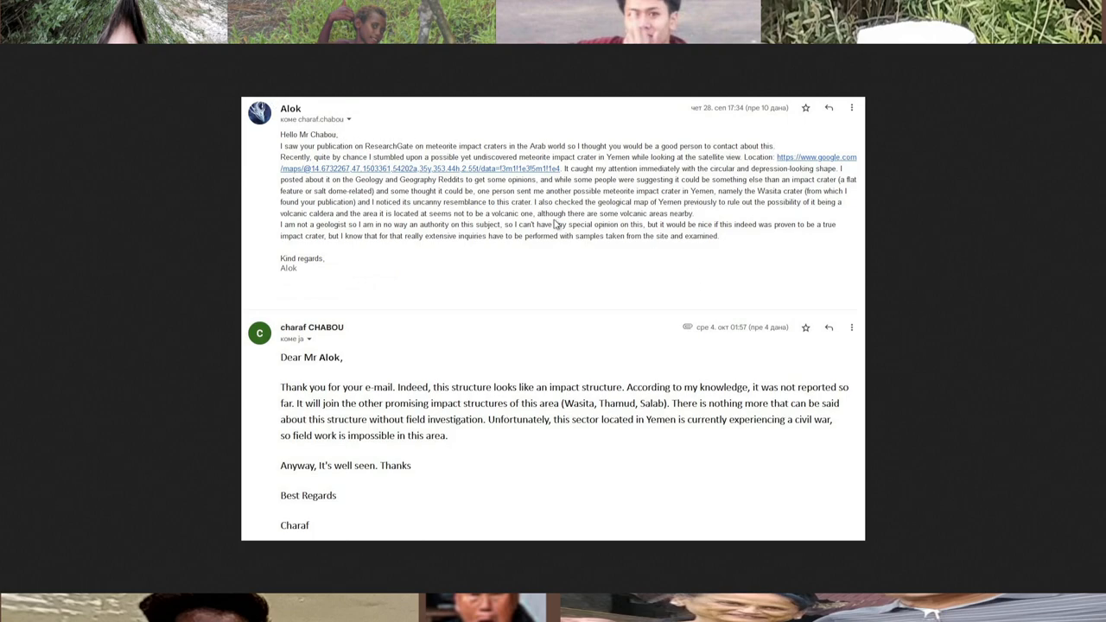
{"action": "mouse_move", "coordinate": [699, 237]}
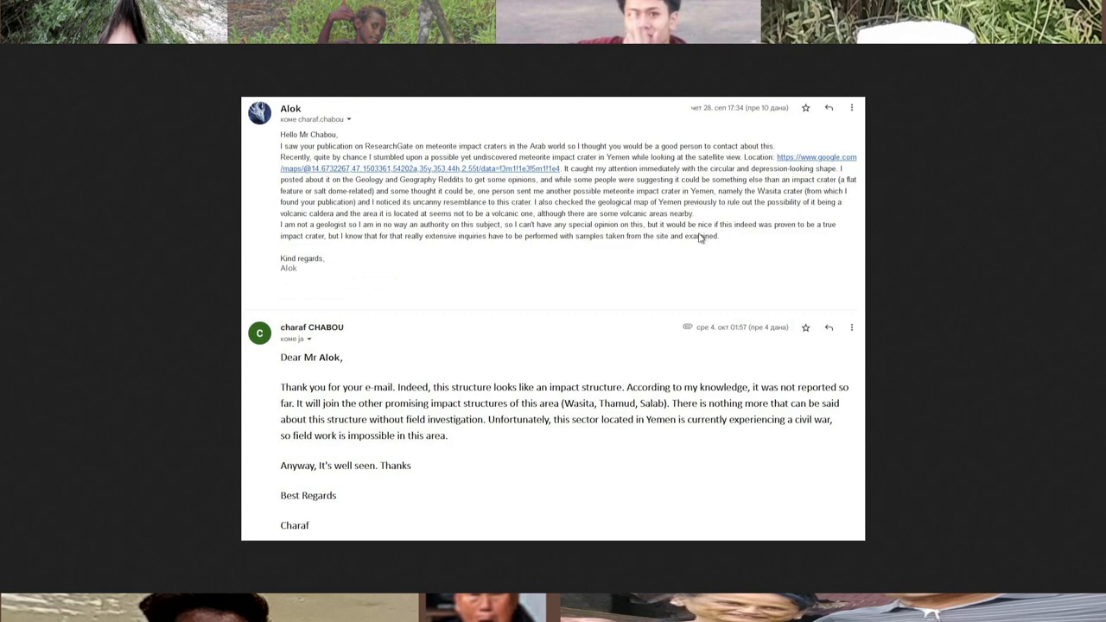
{"action": "mouse_move", "coordinate": [645, 317]}
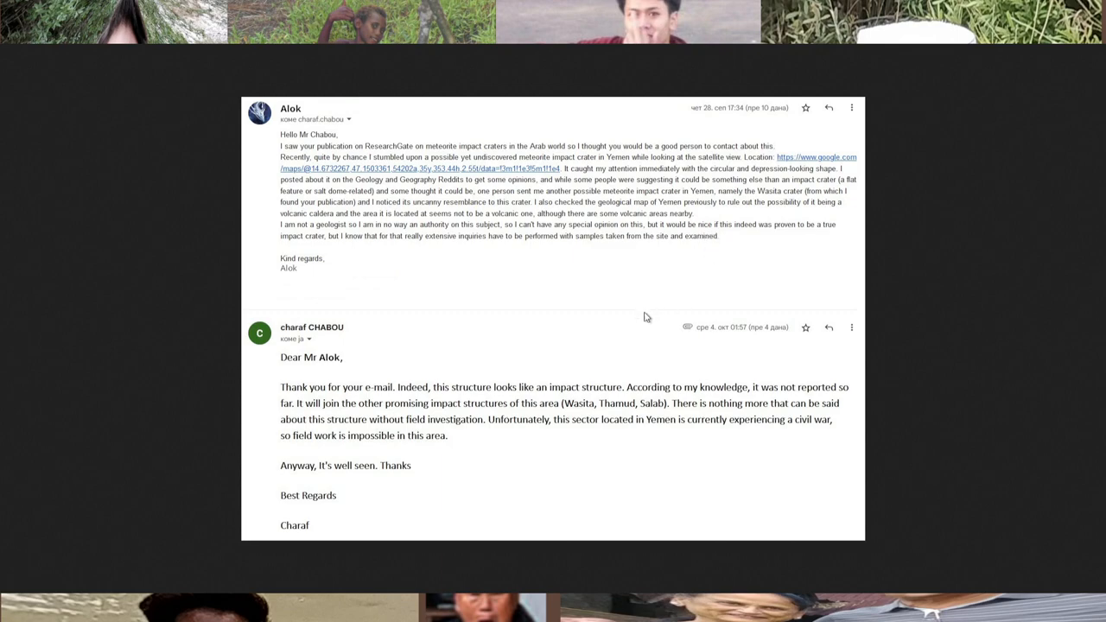
{"action": "mouse_move", "coordinate": [505, 372]}
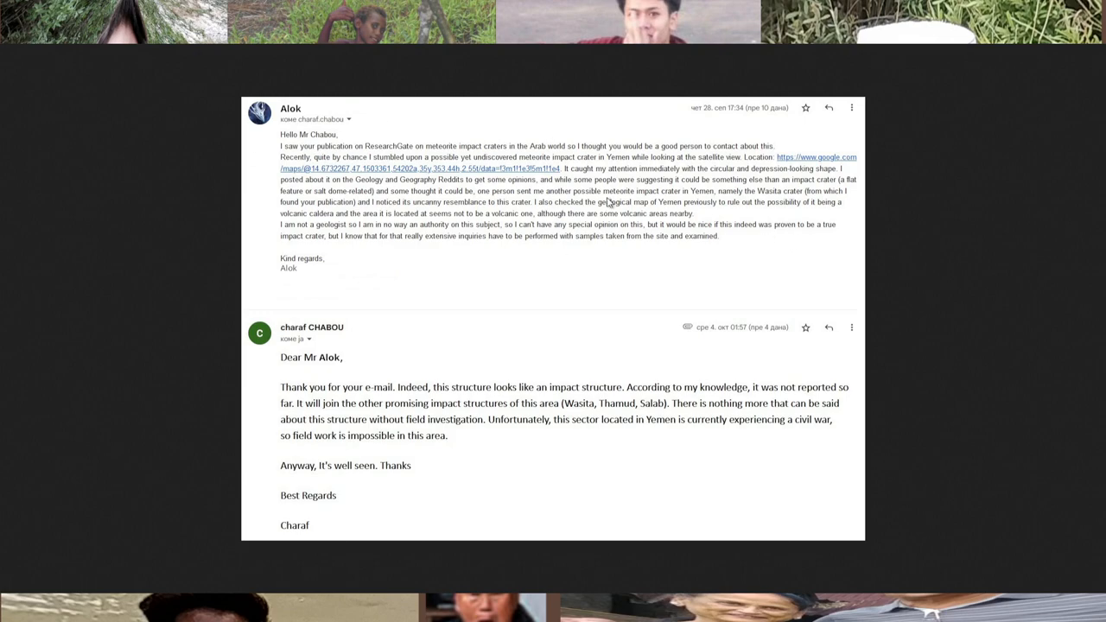
{"action": "mouse_move", "coordinate": [809, 310]}
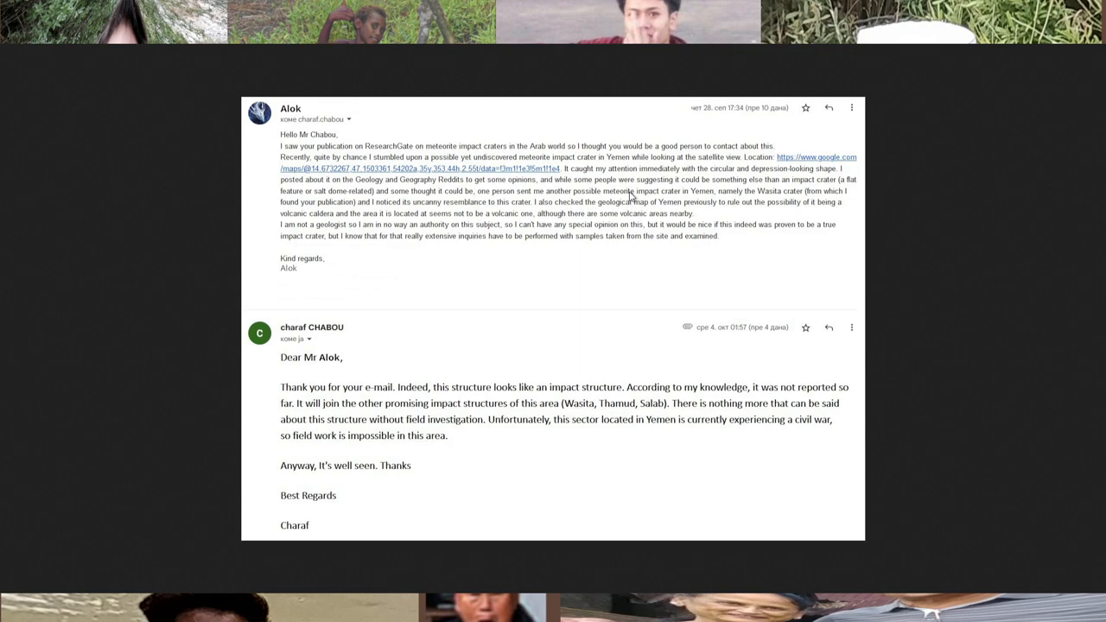
{"action": "mouse_move", "coordinate": [701, 267]}
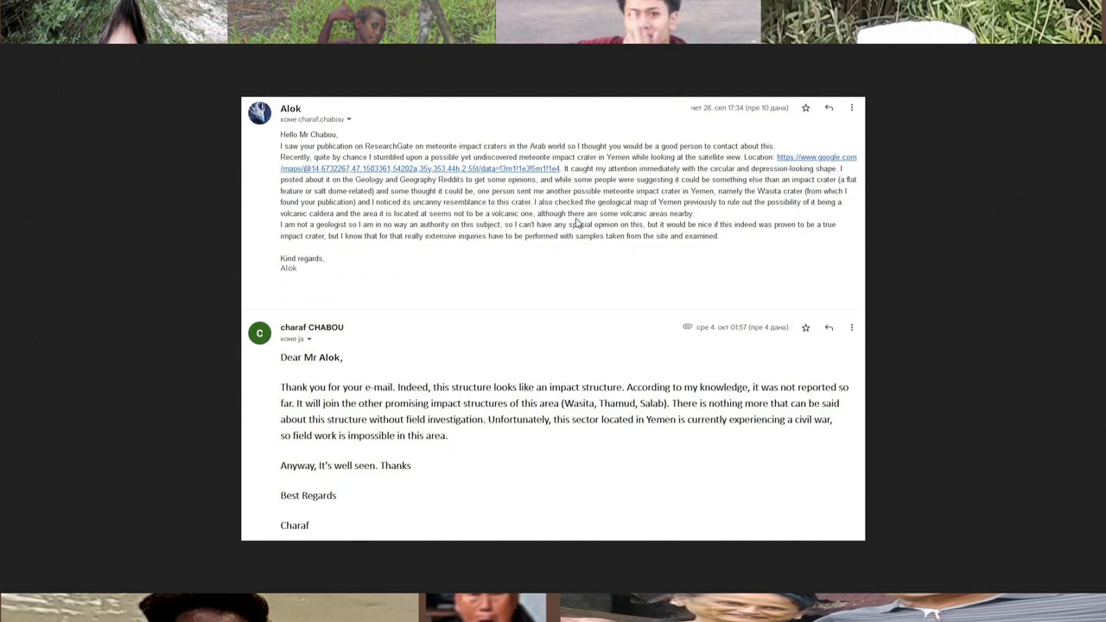
{"action": "mouse_move", "coordinate": [828, 243]}
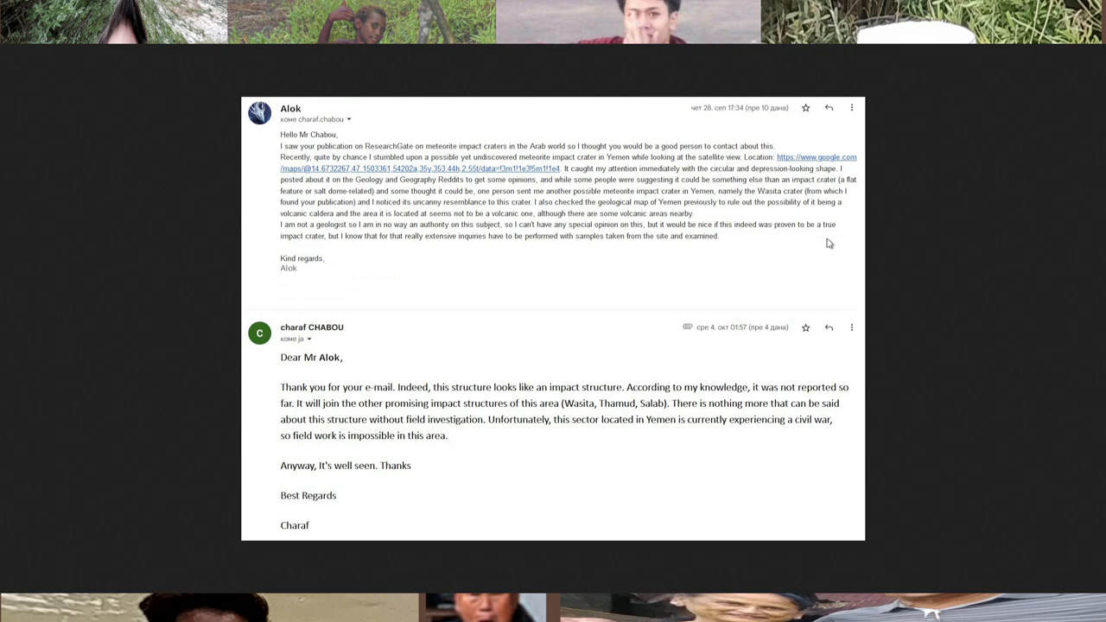
{"action": "mouse_move", "coordinate": [459, 250]}
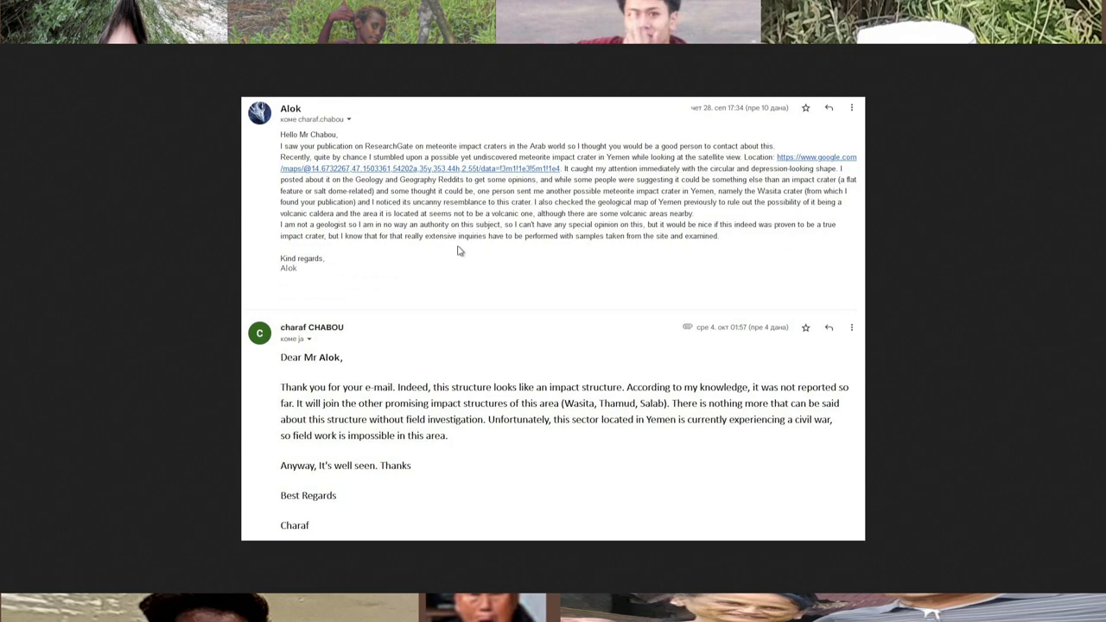
{"action": "mouse_move", "coordinate": [546, 281]}
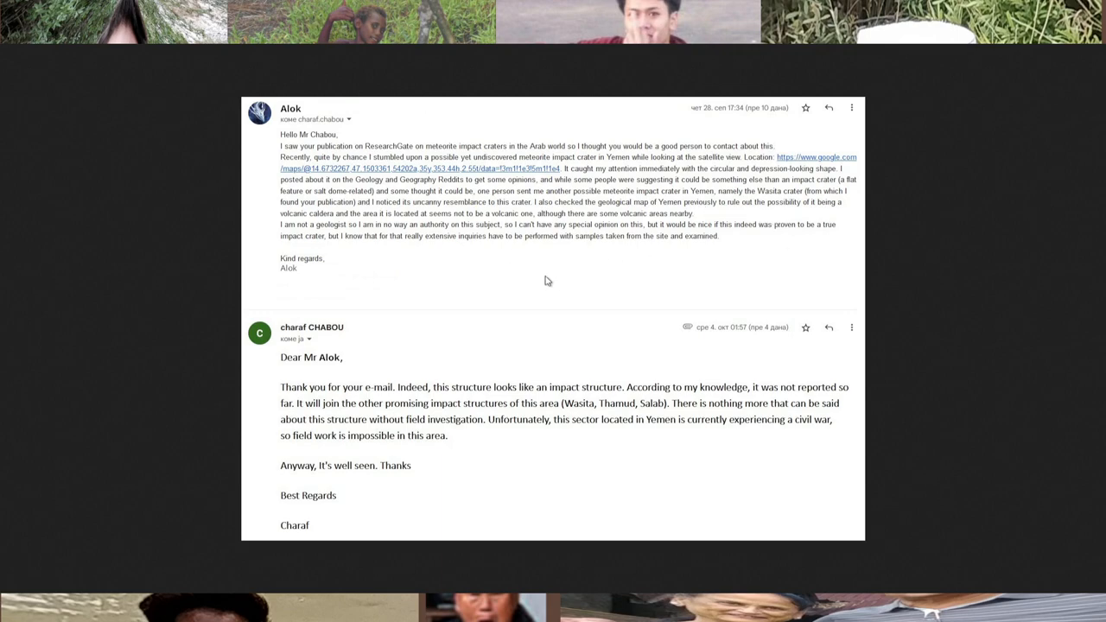
{"action": "mouse_move", "coordinate": [705, 328]}
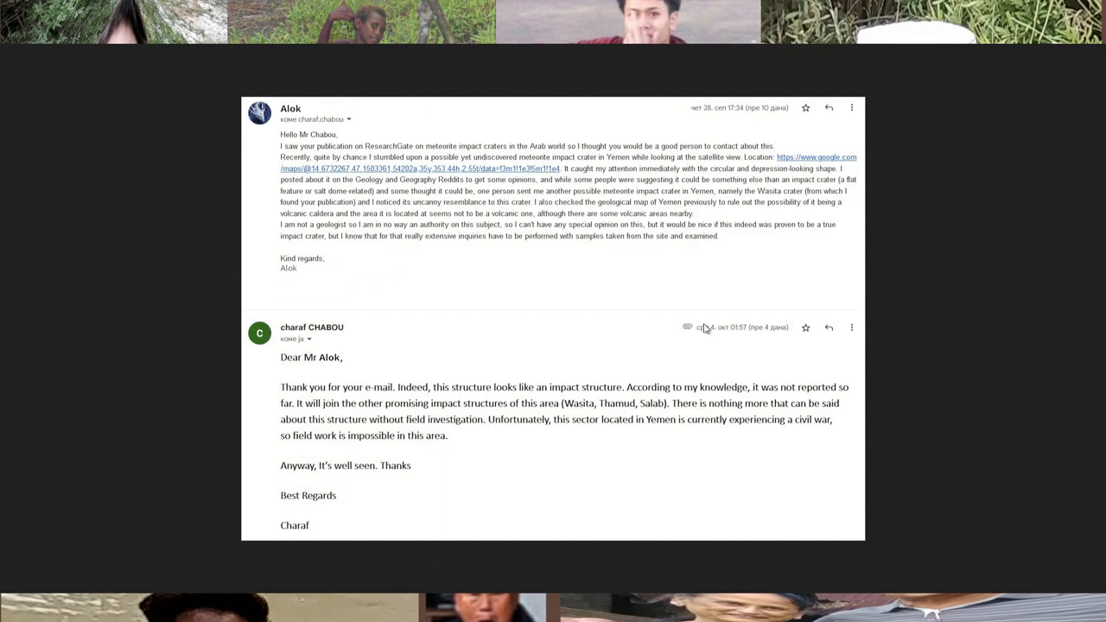
{"action": "mouse_move", "coordinate": [574, 209]}
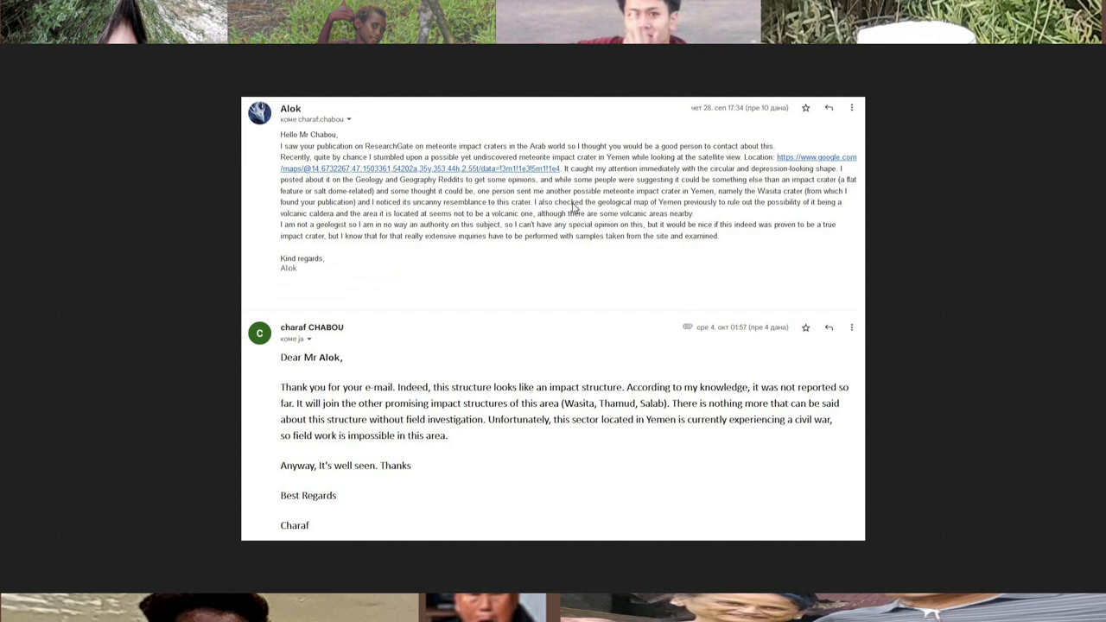
{"action": "mouse_move", "coordinate": [832, 299]}
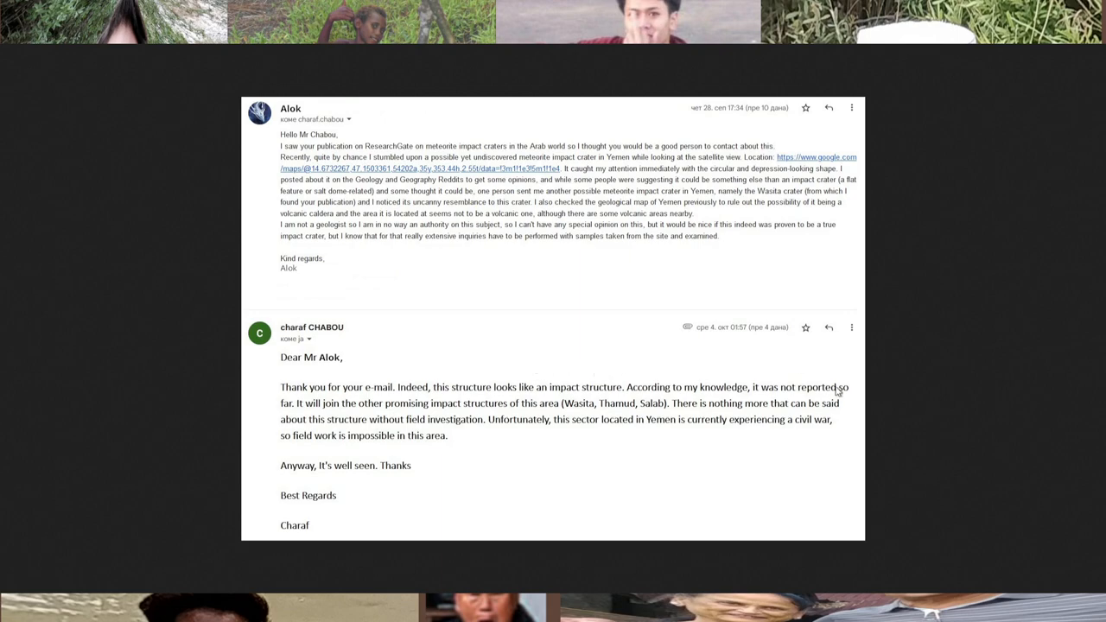
{"action": "mouse_move", "coordinate": [869, 350]}
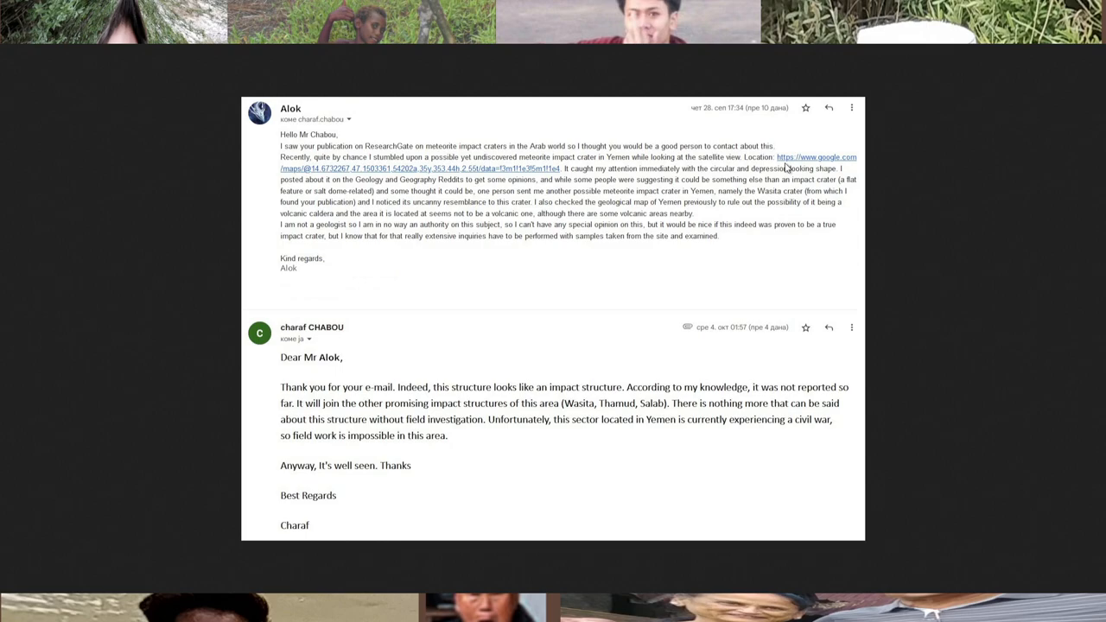
{"action": "mouse_move", "coordinate": [710, 102]}
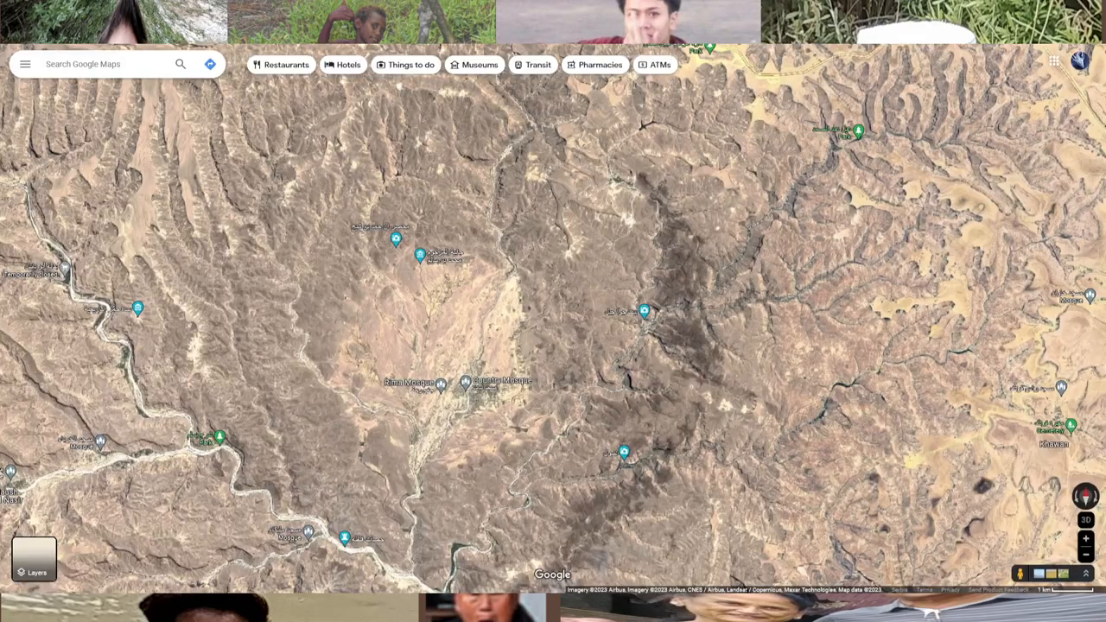
Step: Zoom the satellite view in and out around the circular depression near Khawan and Rima Mosque
{"action": "scroll", "scroll_direction": "down", "scroll_amount": 3}
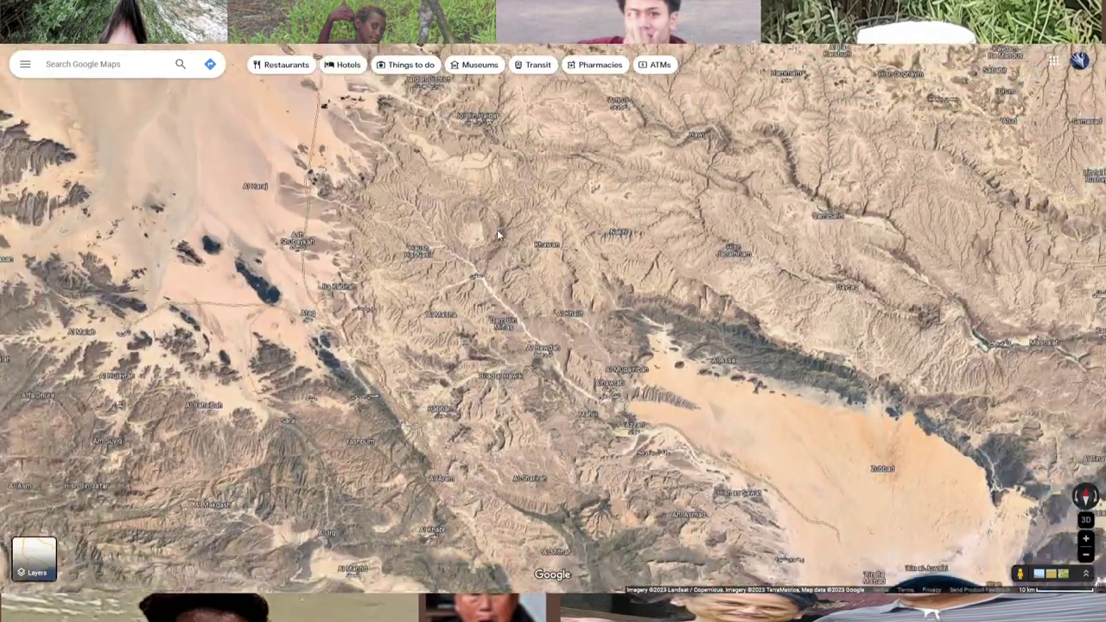
{"action": "scroll", "scroll_direction": "up", "scroll_amount": 3}
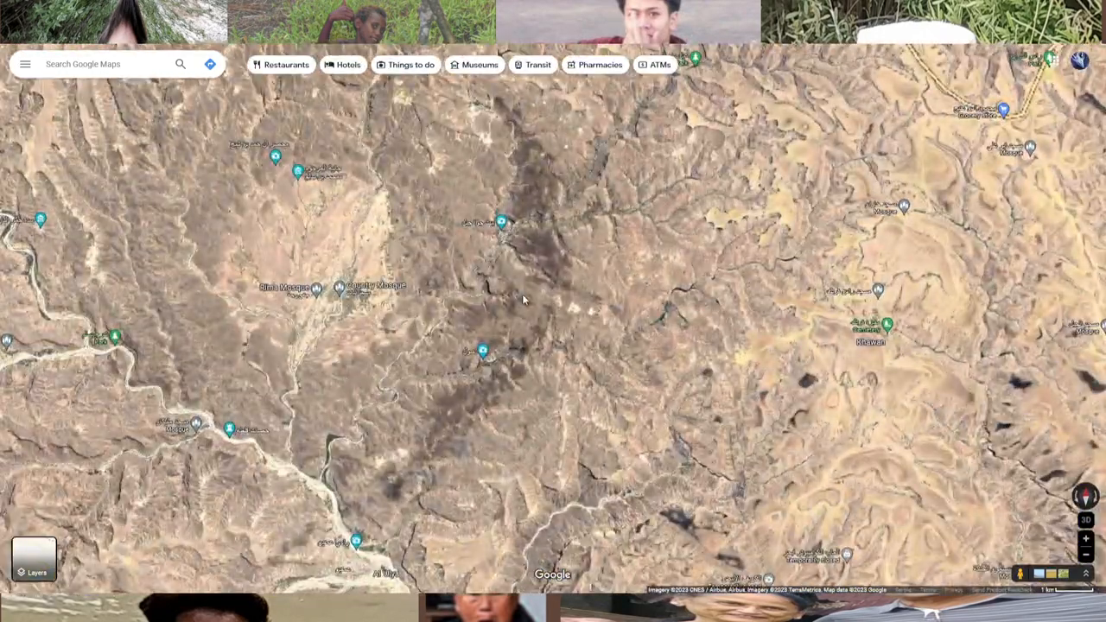
{"action": "scroll", "scroll_direction": "down", "scroll_amount": 3}
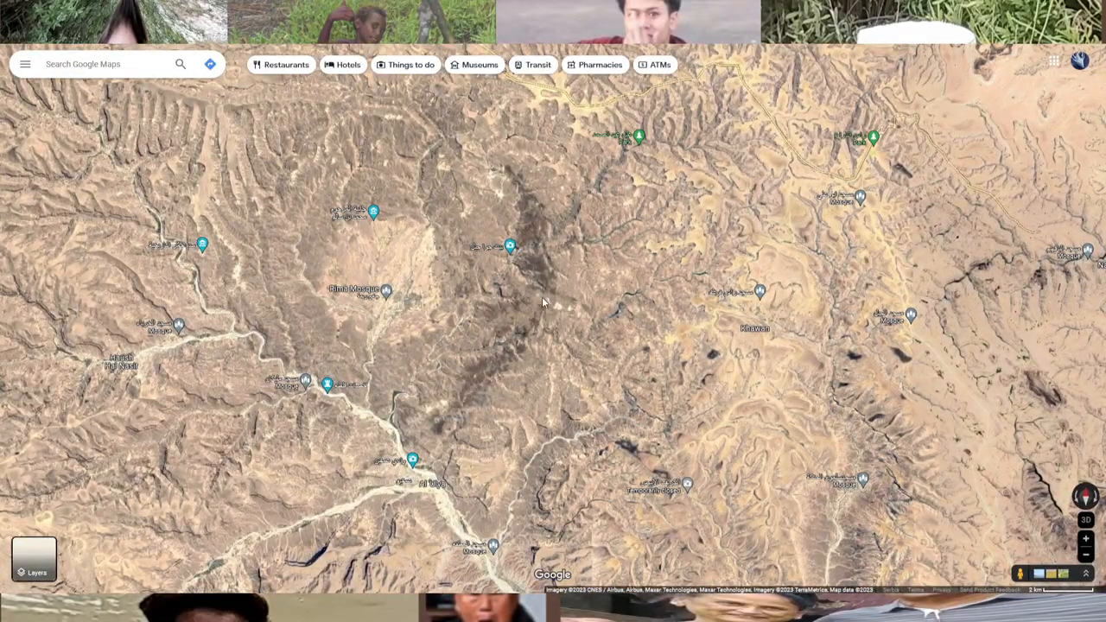
{"action": "mouse_move", "coordinate": [594, 309]}
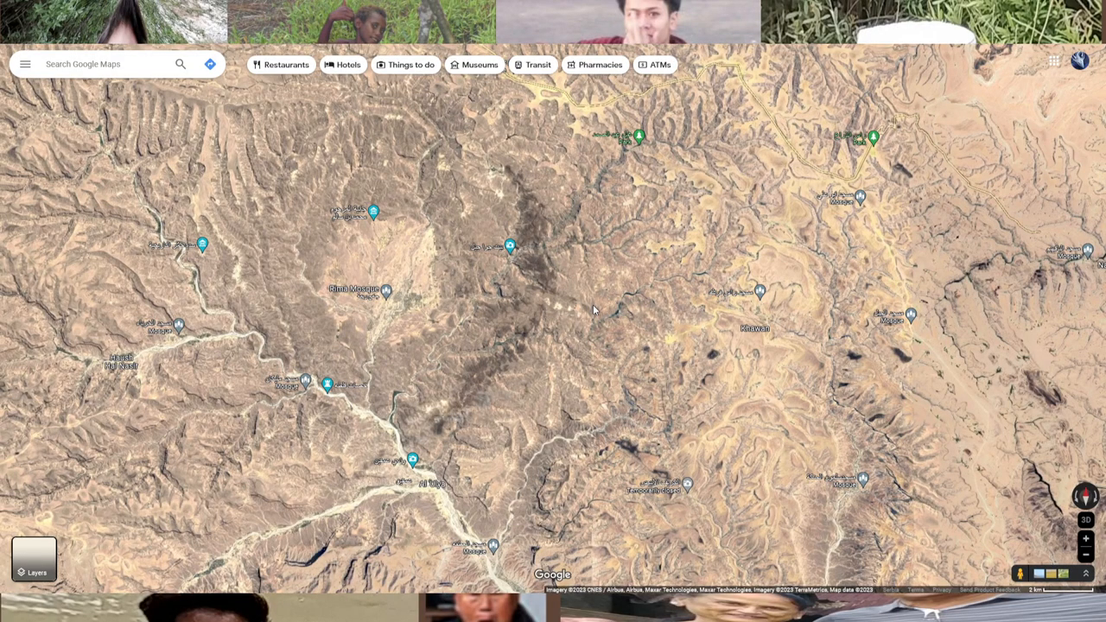
{"action": "scroll", "scroll_direction": "down", "scroll_amount": 3}
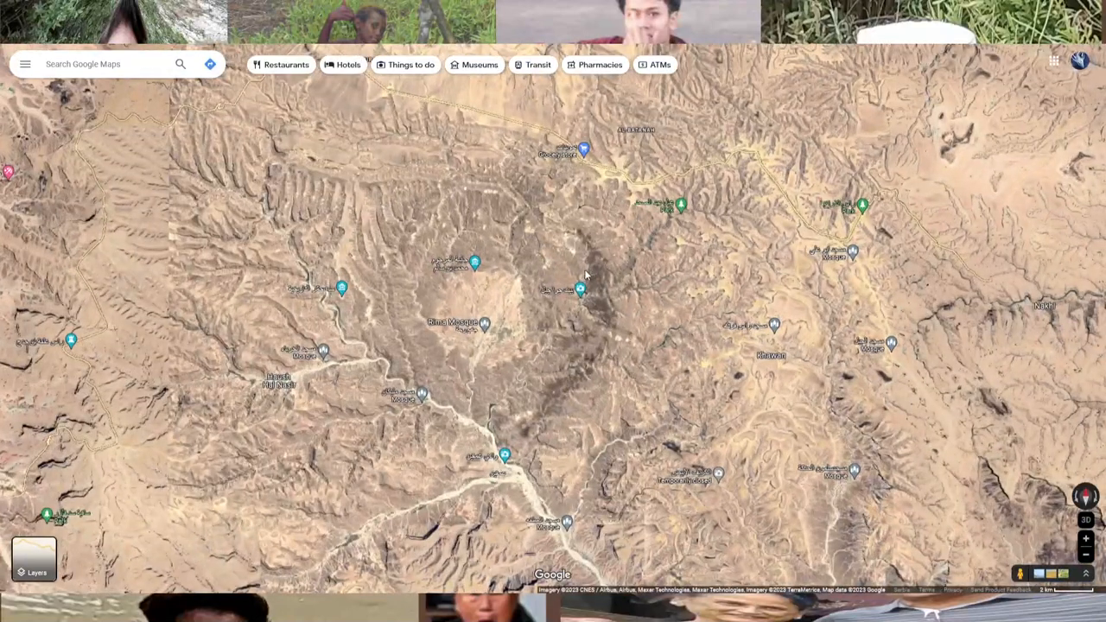
{"action": "scroll", "scroll_direction": "down", "scroll_amount": 3}
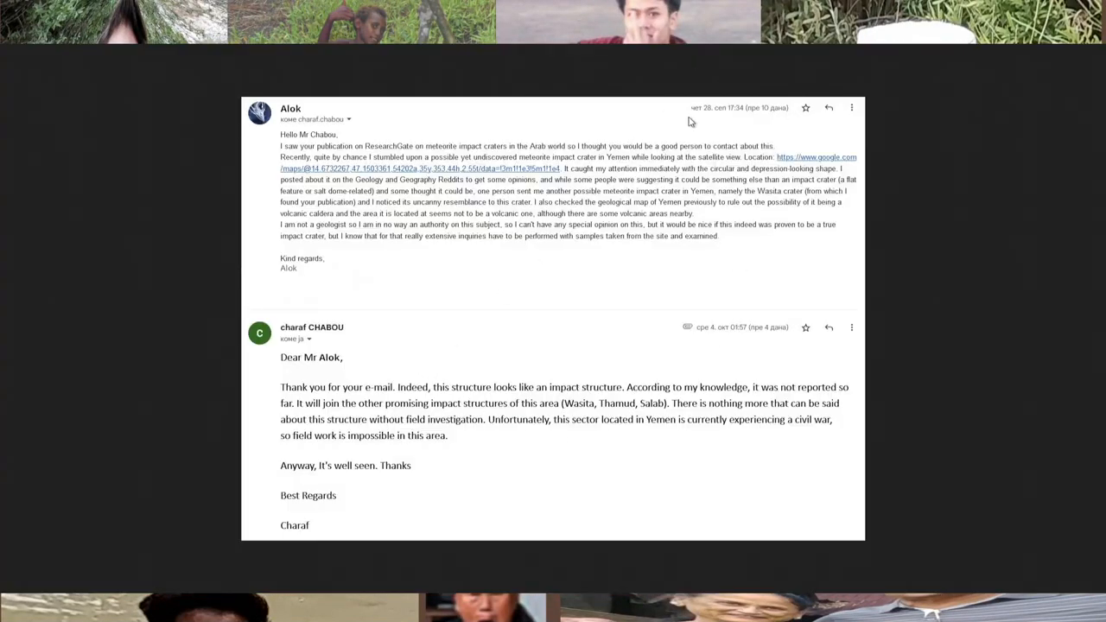
{"action": "mouse_move", "coordinate": [596, 303]}
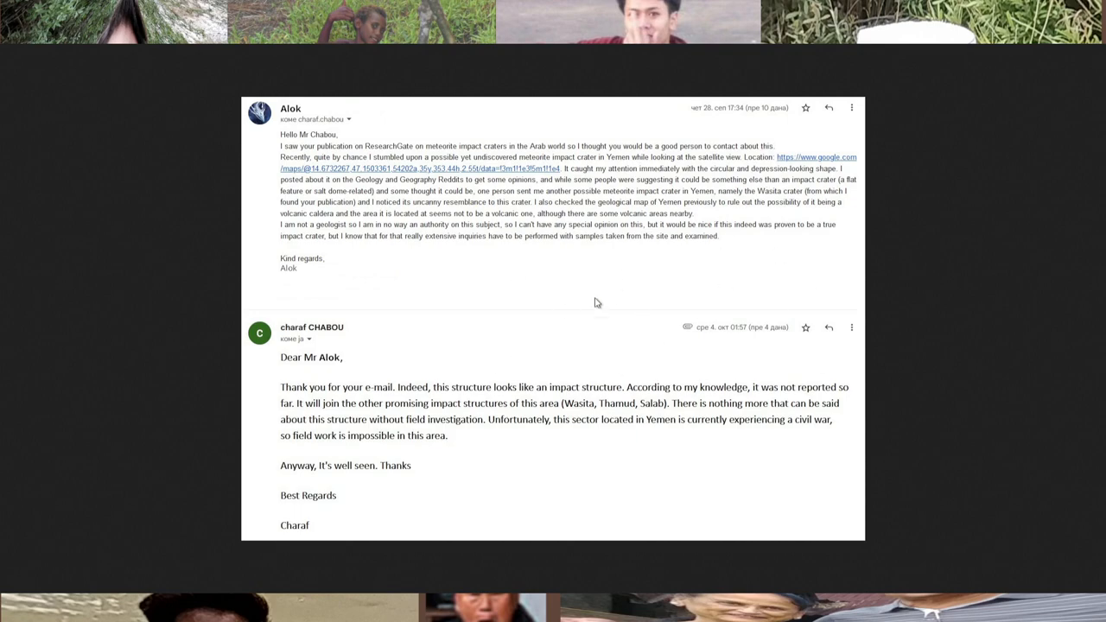
{"action": "mouse_move", "coordinate": [560, 286]}
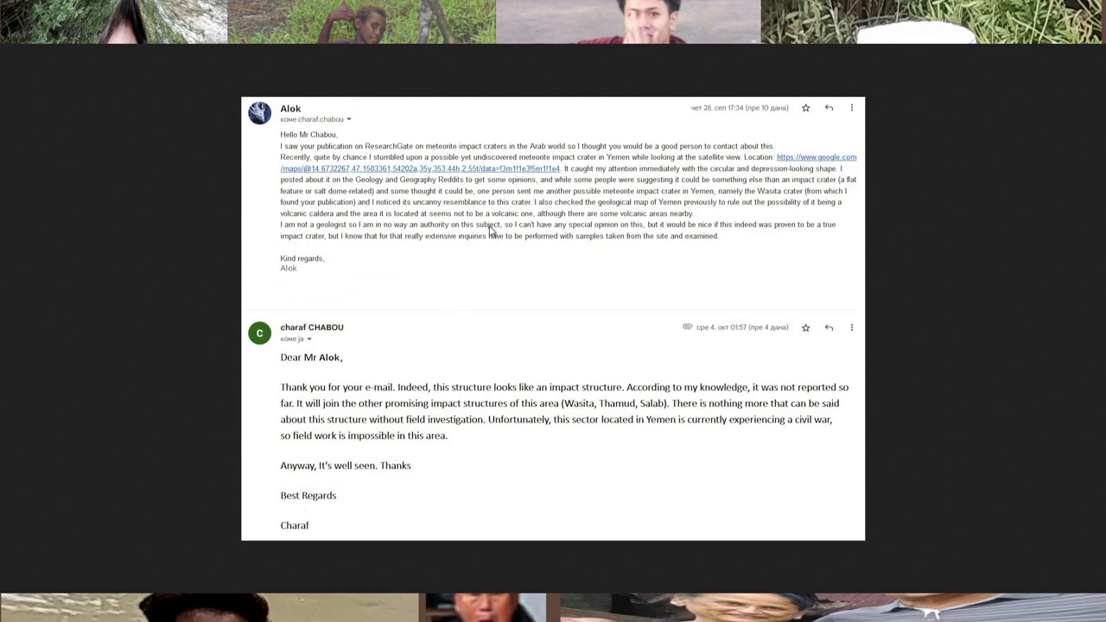
{"action": "mouse_move", "coordinate": [468, 144]}
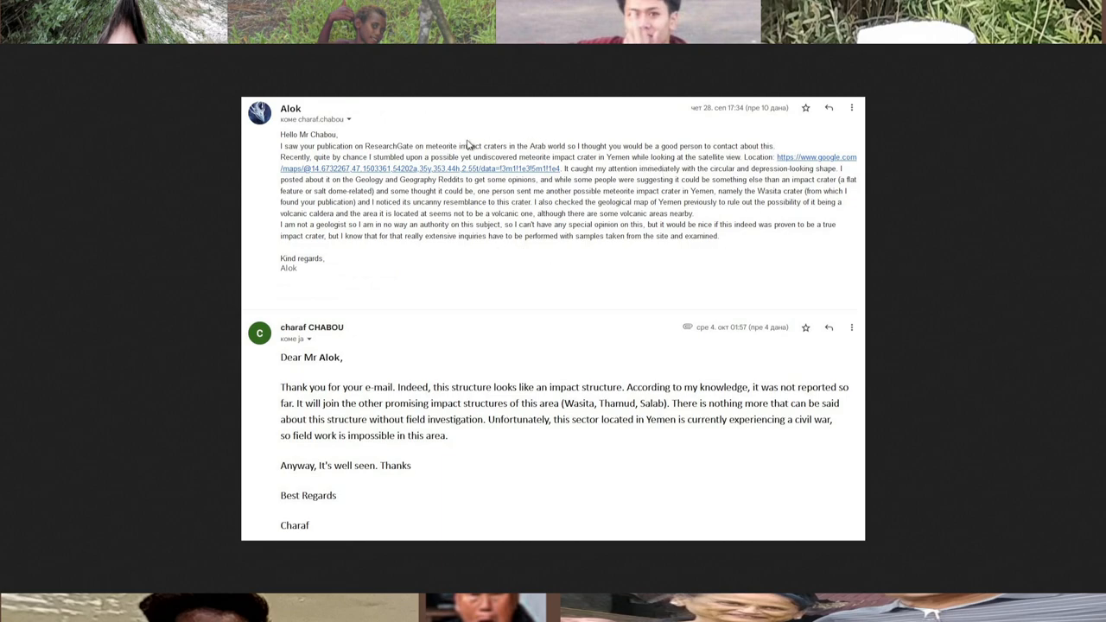
{"action": "mouse_move", "coordinate": [646, 258]}
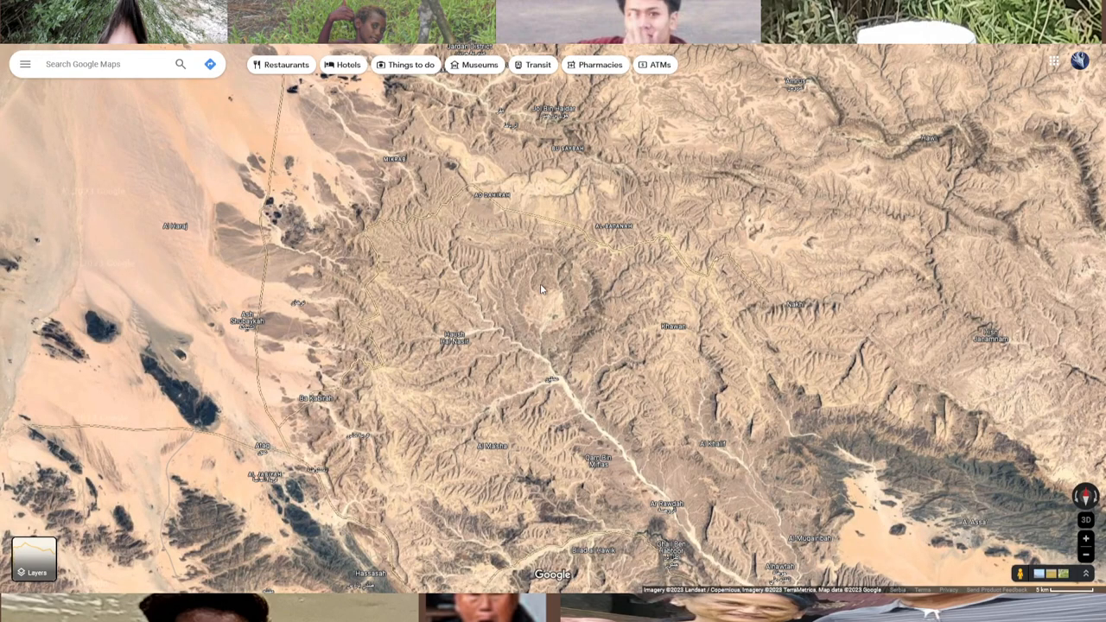
{"action": "mouse_move", "coordinate": [558, 304]}
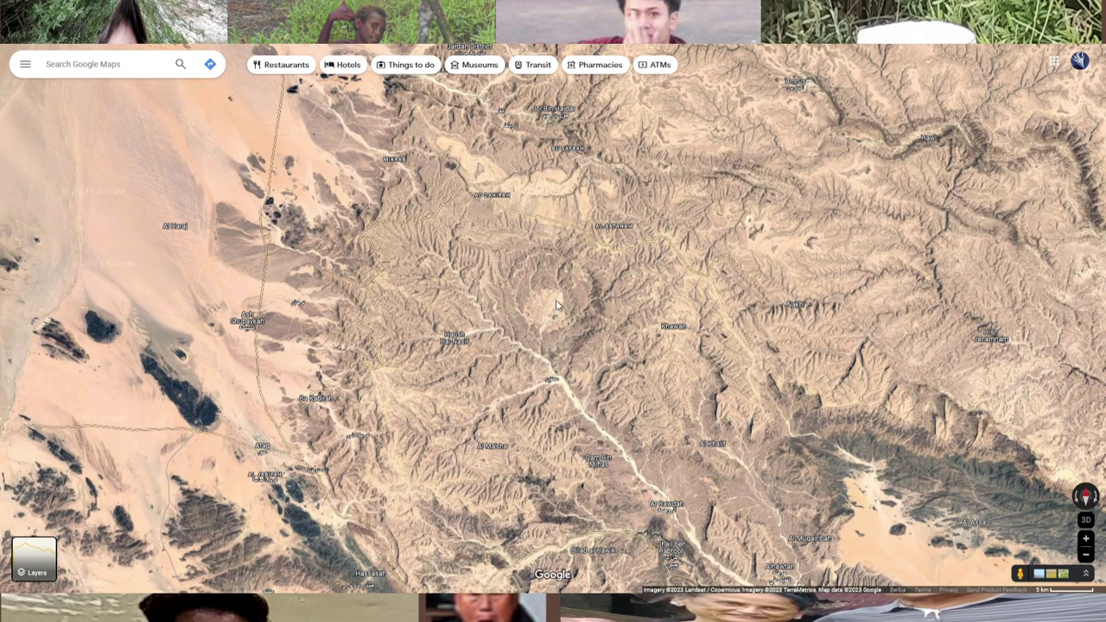